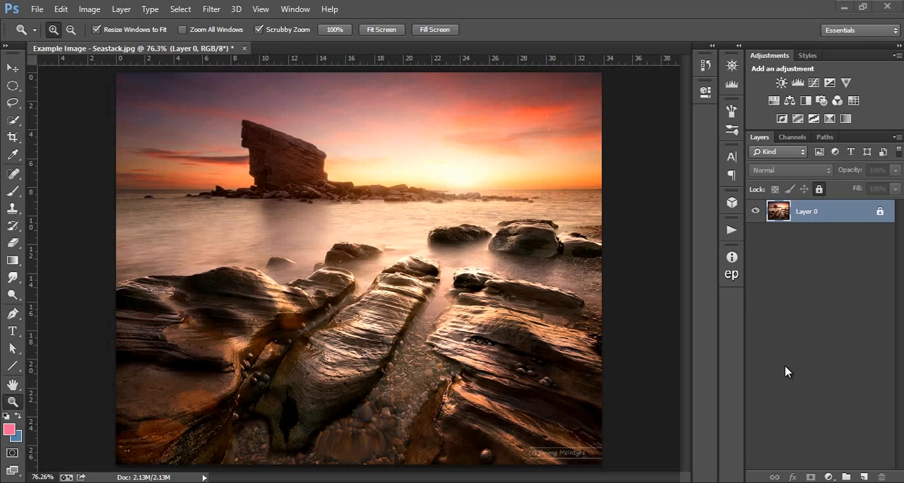
{"action": "mouse_move", "coordinate": [784, 310]}
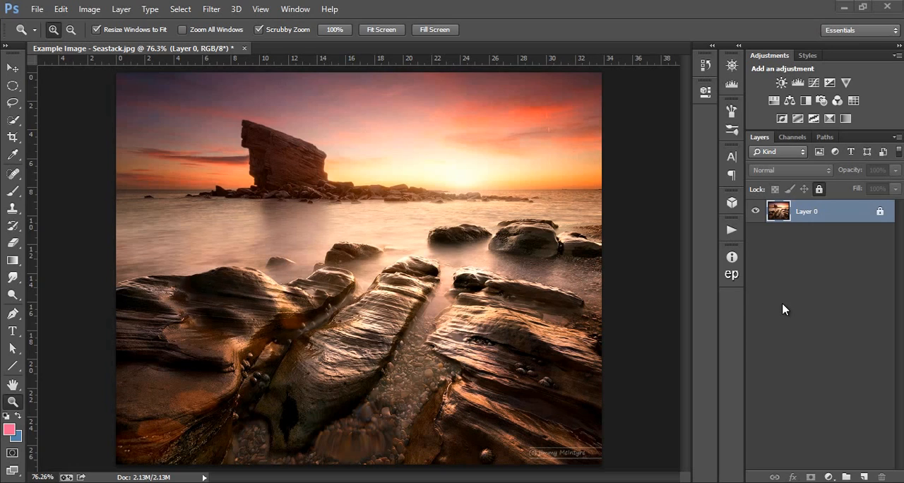
{"action": "mouse_move", "coordinate": [507, 166]}
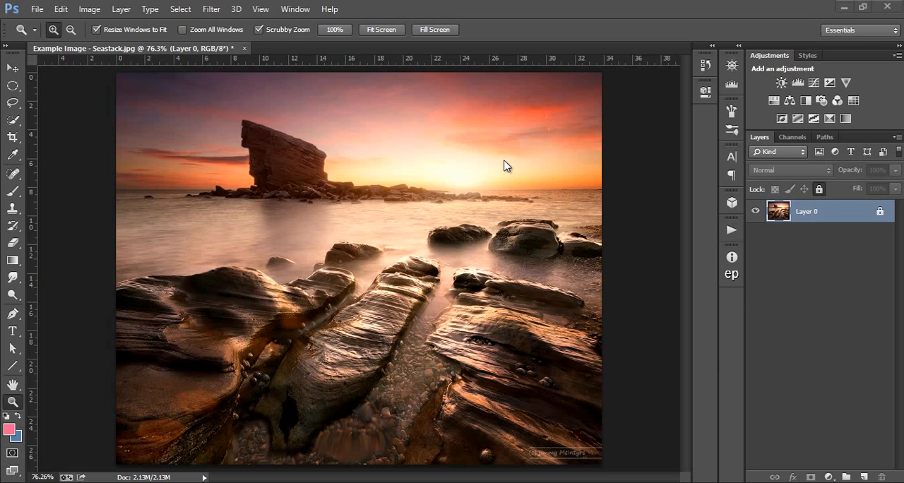
{"action": "mouse_move", "coordinate": [586, 168]}
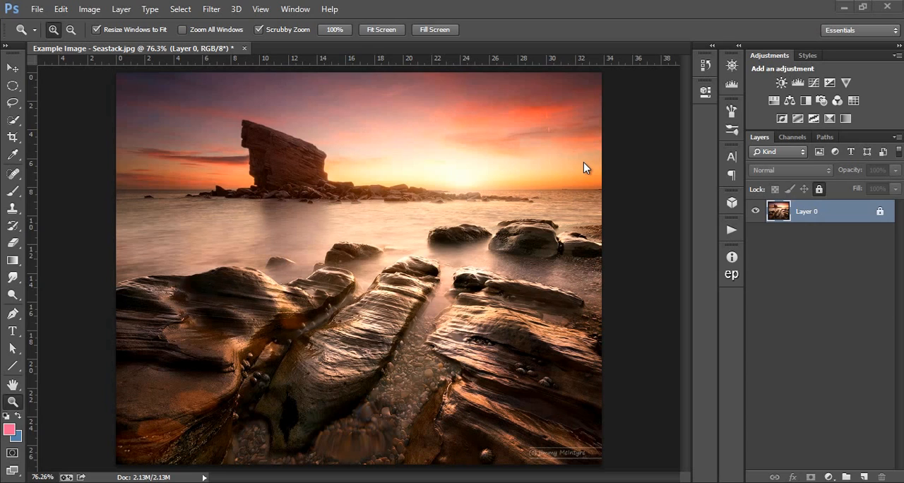
{"action": "mouse_move", "coordinate": [352, 255]}
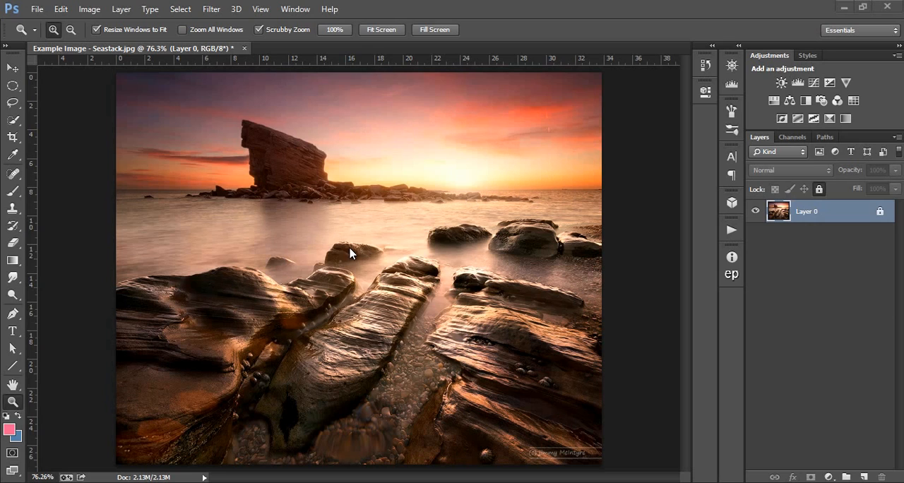
{"action": "mouse_move", "coordinate": [364, 254]}
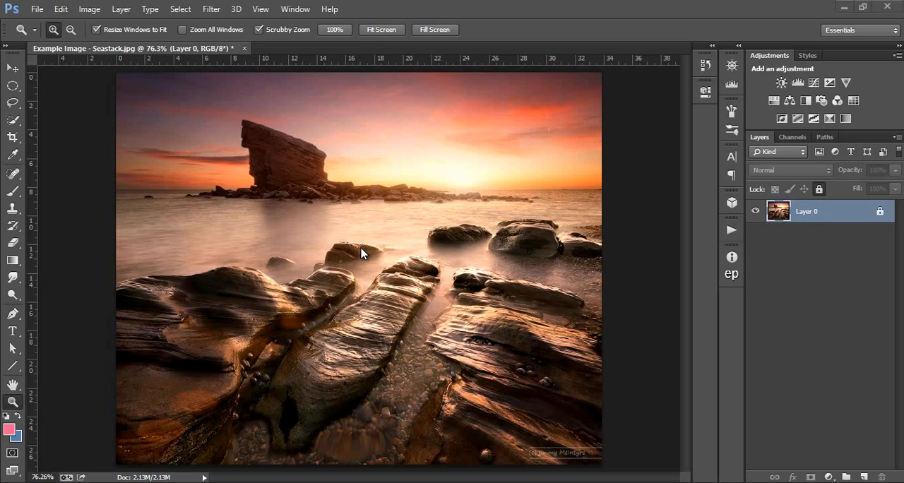
{"action": "mouse_move", "coordinate": [668, 217]}
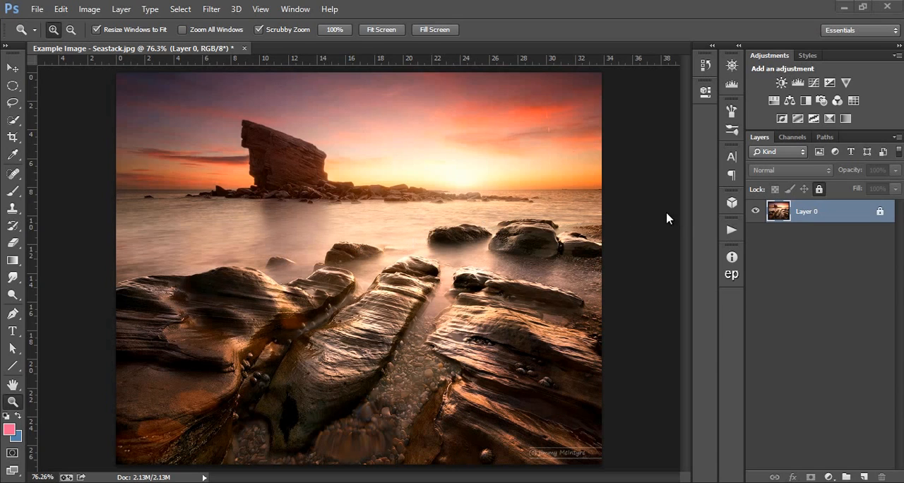
Expand the JM Luminance Masks action set to reveal the Generate Luminance Masks action.
{"action": "left_click", "coordinate": [731, 229]}
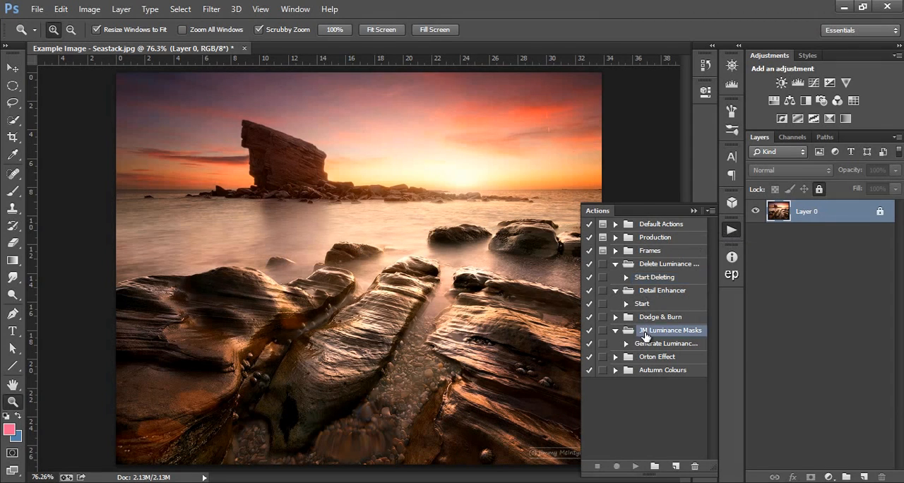
{"action": "mouse_move", "coordinate": [647, 346]}
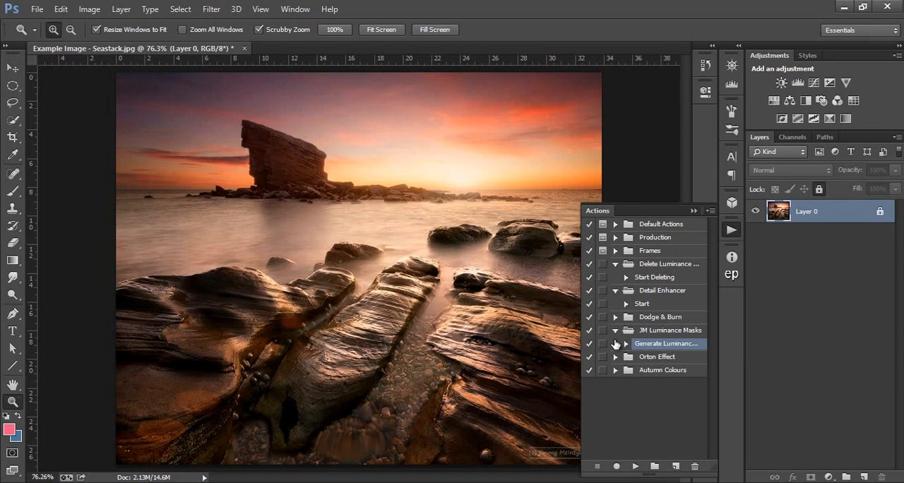
{"action": "mouse_move", "coordinate": [604, 349]}
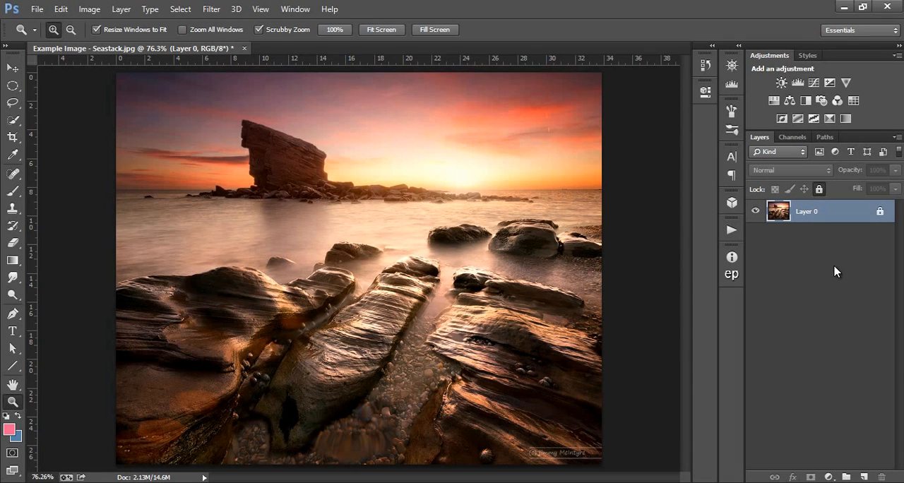
{"action": "mouse_move", "coordinate": [425, 158]}
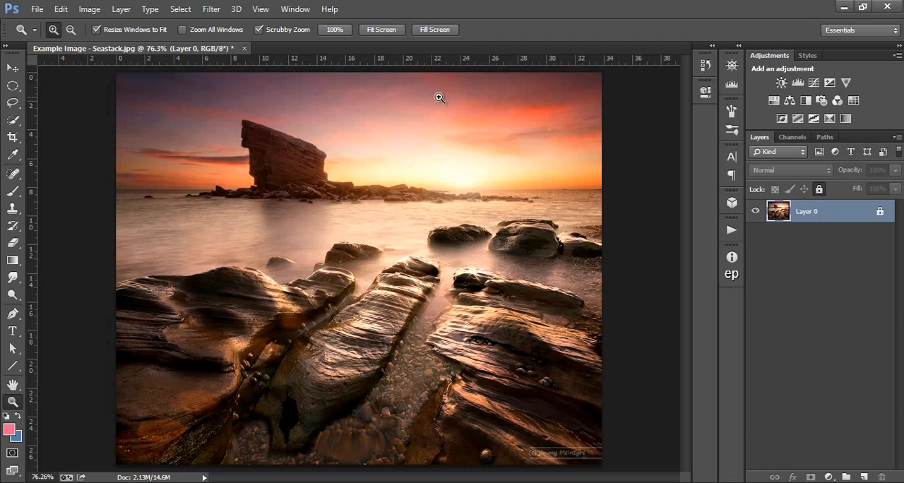
{"action": "mouse_move", "coordinate": [716, 210]}
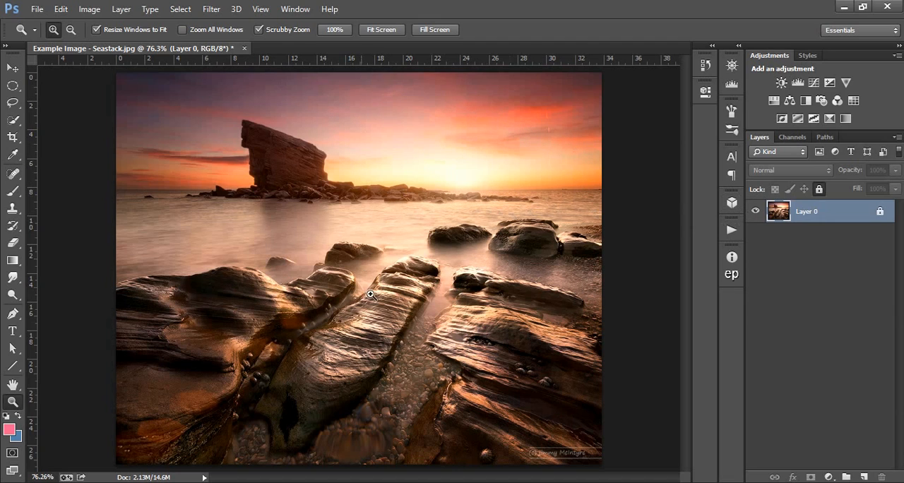
{"action": "mouse_move", "coordinate": [843, 226]}
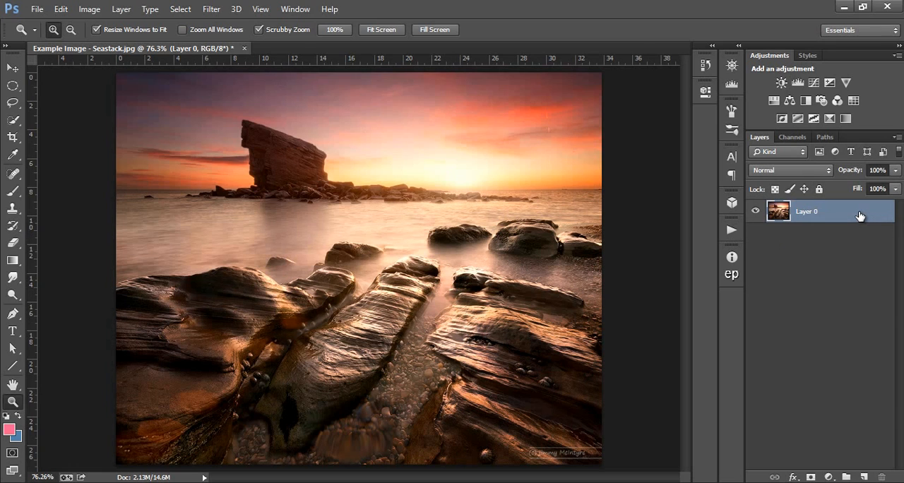
{"action": "mouse_move", "coordinate": [791, 145]}
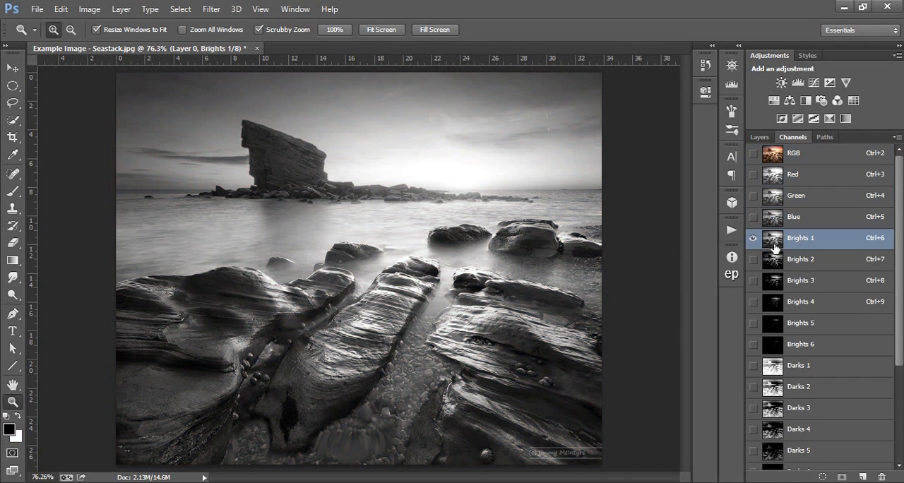
Preview the Brights 2 channel in grayscale and load it as a selection.
{"action": "left_click", "coordinate": [800, 259]}
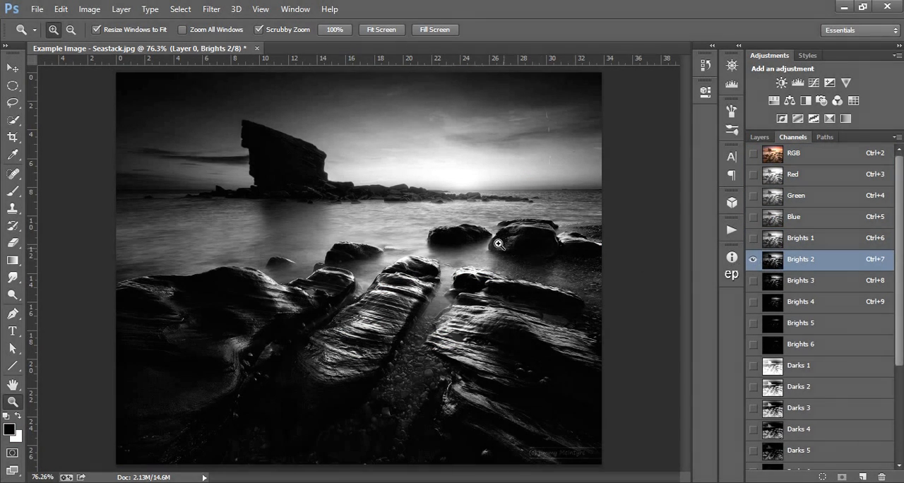
{"action": "mouse_move", "coordinate": [459, 129]}
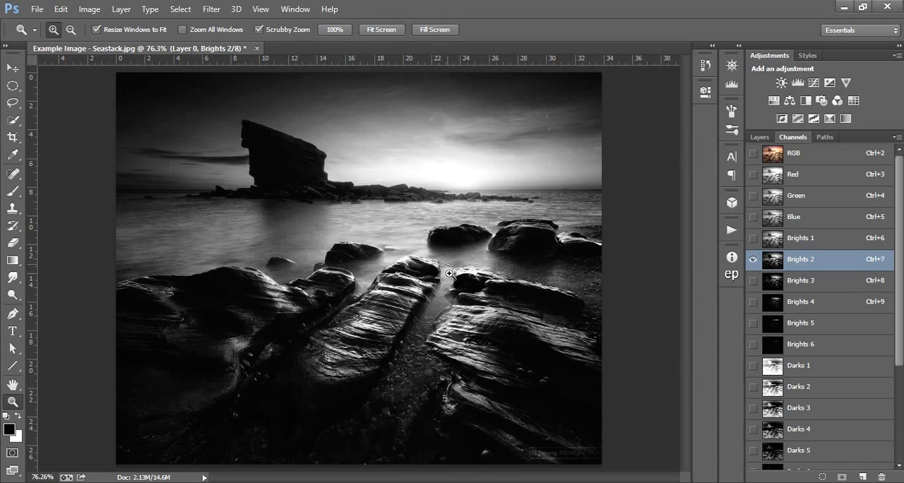
{"action": "mouse_move", "coordinate": [337, 223]}
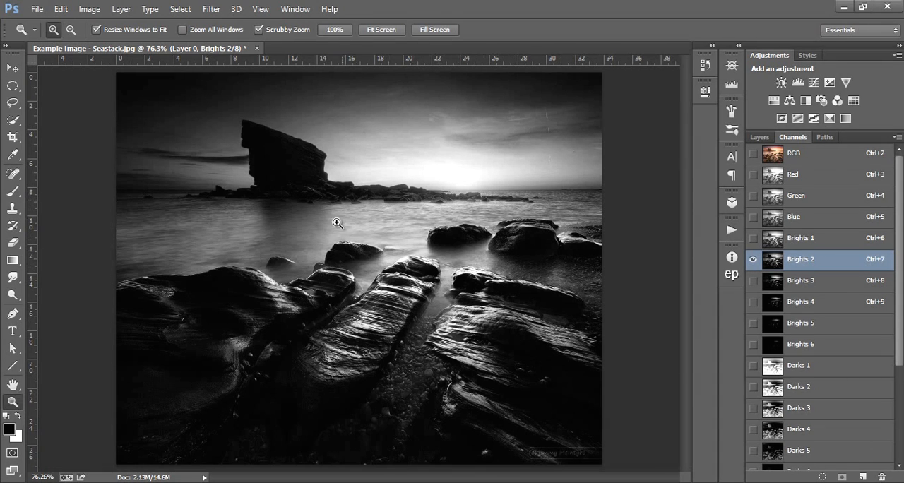
{"action": "mouse_move", "coordinate": [332, 228]}
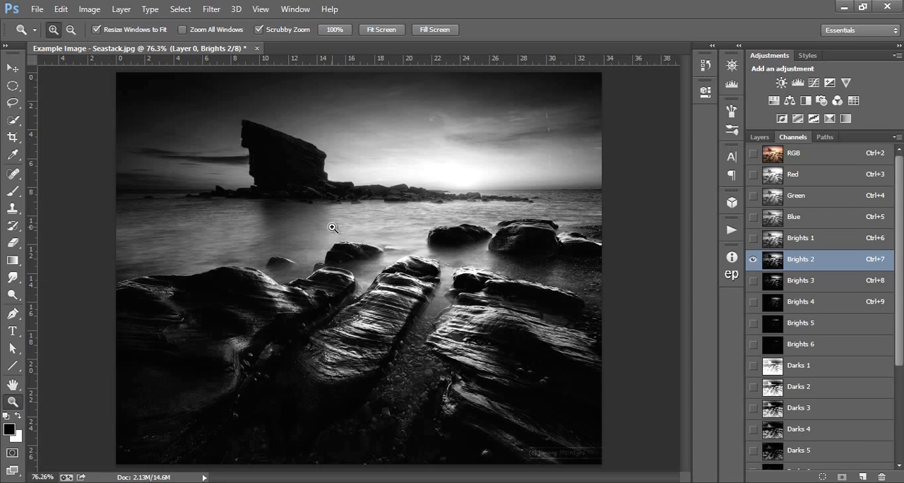
{"action": "mouse_move", "coordinate": [258, 133]}
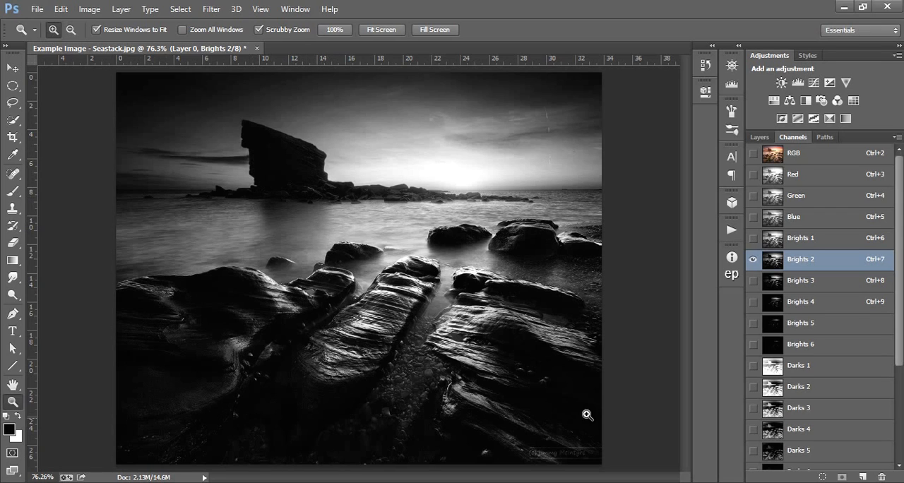
{"action": "mouse_move", "coordinate": [604, 271]}
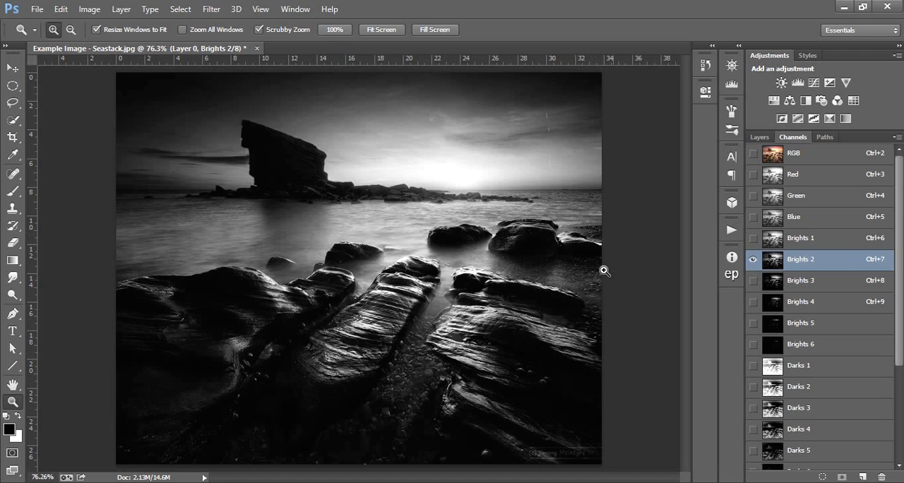
{"action": "mouse_move", "coordinate": [775, 271]}
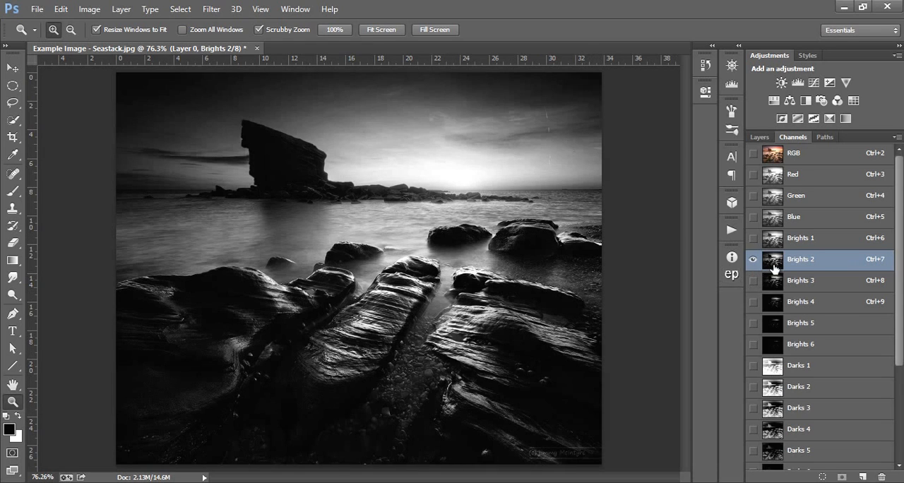
{"action": "left_click", "coordinate": [772, 259]}
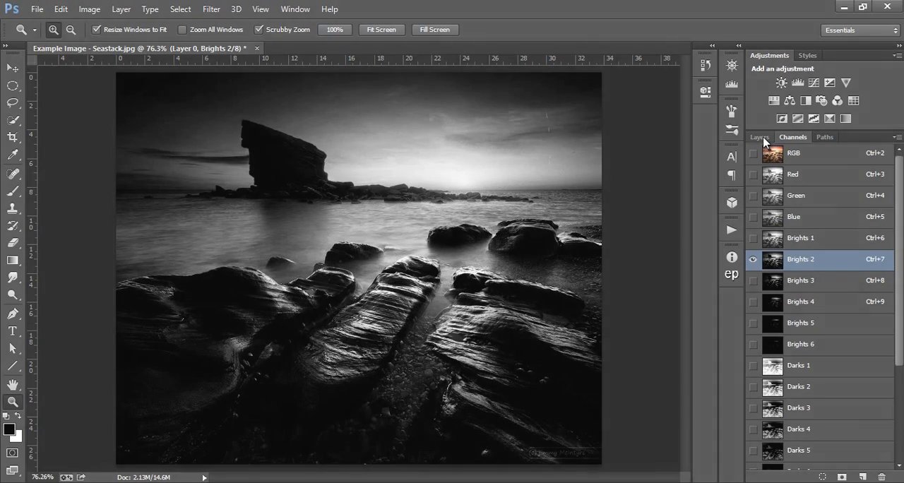
Add a Brights 2-masked Curves 1 layer pulling highlights down, toggling it to compare.
{"action": "left_click", "coordinate": [760, 136]}
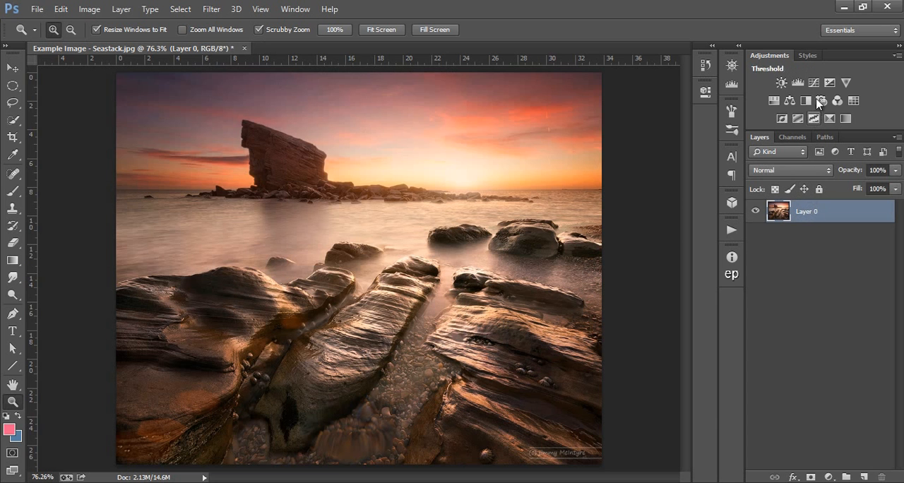
{"action": "left_click", "coordinate": [813, 100]}
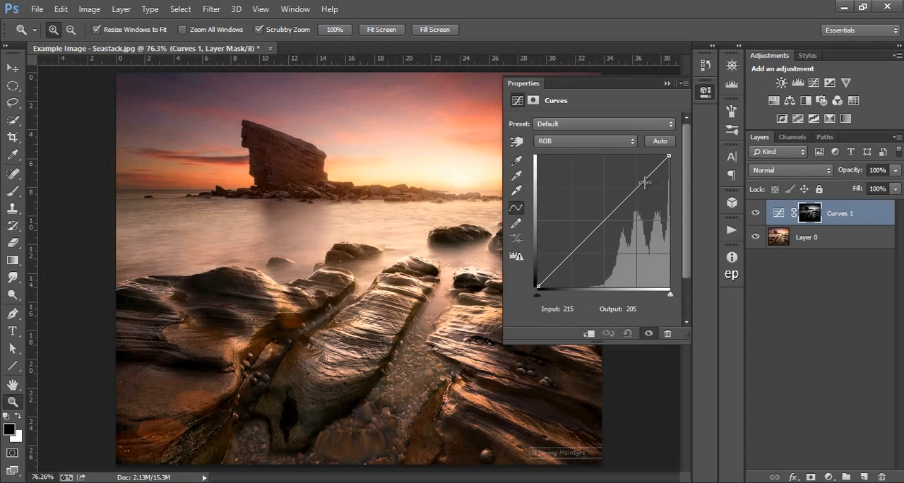
{"action": "left_click_drag", "start_coordinate": [645, 182], "coordinate": [642, 199]}
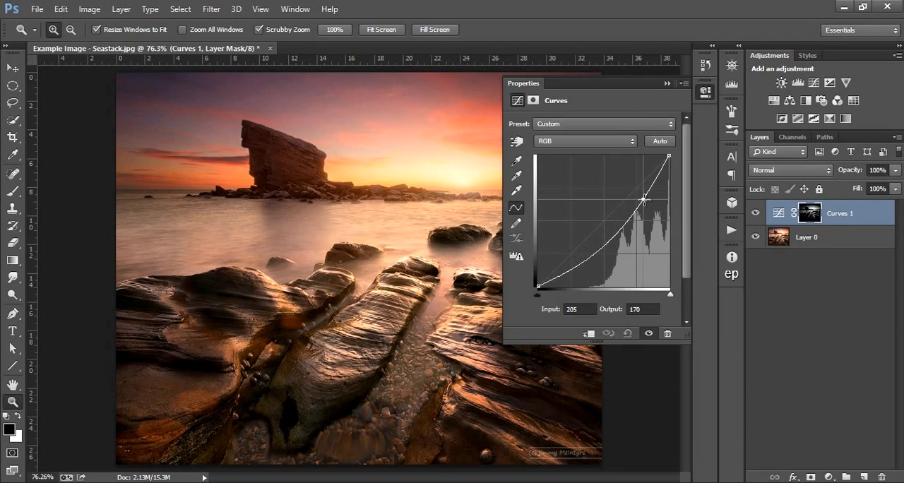
{"action": "left_click_drag", "start_coordinate": [644, 199], "coordinate": [644, 201]}
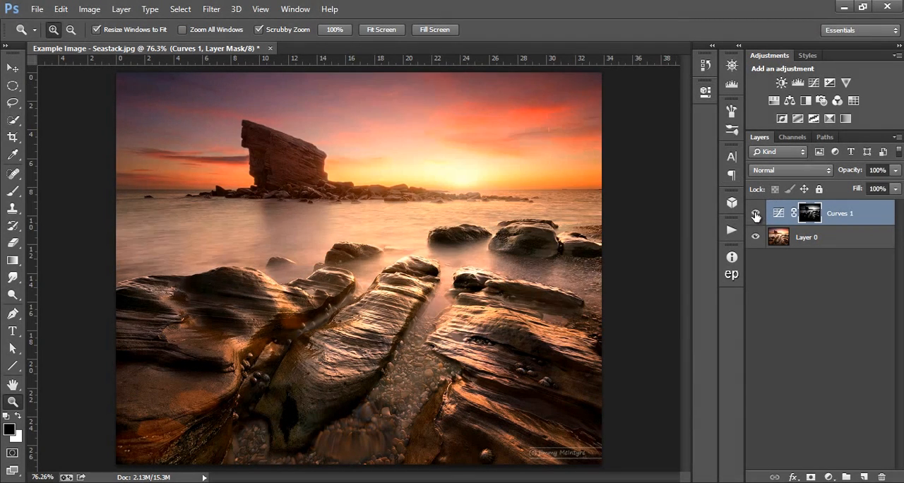
{"action": "left_click", "coordinate": [807, 237]}
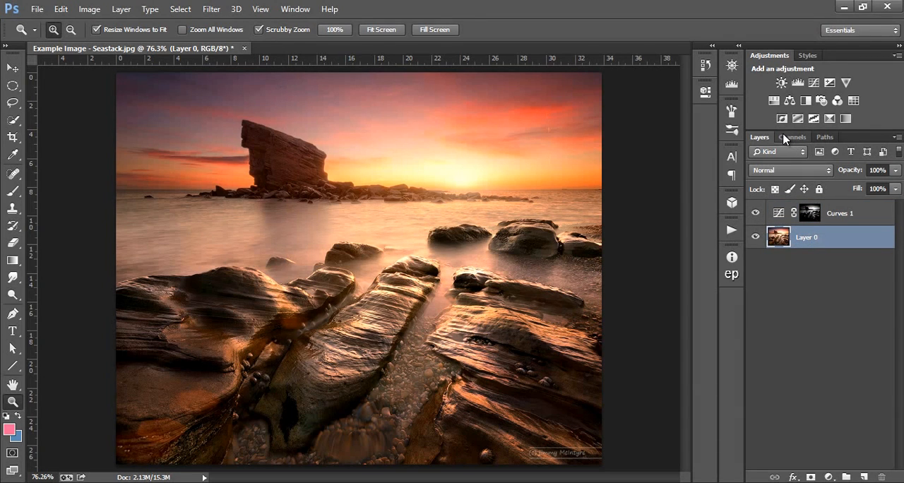
Show the channels list and scroll down to the Midtones 3 mask.
{"action": "left_click", "coordinate": [792, 136]}
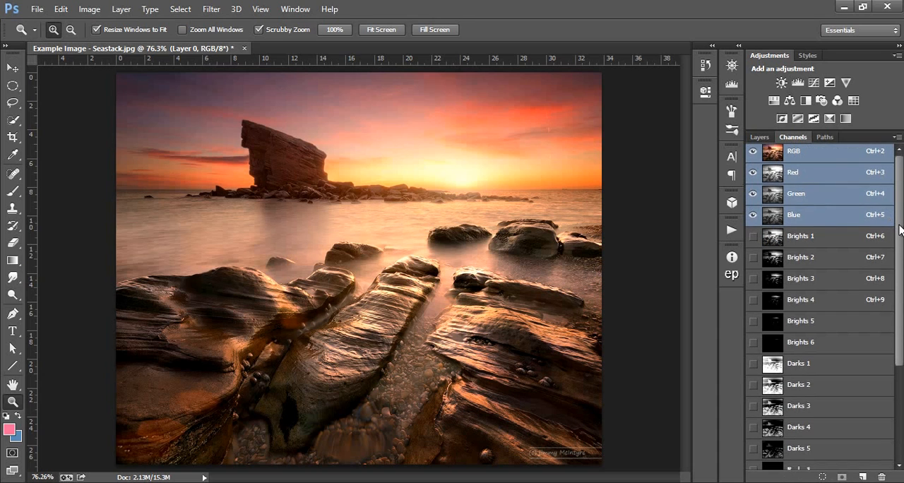
{"action": "scroll", "scroll_direction": "down", "scroll_amount": 3}
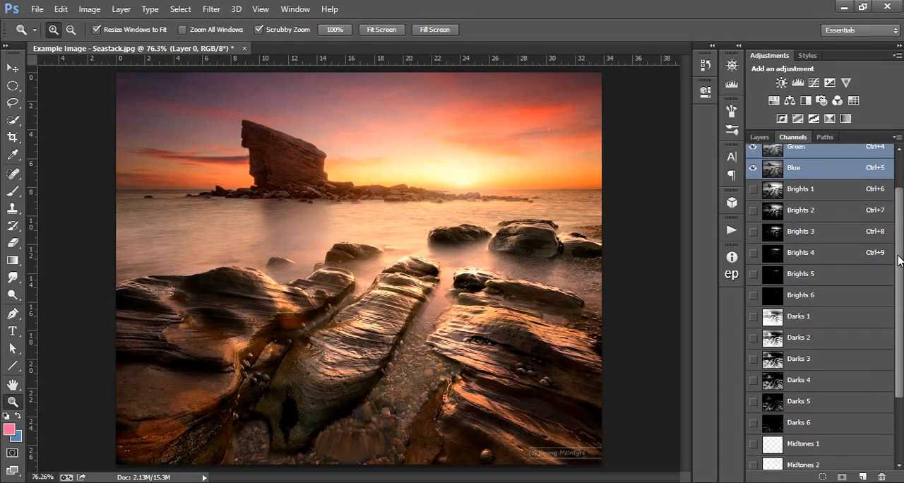
{"action": "scroll", "scroll_direction": "down", "scroll_amount": 3}
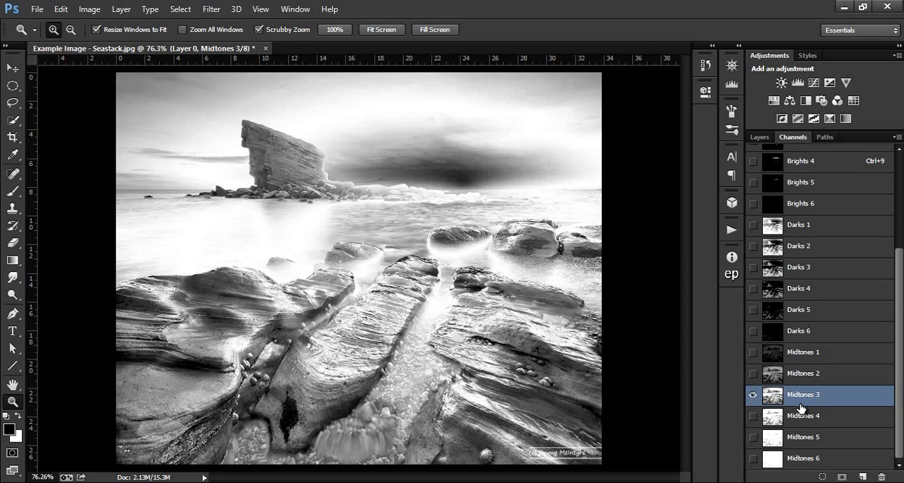
{"action": "mouse_move", "coordinate": [796, 412]}
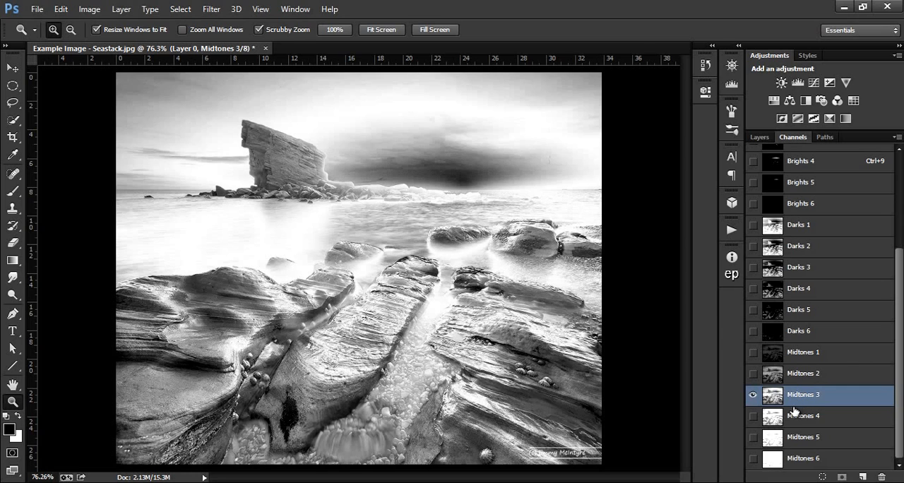
{"action": "mouse_move", "coordinate": [423, 216]}
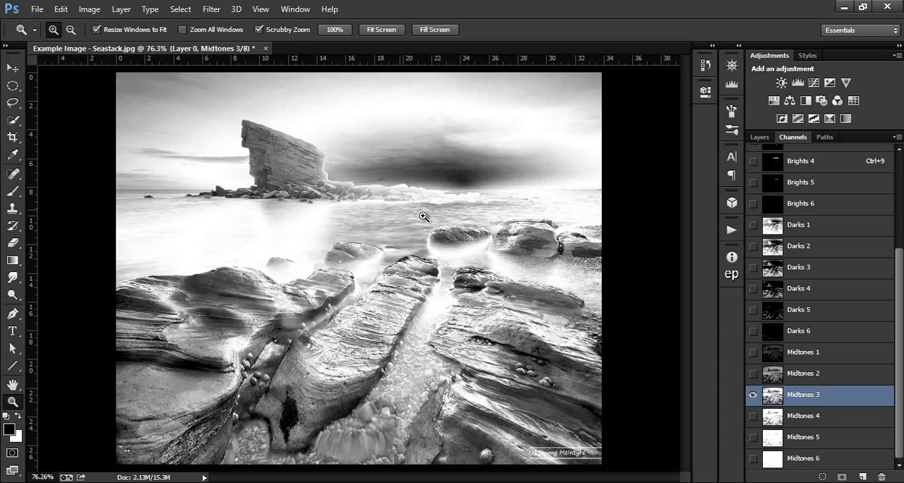
{"action": "mouse_move", "coordinate": [296, 166]}
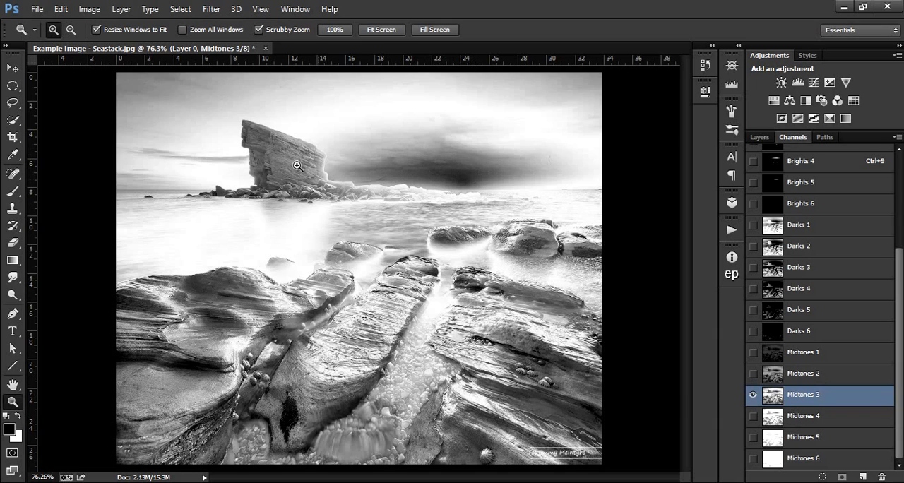
{"action": "mouse_move", "coordinate": [705, 294]}
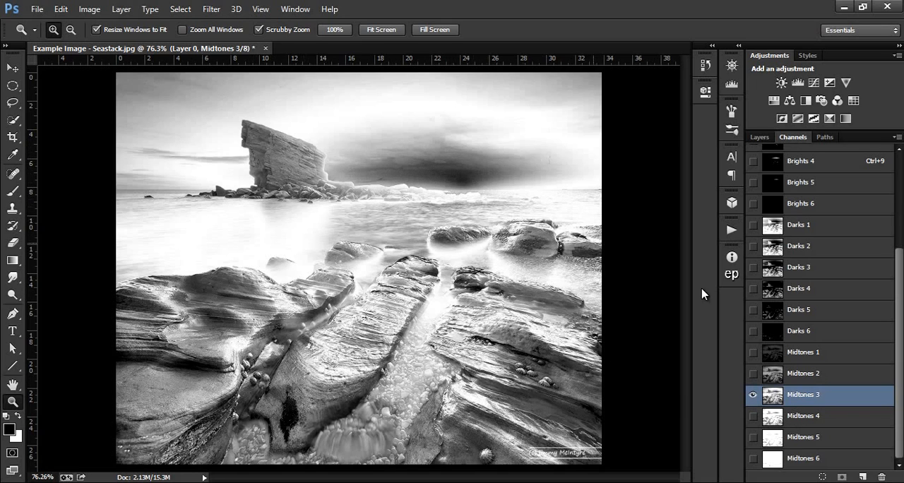
{"action": "mouse_move", "coordinate": [786, 395]}
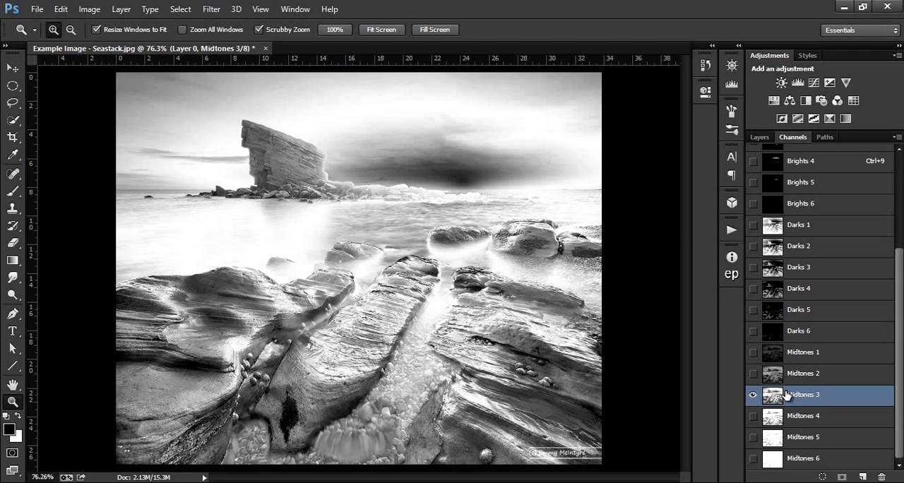
{"action": "mouse_move", "coordinate": [780, 398]}
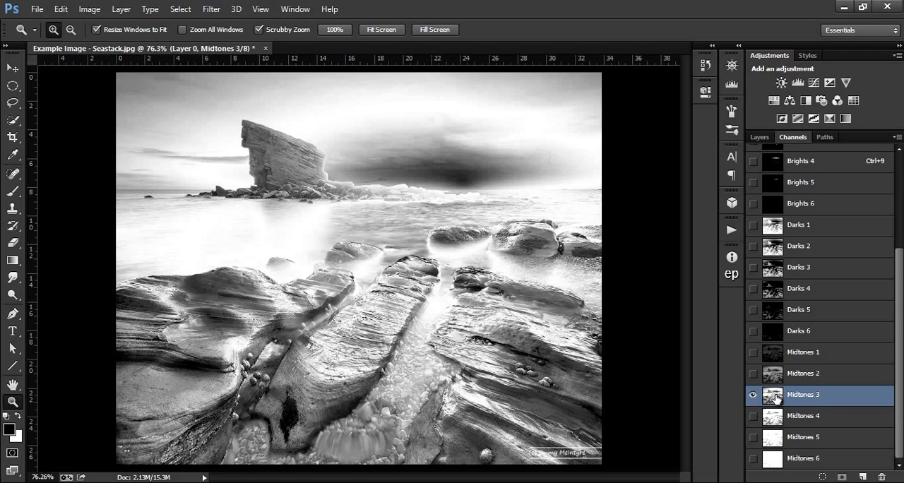
{"action": "mouse_move", "coordinate": [772, 394]}
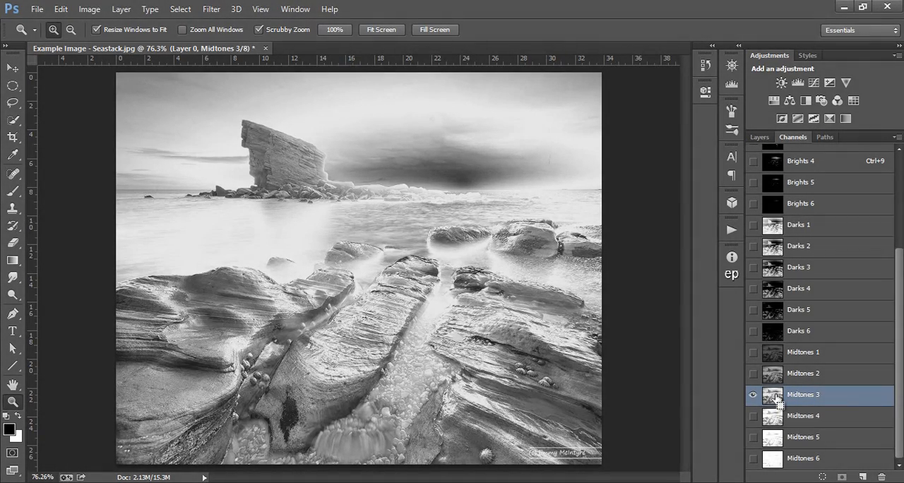
Load the Midtones 3 mask as a selection and preview the Darks 4 mask.
{"action": "left_click", "coordinate": [772, 394]}
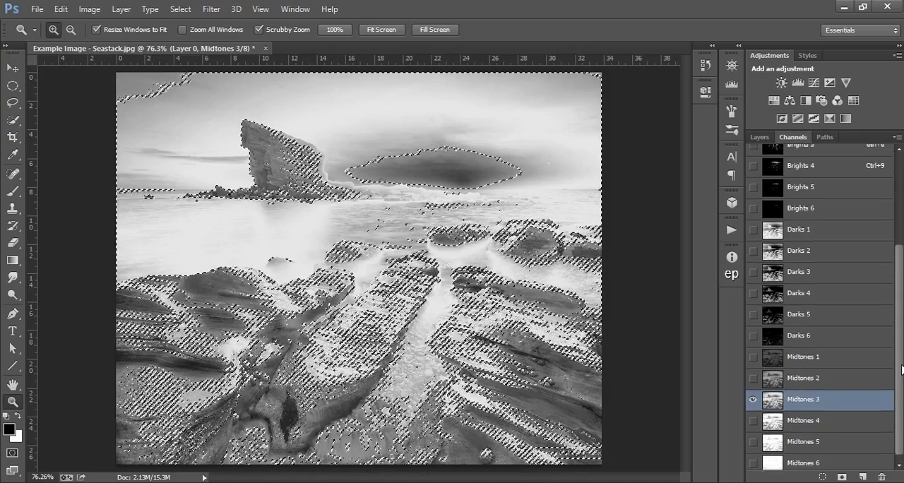
{"action": "scroll", "scroll_direction": "up", "scroll_amount": 3}
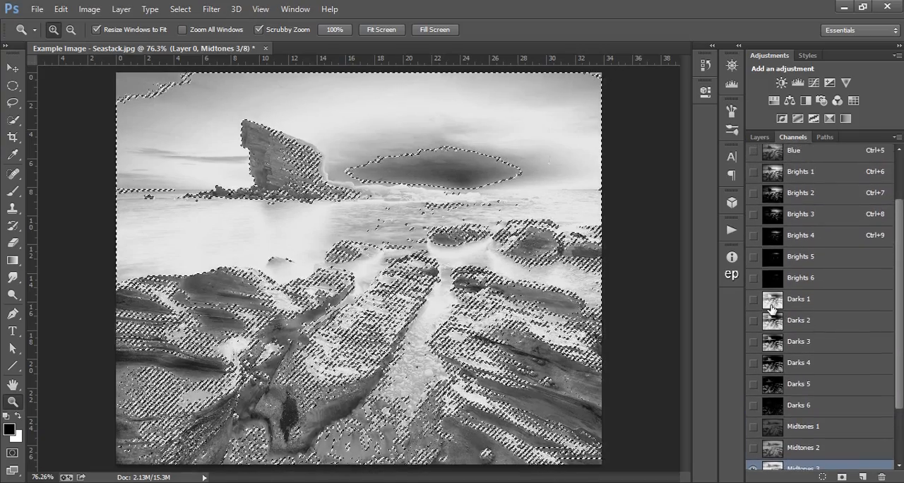
{"action": "left_click", "coordinate": [799, 362]}
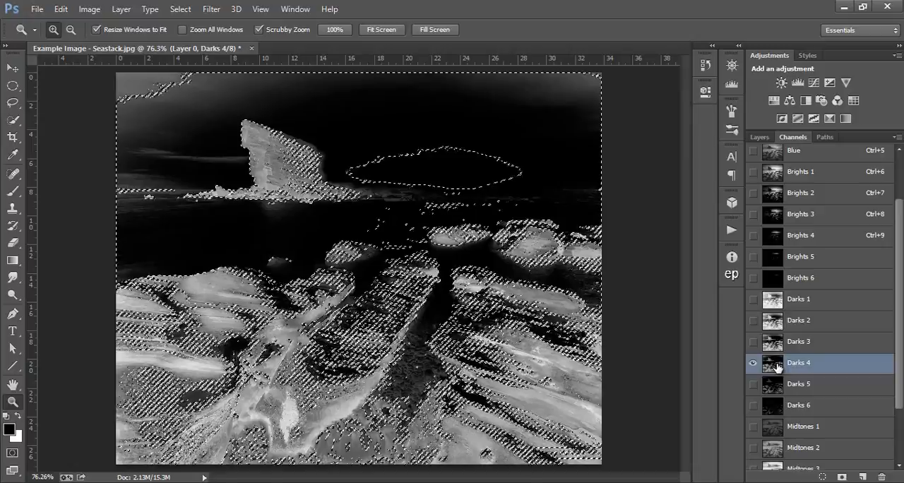
{"action": "mouse_move", "coordinate": [772, 362]}
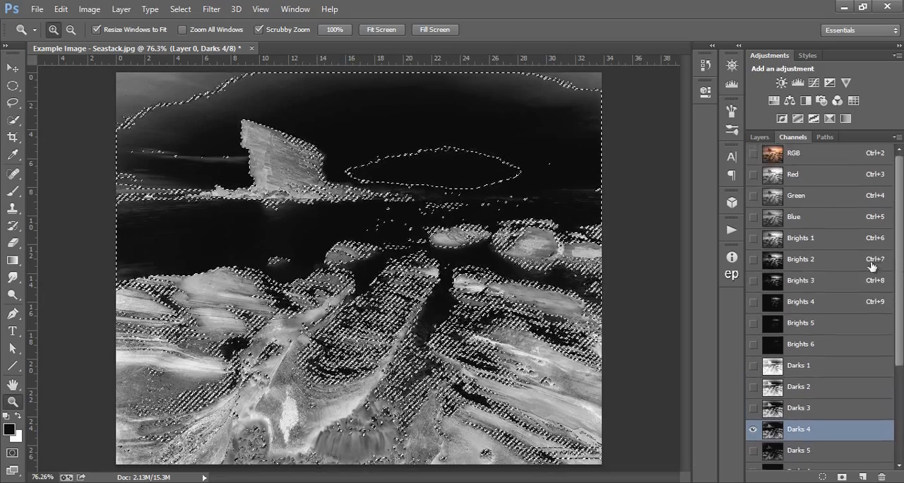
Compare the Brights 2 and Brights 3 masks, then load Brights 2 as the selection.
{"action": "left_click", "coordinate": [800, 259]}
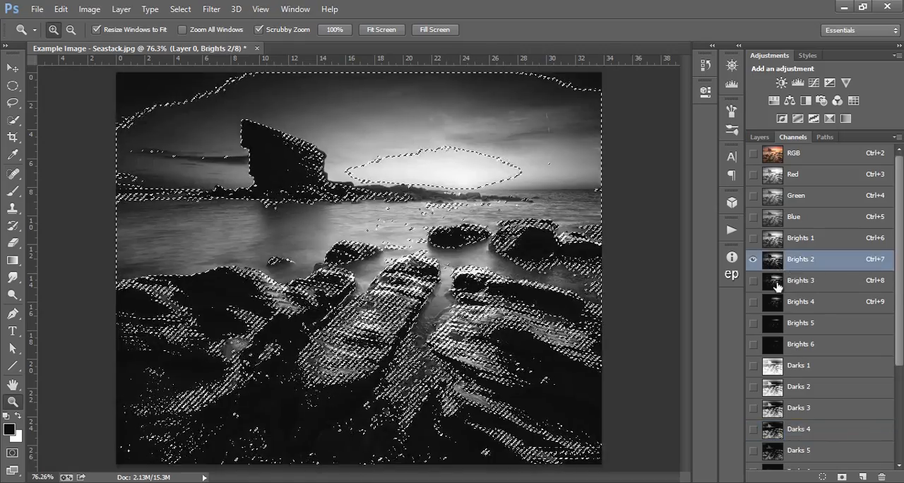
{"action": "left_click", "coordinate": [800, 280]}
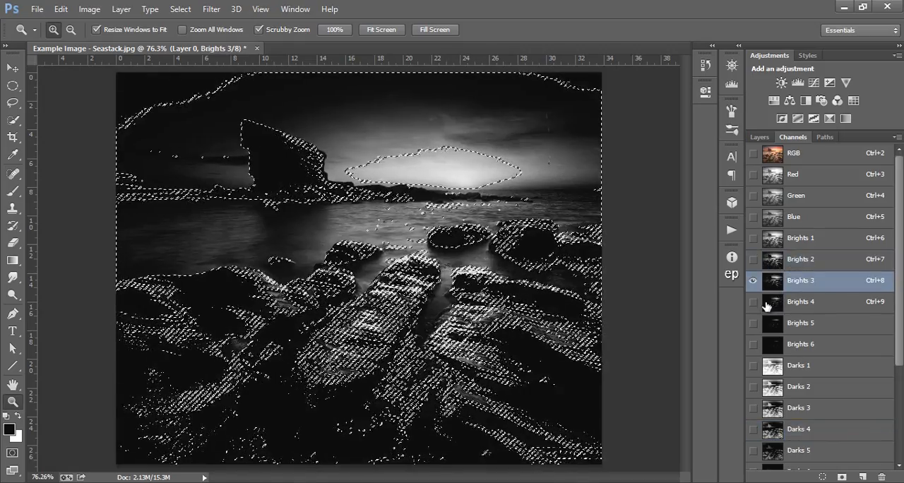
{"action": "left_click", "coordinate": [800, 258]}
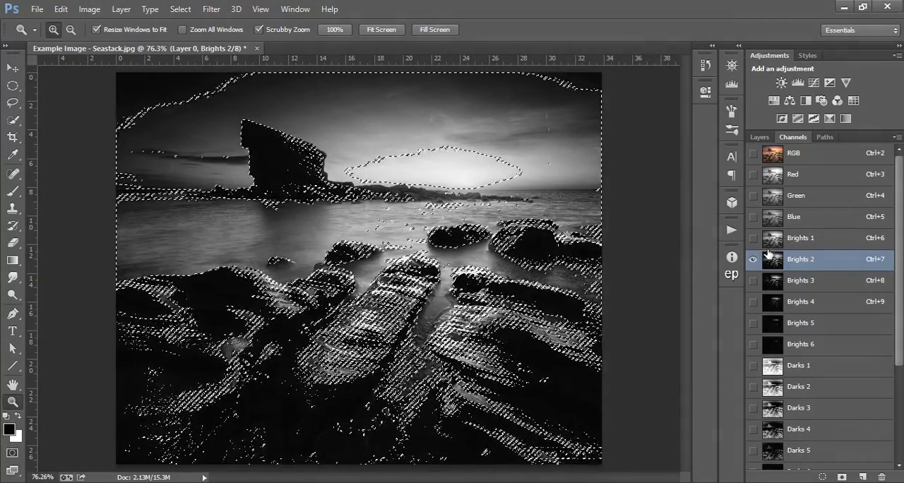
{"action": "left_click", "coordinate": [753, 259]}
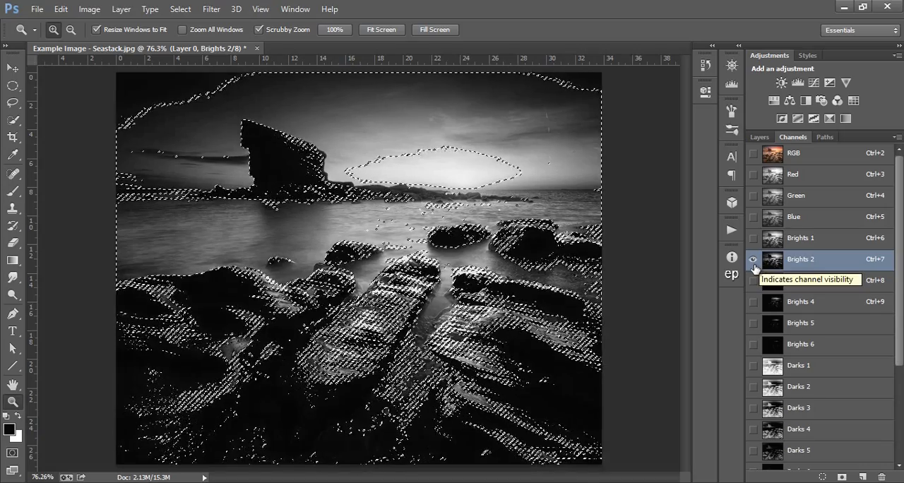
{"action": "left_click", "coordinate": [753, 259]}
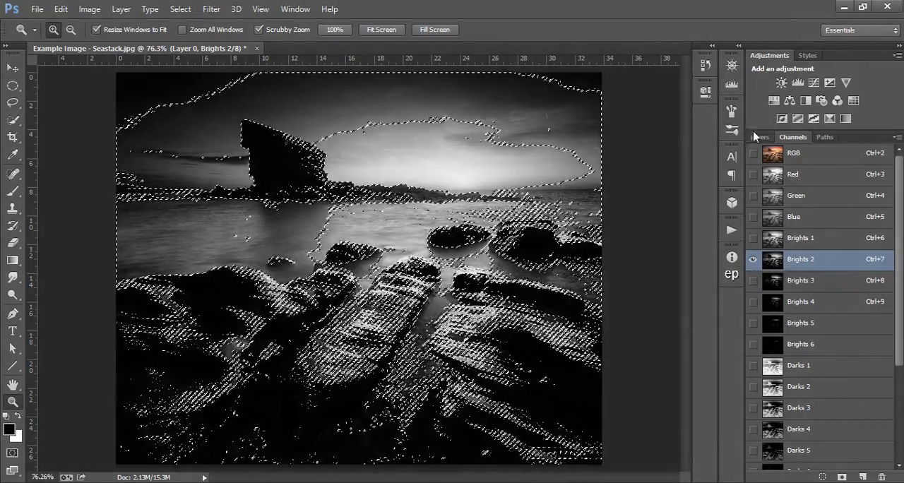
Add a Curves 2 layer masked by the selection and fit the image on screen.
{"action": "left_click", "coordinate": [759, 137]}
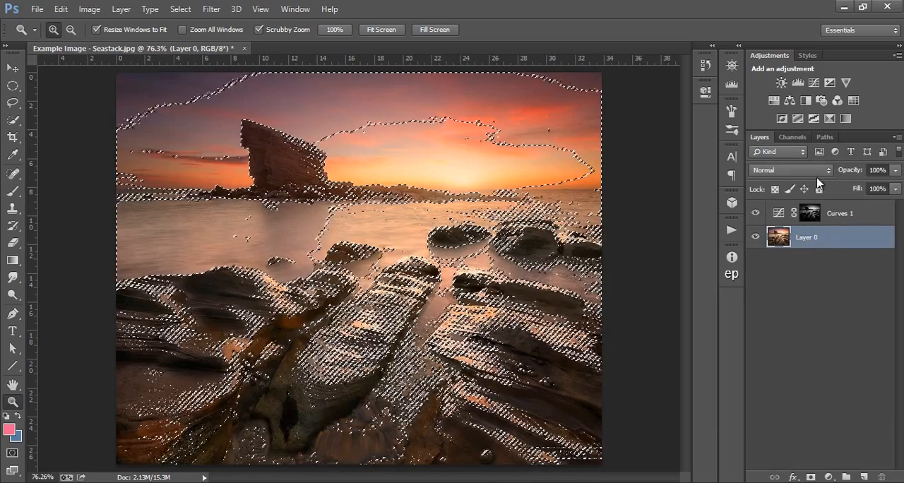
{"action": "left_click", "coordinate": [797, 82]}
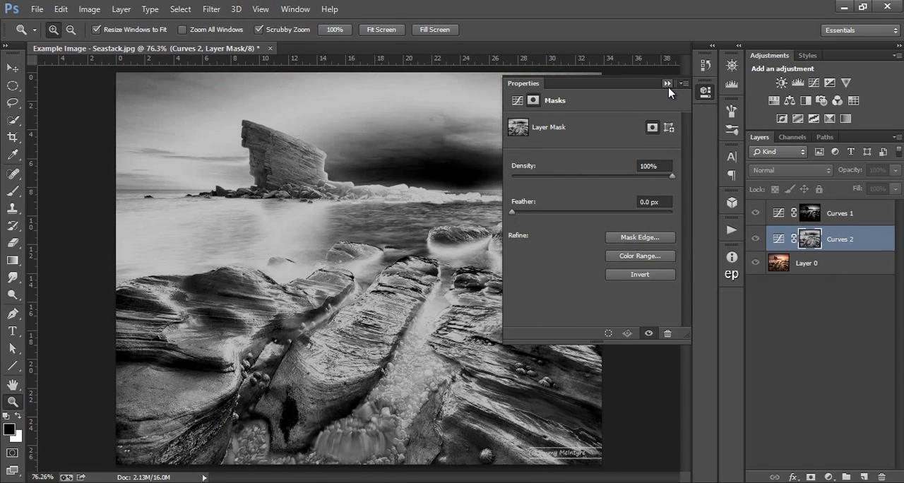
{"action": "left_click", "coordinate": [666, 83]}
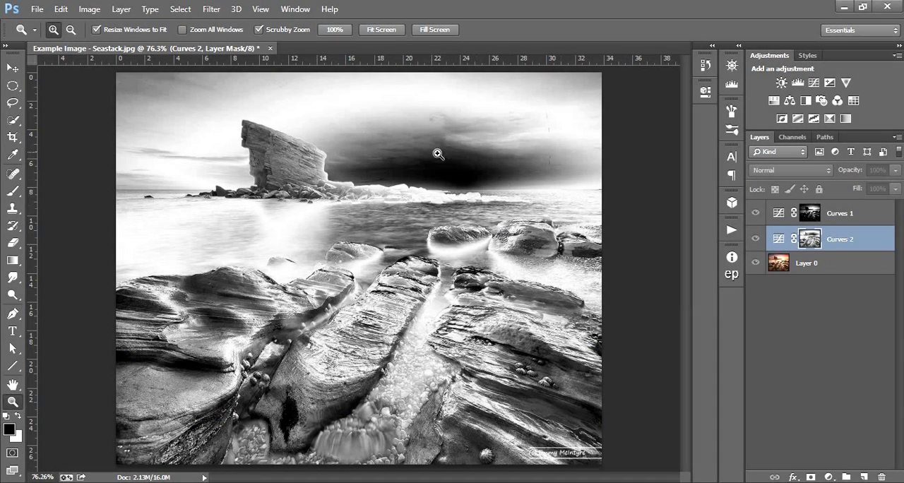
{"action": "mouse_move", "coordinate": [541, 178]}
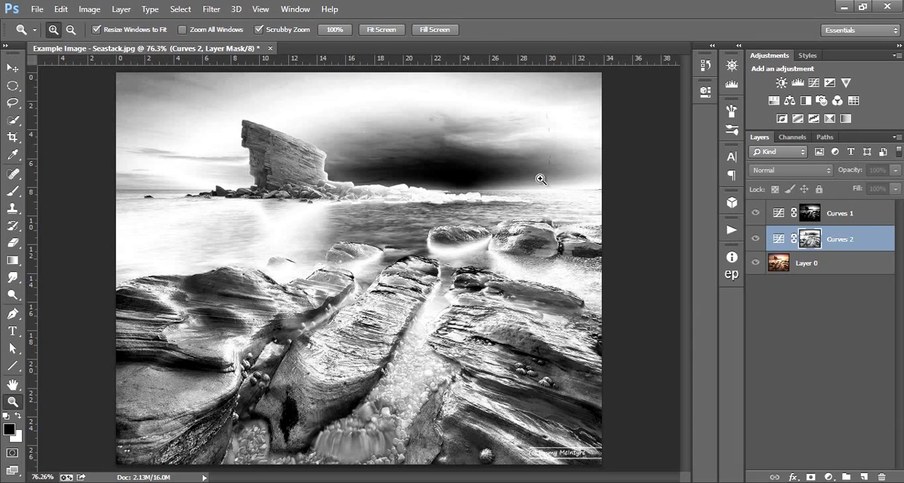
{"action": "mouse_move", "coordinate": [409, 302]}
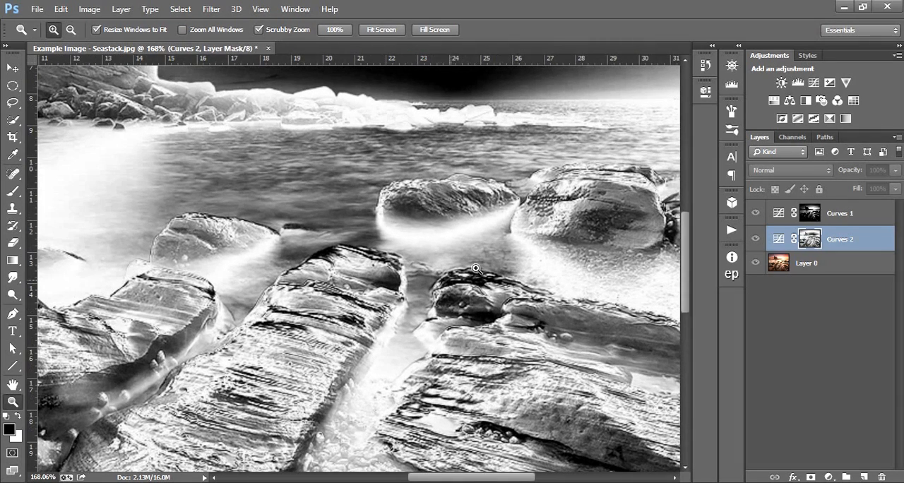
{"action": "left_click", "coordinate": [382, 29]}
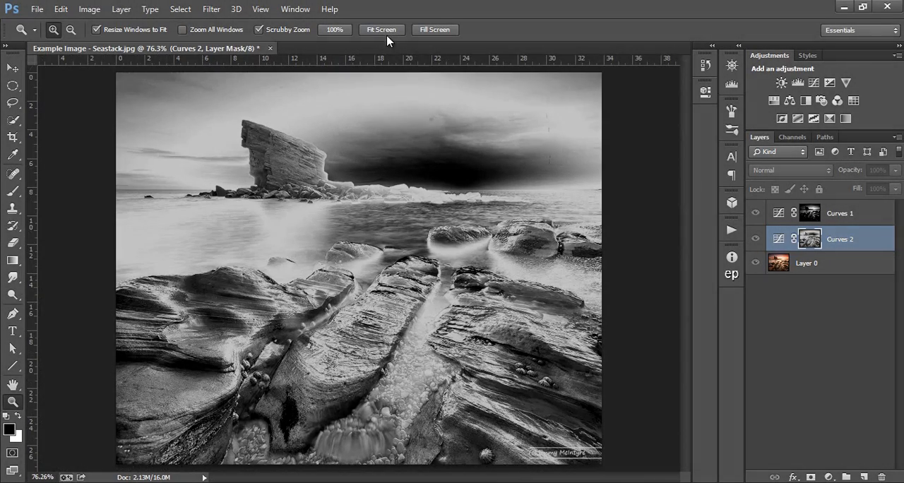
Shape an S contrast curve on Curves 2.
{"action": "left_click", "coordinate": [778, 239]}
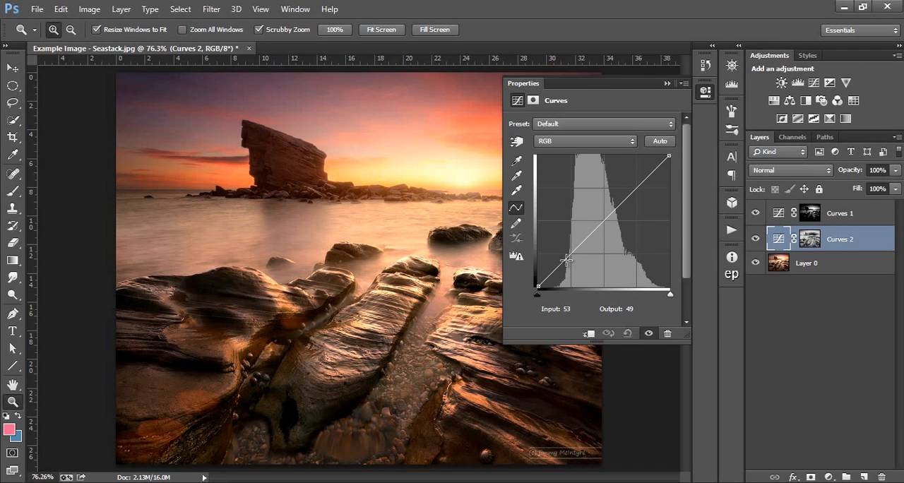
{"action": "left_click_drag", "start_coordinate": [565, 259], "coordinate": [616, 206]}
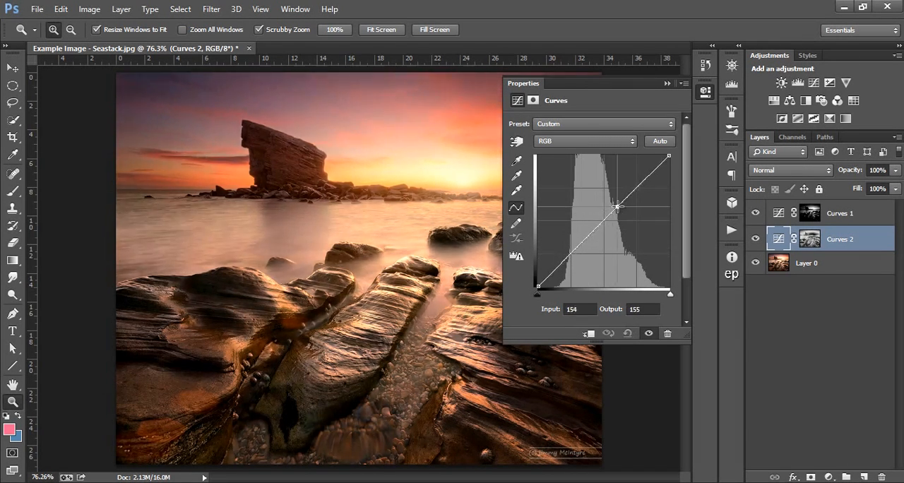
{"action": "left_click_drag", "start_coordinate": [616, 206], "coordinate": [623, 204]}
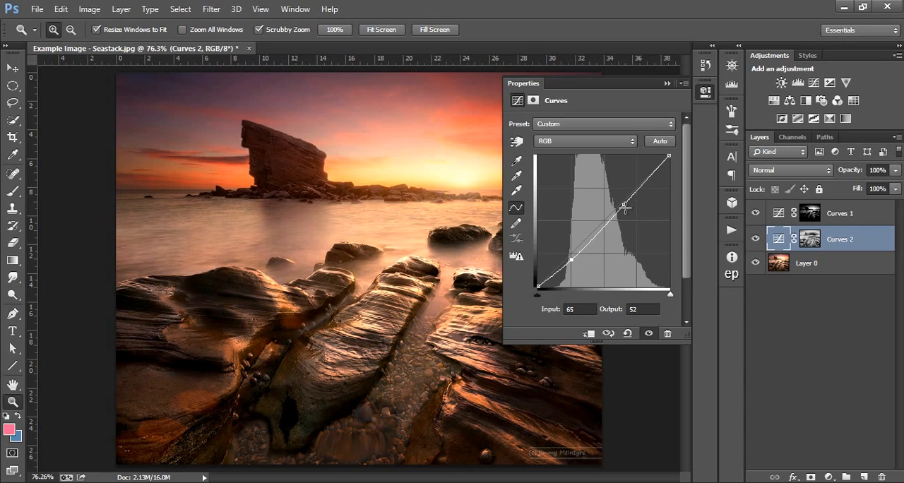
{"action": "left_click_drag", "start_coordinate": [624, 207], "coordinate": [572, 261]}
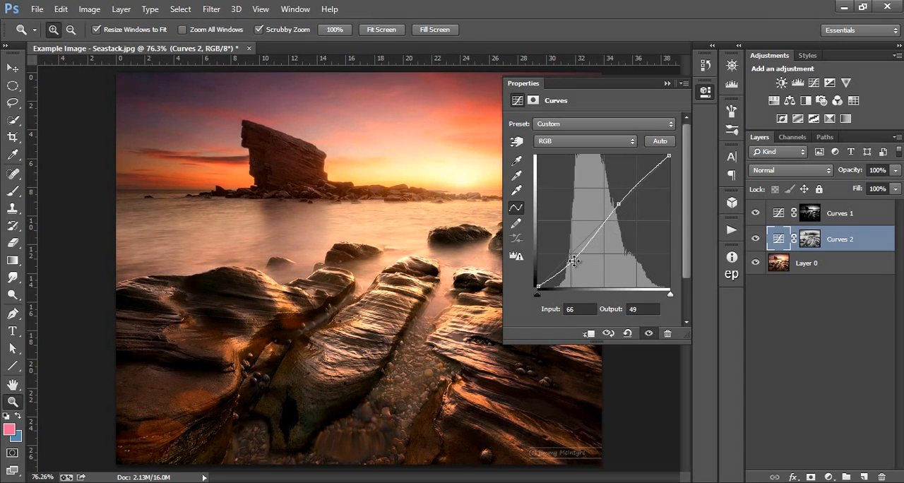
Set Curves 2 to Soft Light blending at 46% opacity.
{"action": "left_click", "coordinate": [666, 83]}
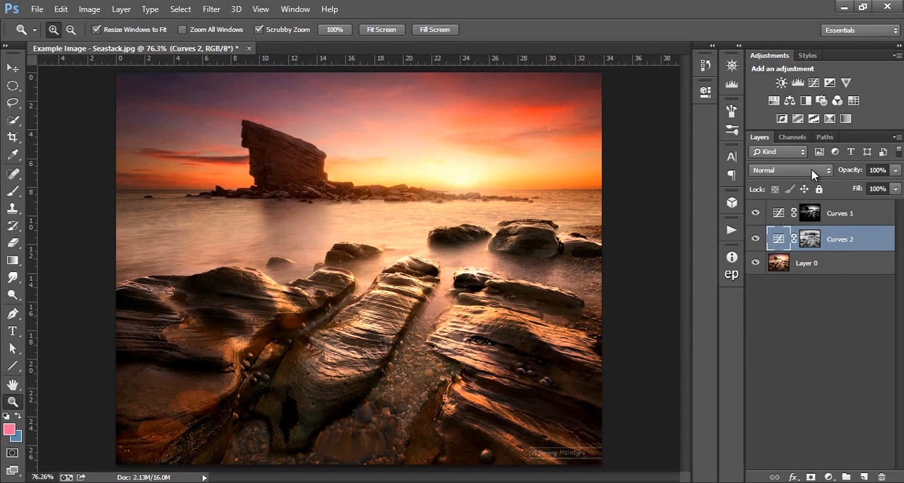
{"action": "left_click", "coordinate": [790, 170]}
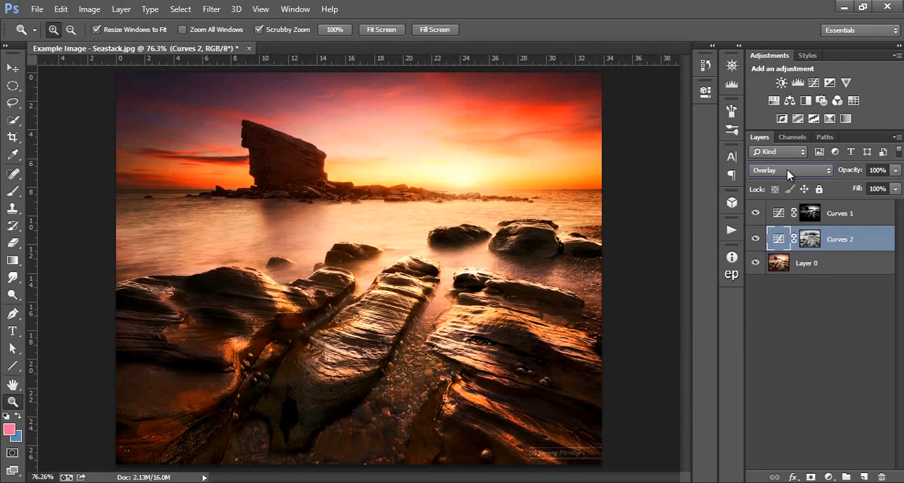
{"action": "left_click", "coordinate": [787, 169]}
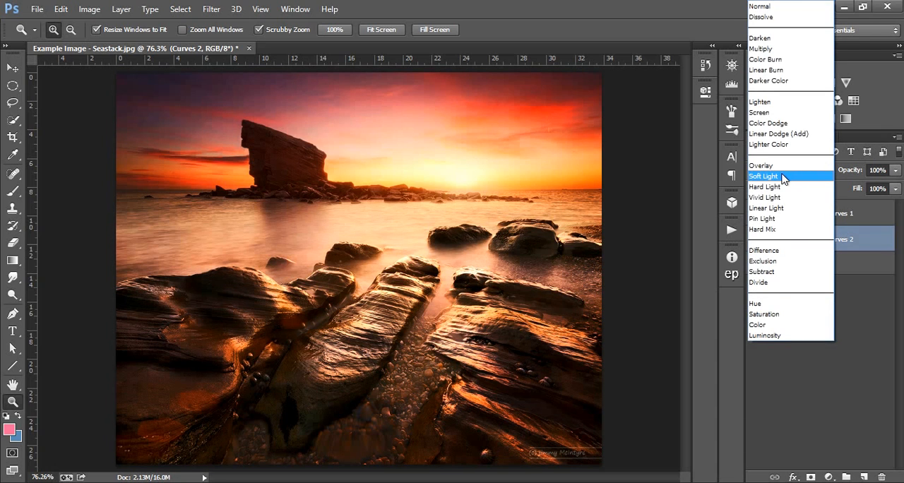
{"action": "left_click", "coordinate": [764, 176]}
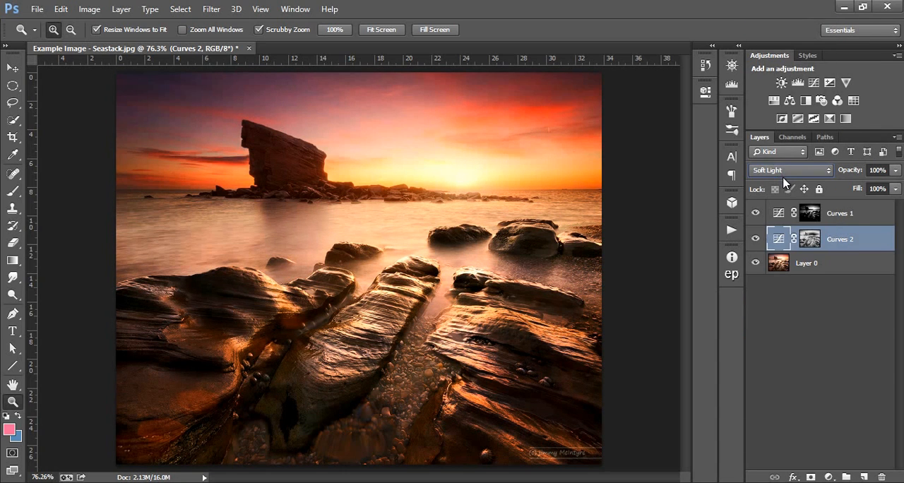
{"action": "left_click", "coordinate": [756, 238]}
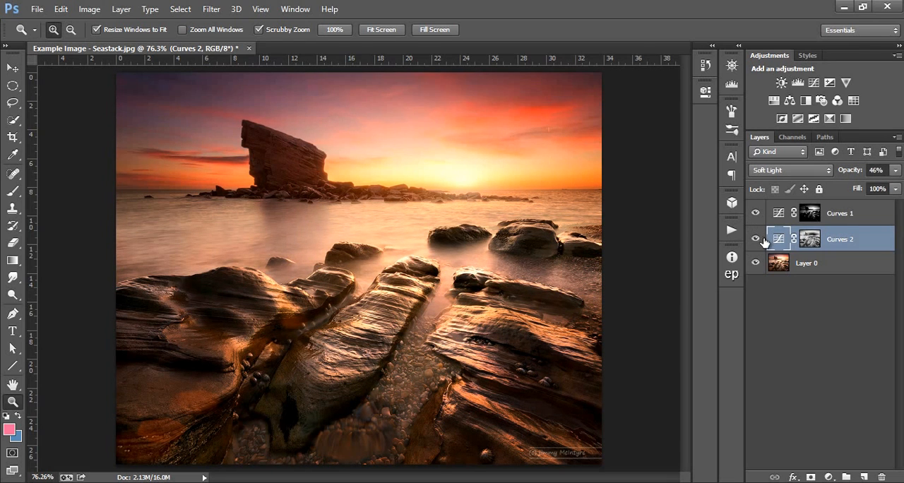
{"action": "mouse_move", "coordinate": [824, 268]}
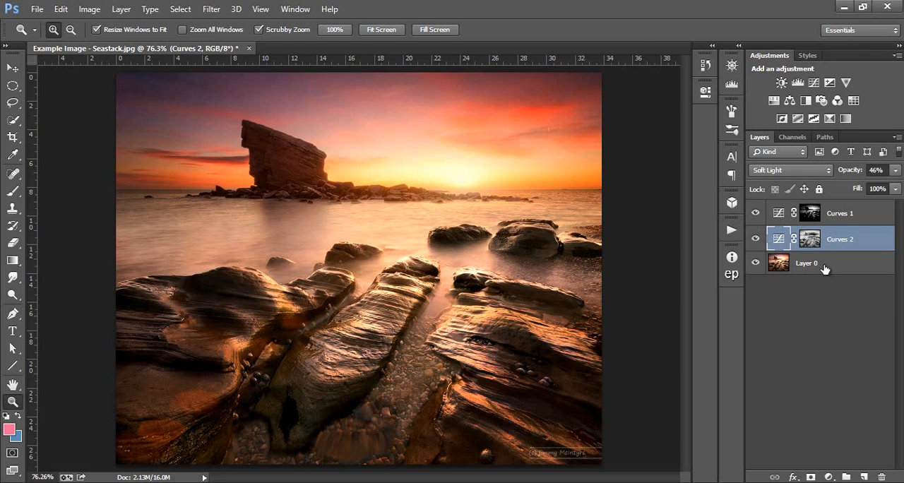
{"action": "mouse_move", "coordinate": [823, 260]}
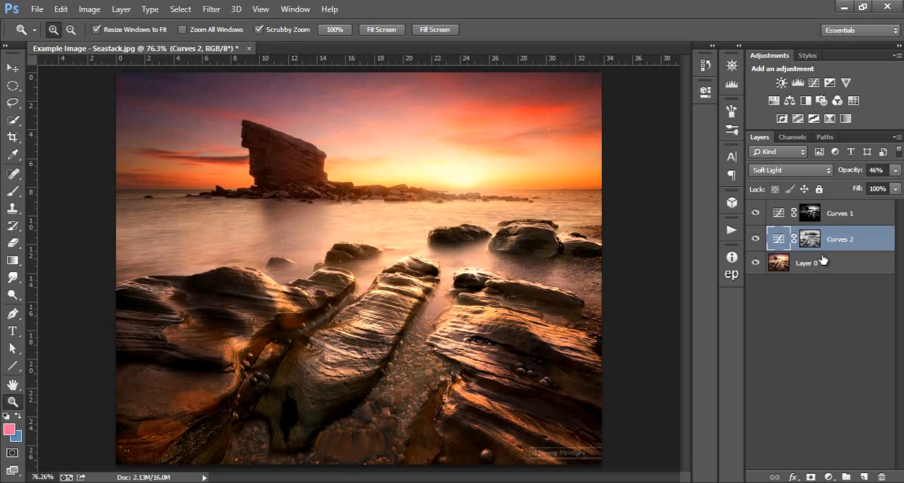
{"action": "mouse_move", "coordinate": [827, 259]}
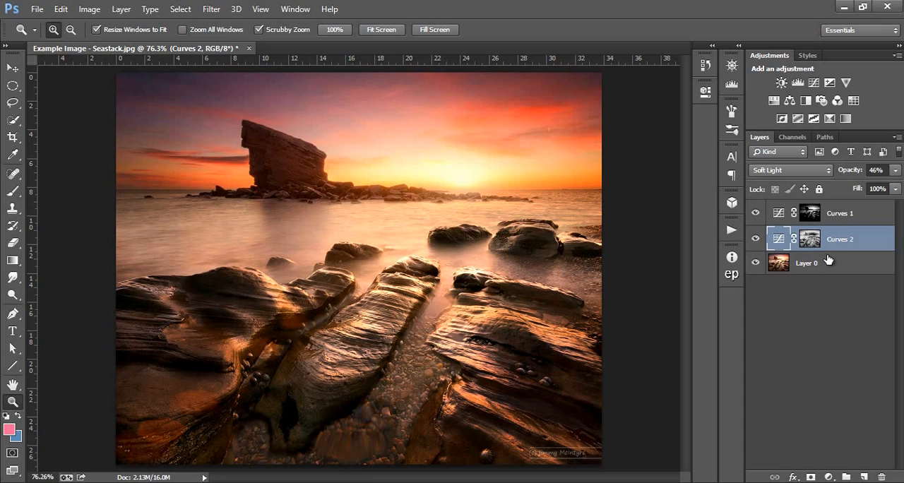
{"action": "mouse_move", "coordinate": [821, 253]}
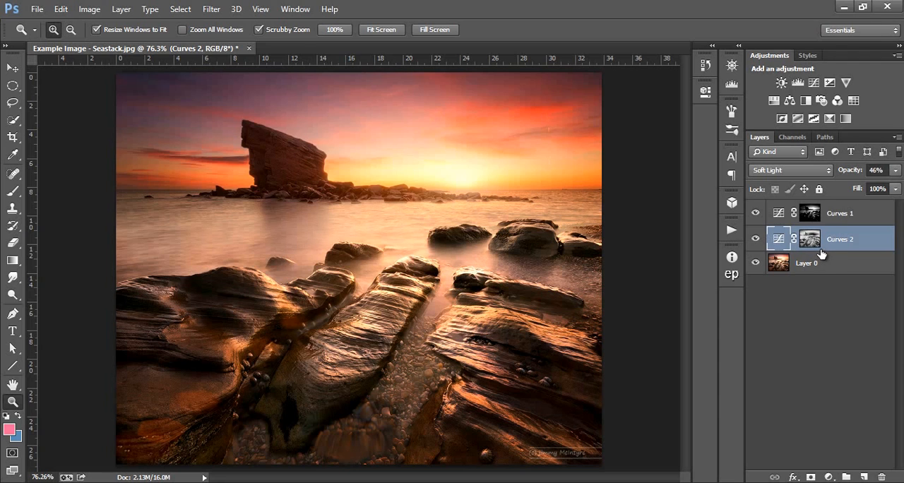
{"action": "mouse_move", "coordinate": [822, 254]}
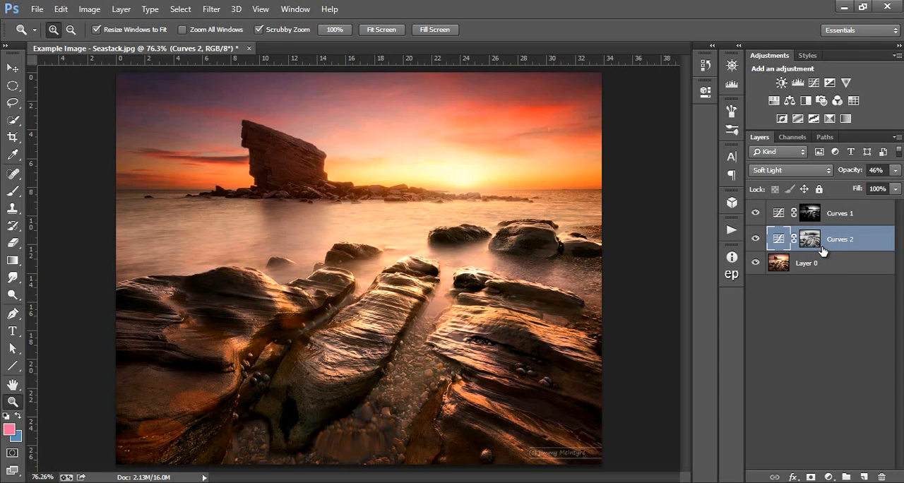
Load the Curves 2 mask and add a Brightness/Contrast layer with brightness about 22.
{"action": "left_click", "coordinate": [810, 239]}
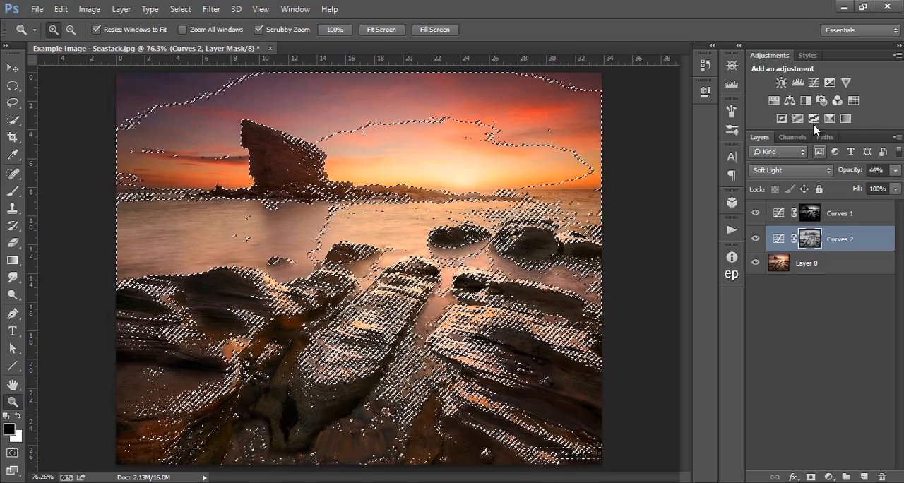
{"action": "left_click", "coordinate": [781, 83]}
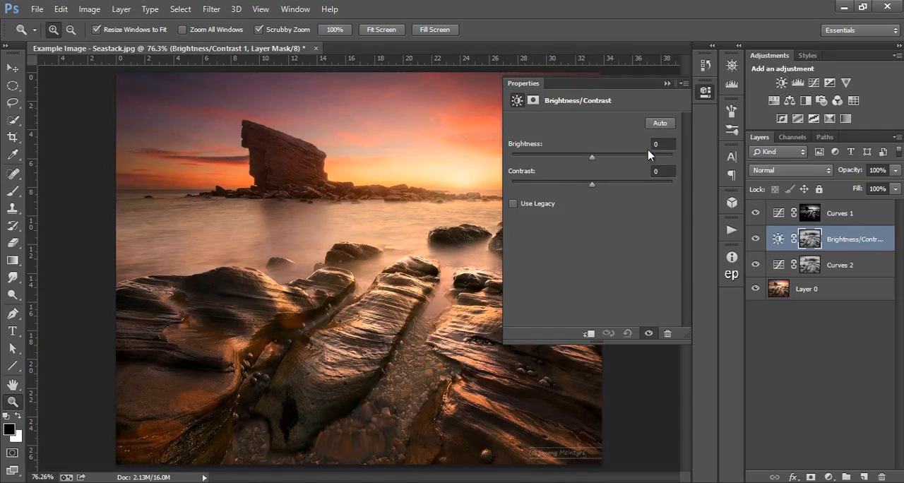
{"action": "left_click_drag", "start_coordinate": [591, 156], "coordinate": [599, 156]}
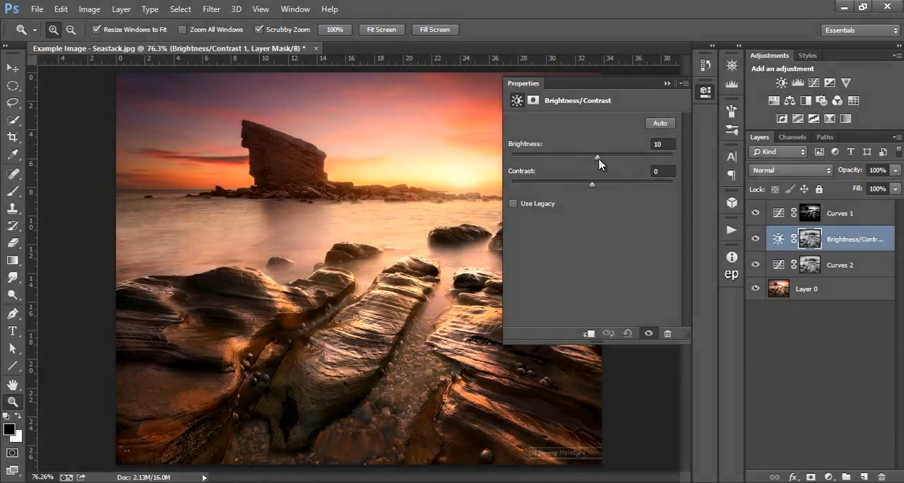
{"action": "left_click_drag", "start_coordinate": [597, 156], "coordinate": [604, 156]}
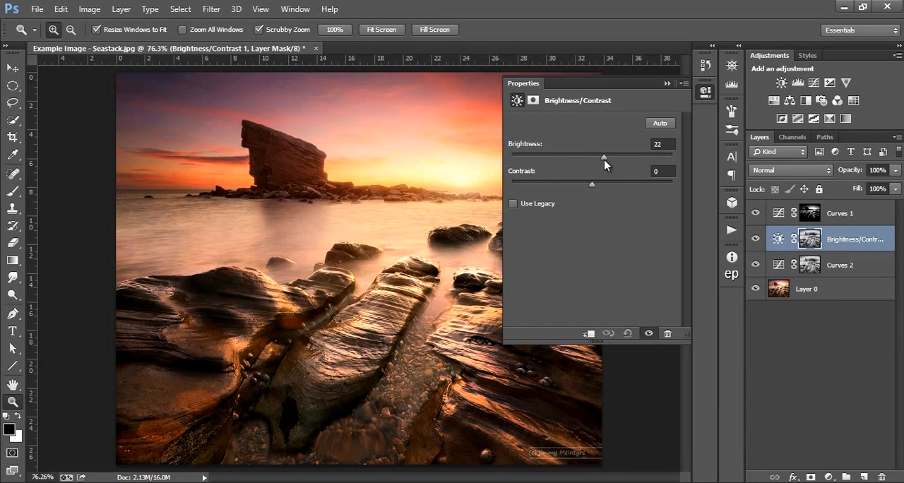
{"action": "left_click_drag", "start_coordinate": [603, 155], "coordinate": [601, 155]}
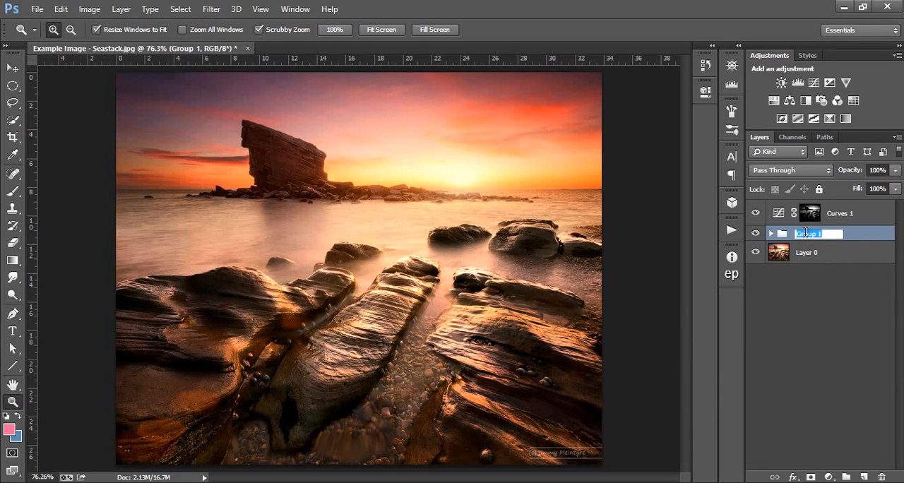
Name the group Midtones and toggle its visibility to compare.
{"action": "type", "text": "M"}
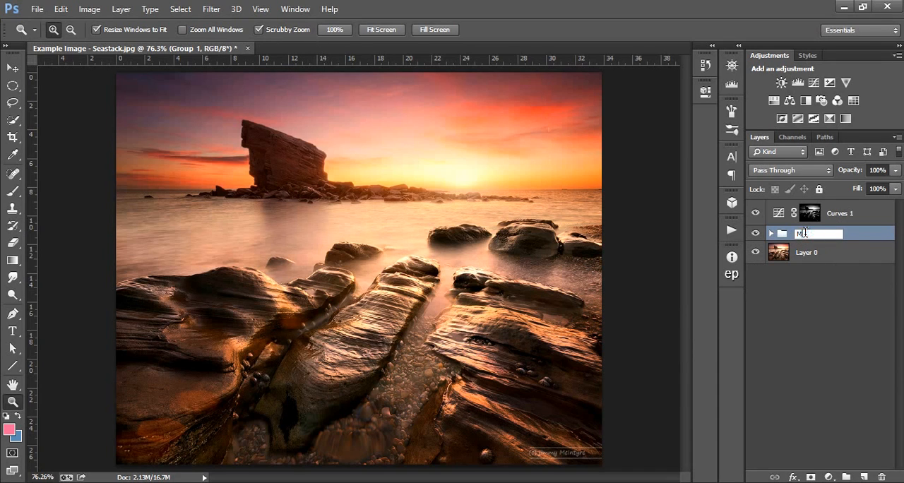
{"action": "type", "text": "idtones"}
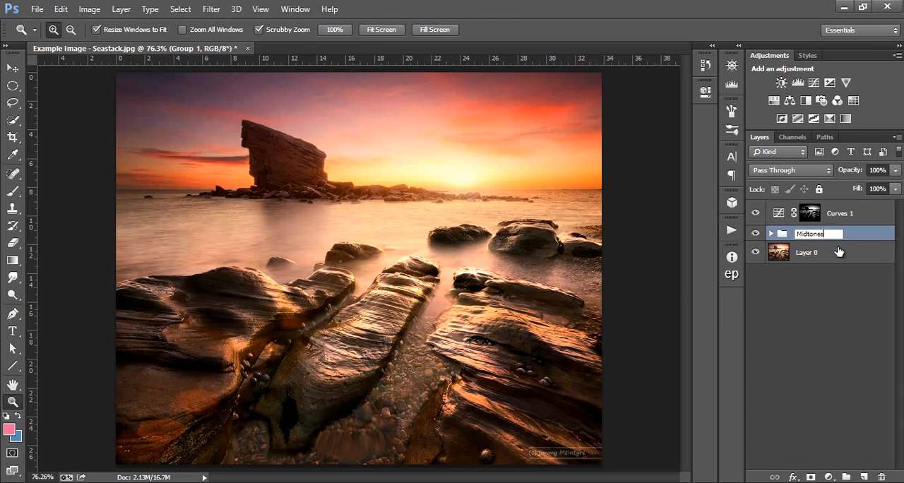
{"action": "key", "text": "Return"}
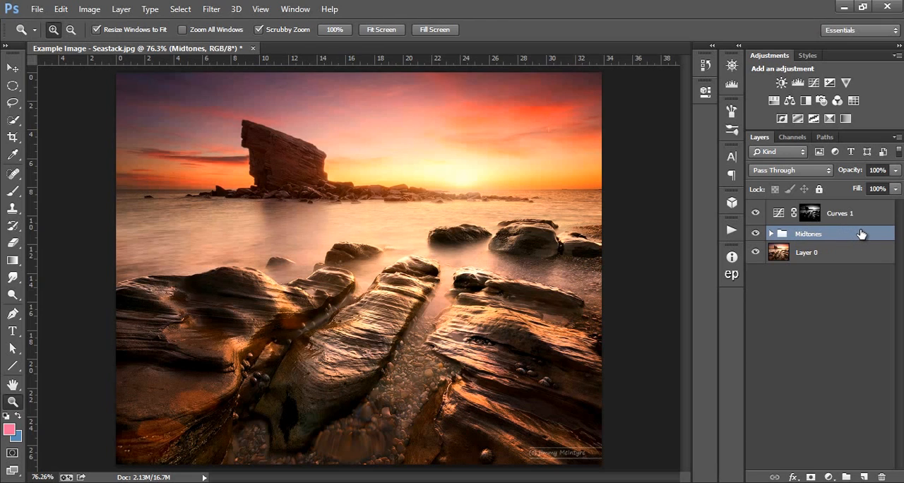
{"action": "left_click", "coordinate": [755, 233]}
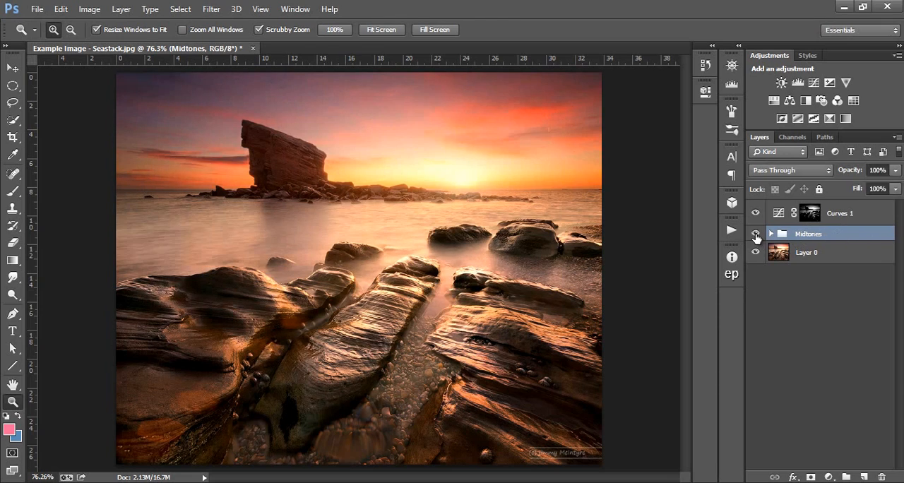
{"action": "left_click", "coordinate": [755, 233]}
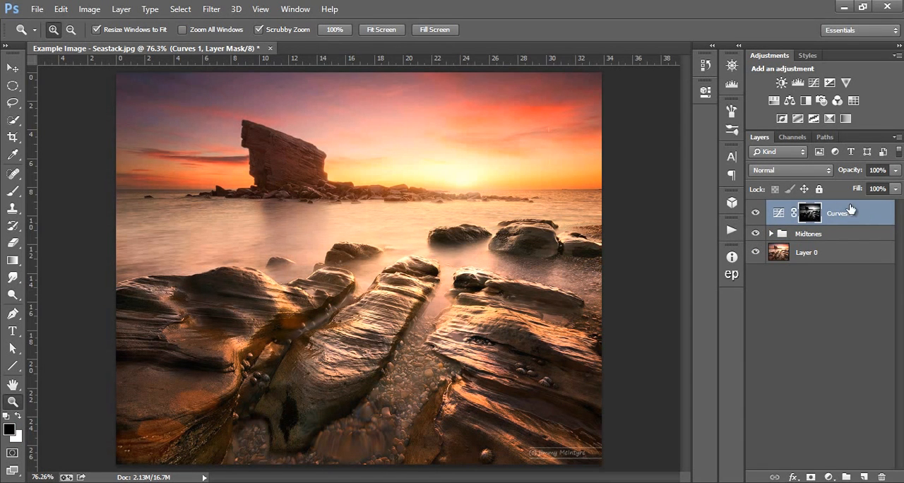
Load a luminosity mask and add a Curves 3 layer that darkens the shadows.
{"action": "left_click", "coordinate": [791, 136]}
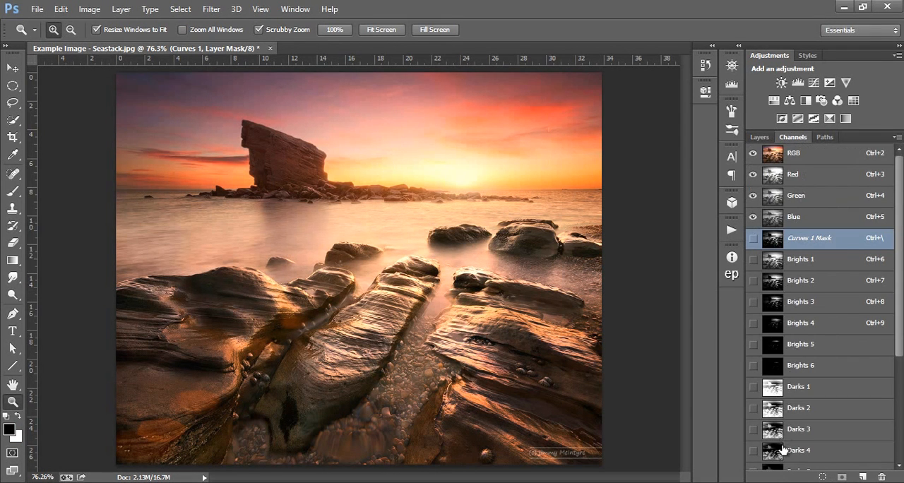
{"action": "left_click", "coordinate": [798, 450]}
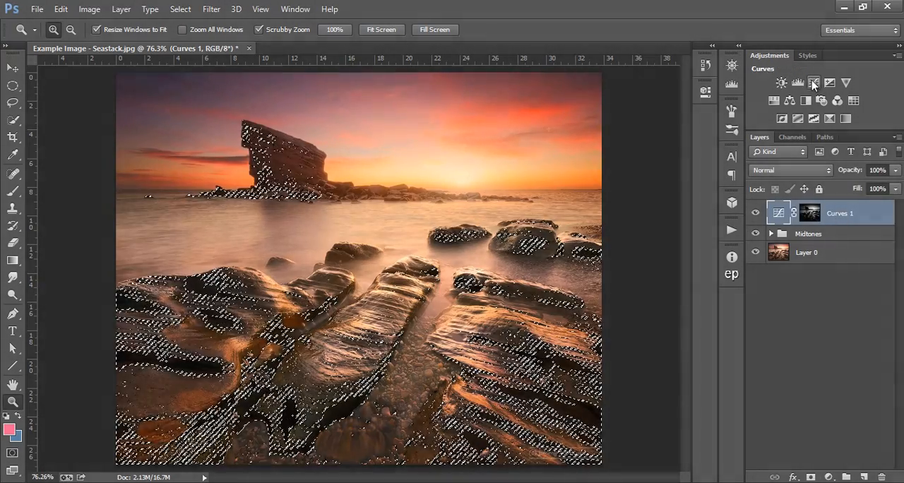
{"action": "left_click", "coordinate": [814, 84]}
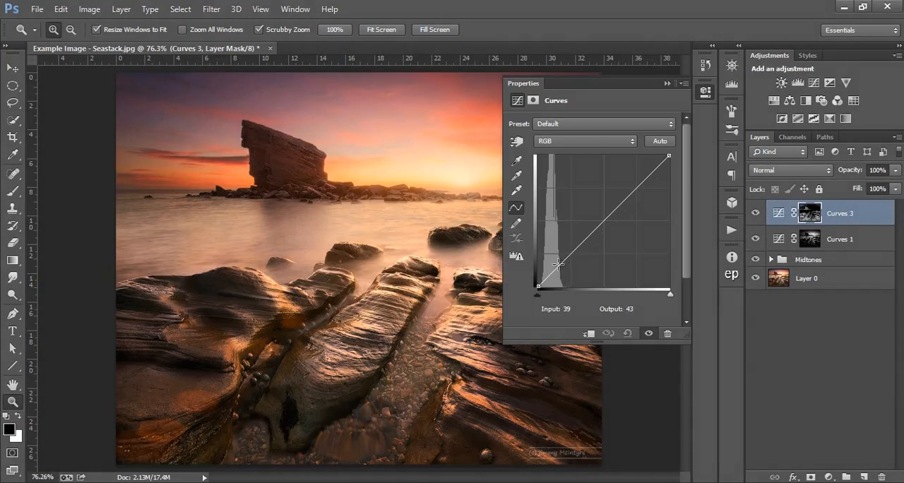
{"action": "left_click_drag", "start_coordinate": [557, 266], "coordinate": [560, 276]}
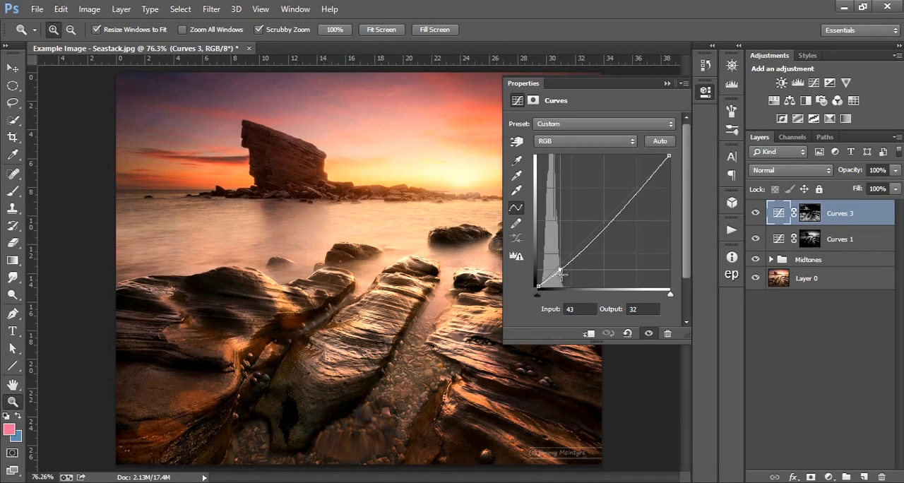
{"action": "left_click", "coordinate": [667, 84]}
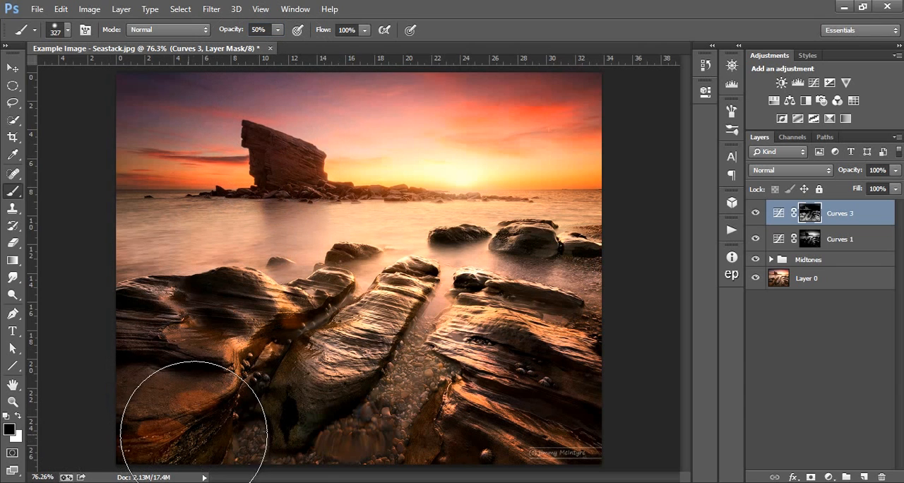
{"action": "mouse_move", "coordinate": [286, 389]}
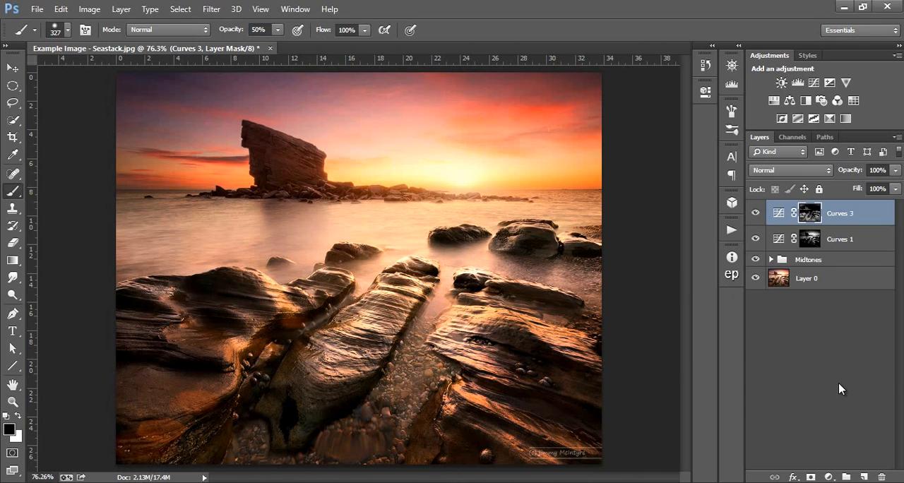
{"action": "mouse_move", "coordinate": [842, 374]}
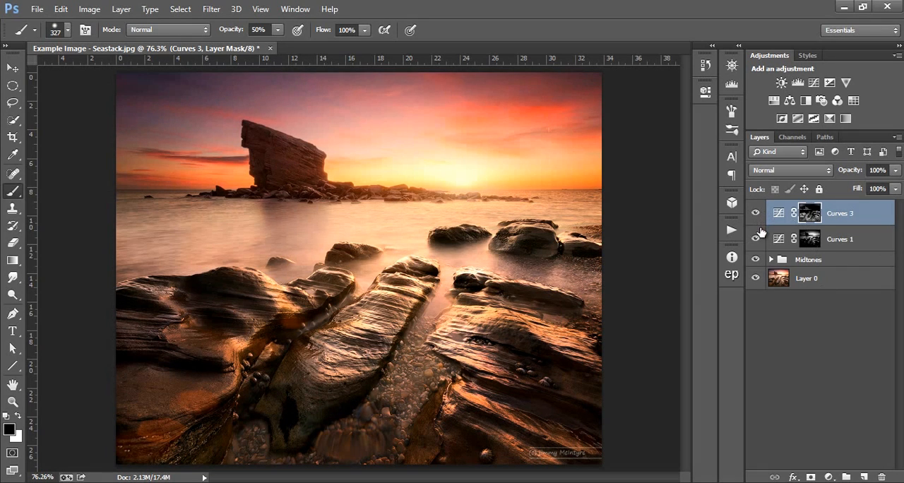
{"action": "mouse_move", "coordinate": [835, 261]}
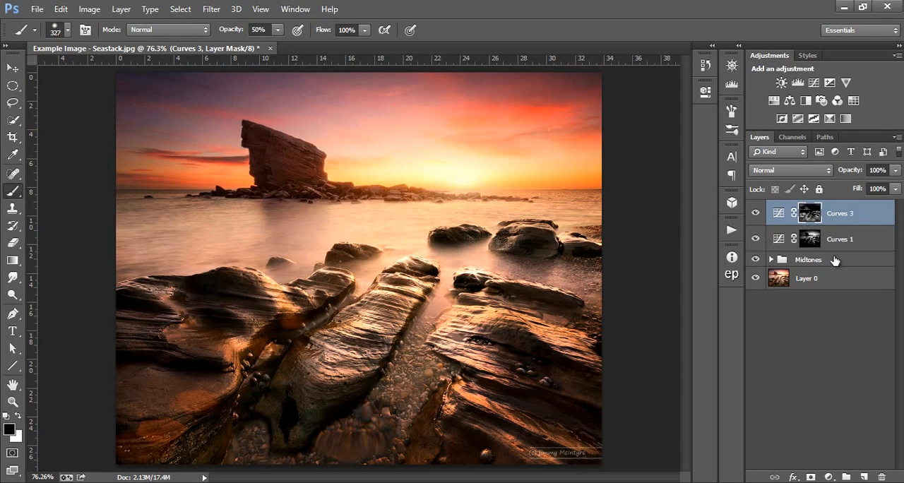
Group Curves 3, Curves 1 and Midtones with Ctrl+G and name the group Contrast.
{"action": "left_click", "coordinate": [839, 239]}
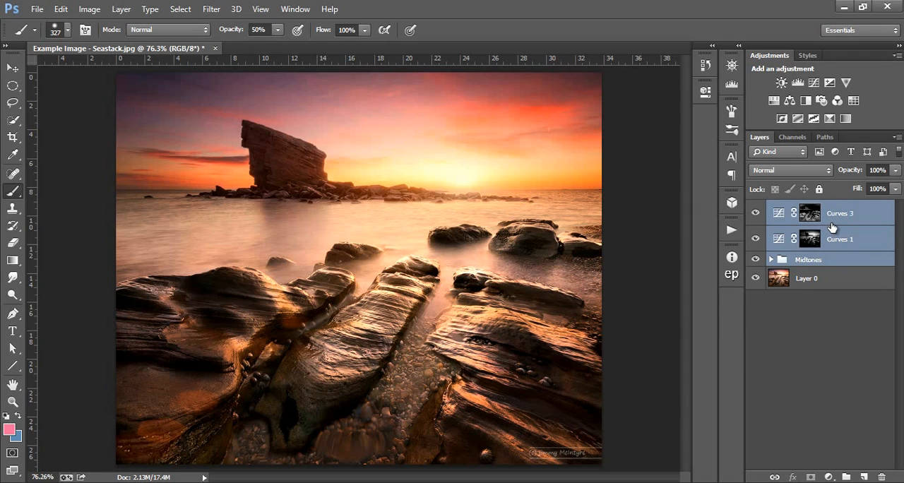
{"action": "key", "text": "ctrl+g"}
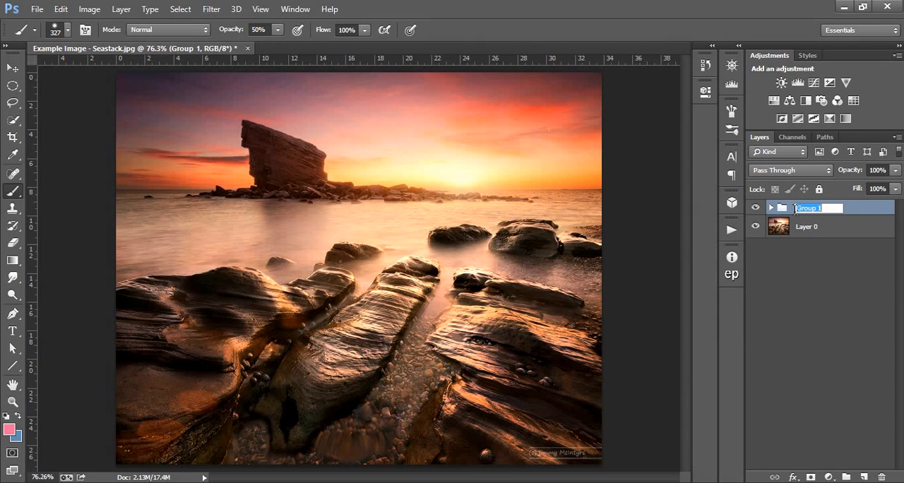
{"action": "type", "text": "Contrast"}
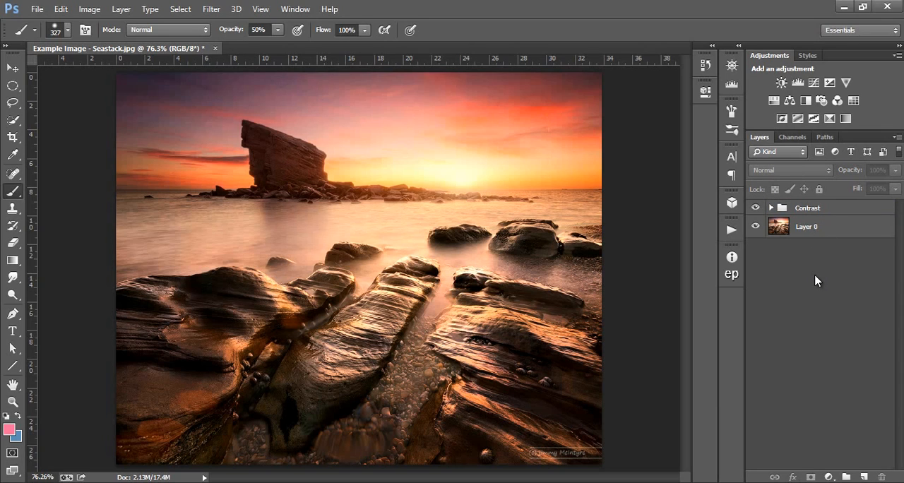
{"action": "mouse_move", "coordinate": [734, 229]}
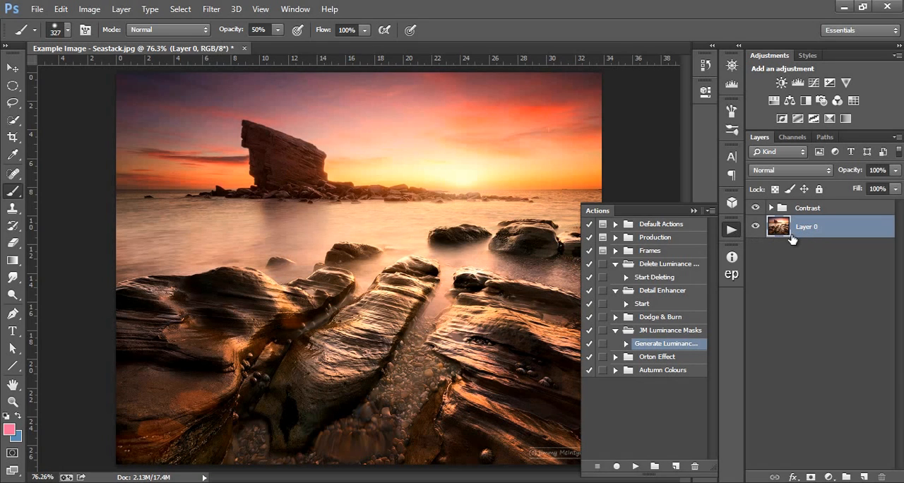
{"action": "mouse_move", "coordinate": [635, 321]}
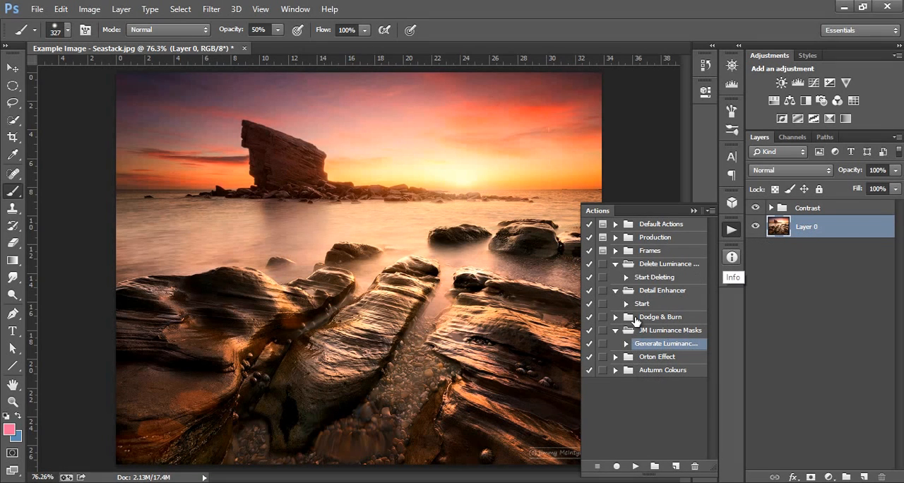
Add a Detail Enhancer action set in the Actions panel containing a new action named Start.
{"action": "left_click", "coordinate": [641, 303]}
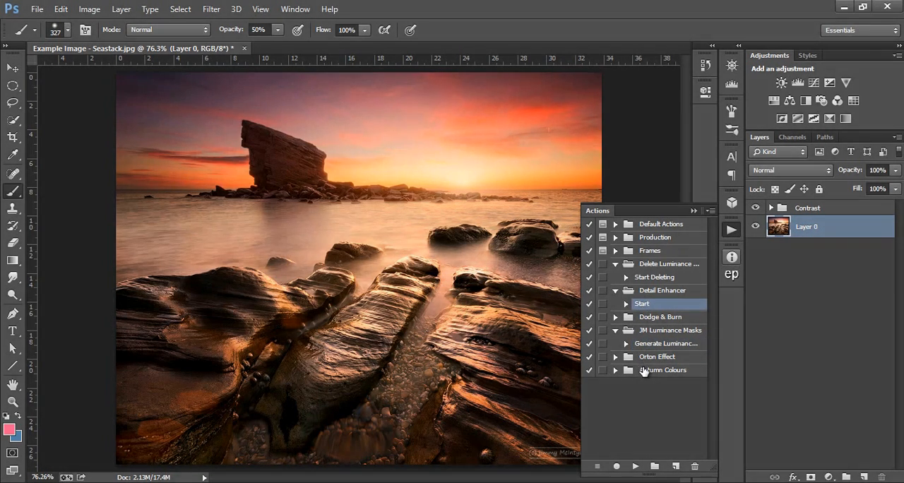
{"action": "left_click", "coordinate": [711, 210]}
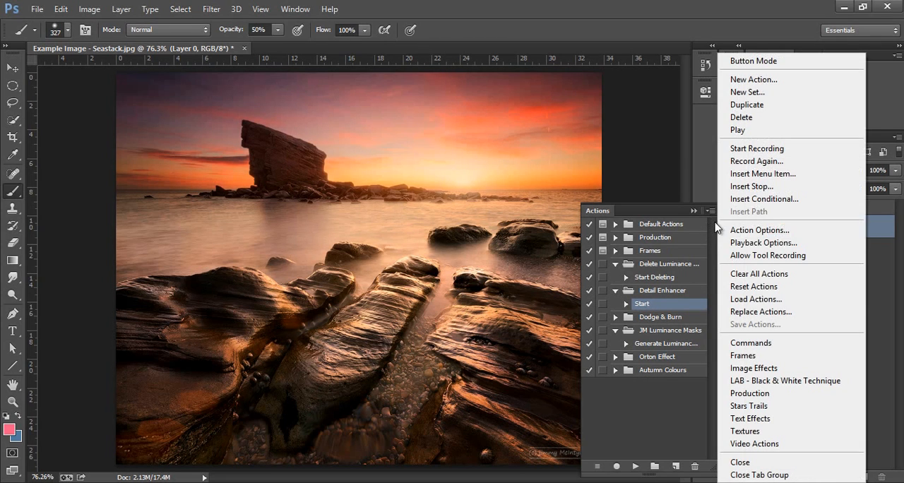
{"action": "left_click", "coordinate": [756, 299]}
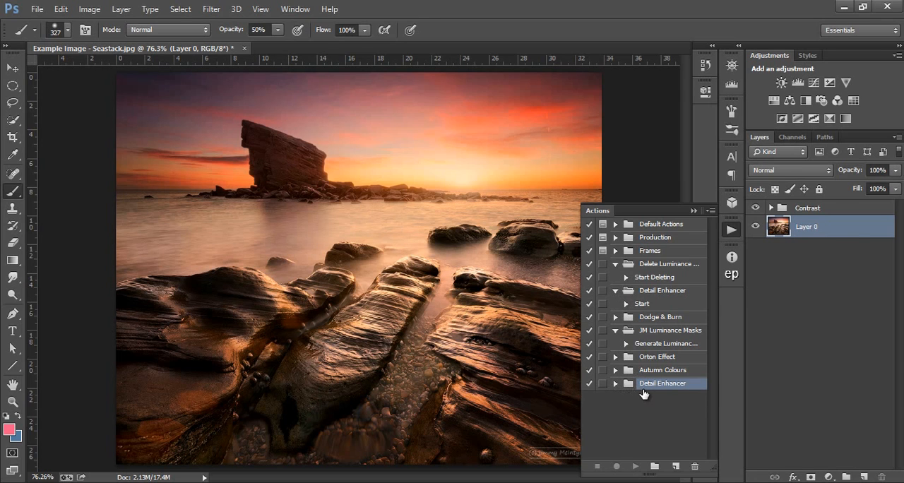
{"action": "left_click", "coordinate": [615, 382]}
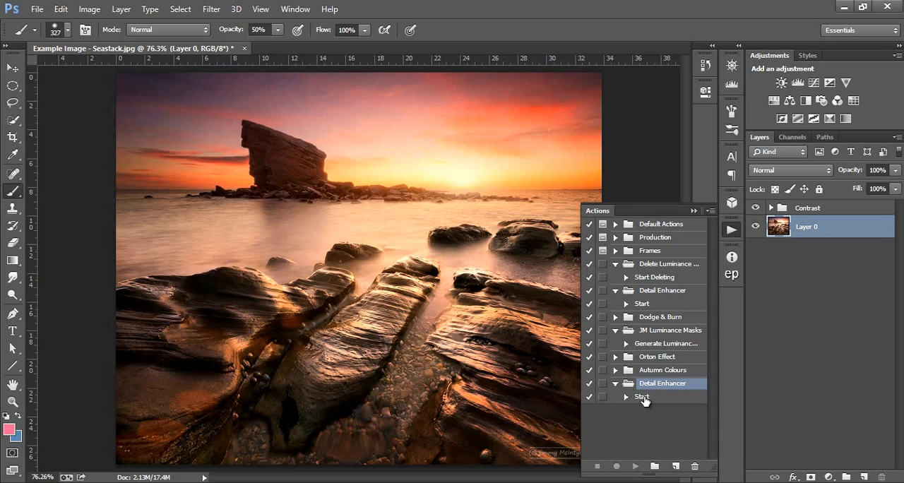
{"action": "left_click", "coordinate": [642, 396]}
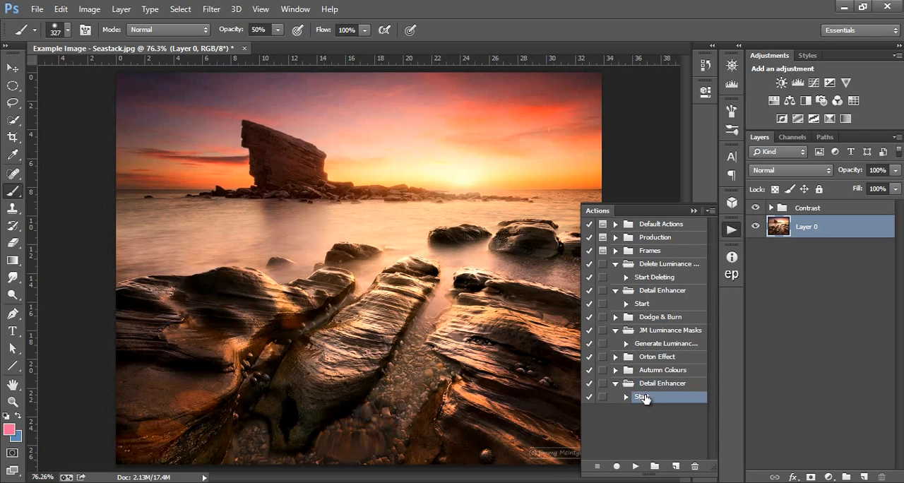
{"action": "mouse_move", "coordinate": [675, 330]}
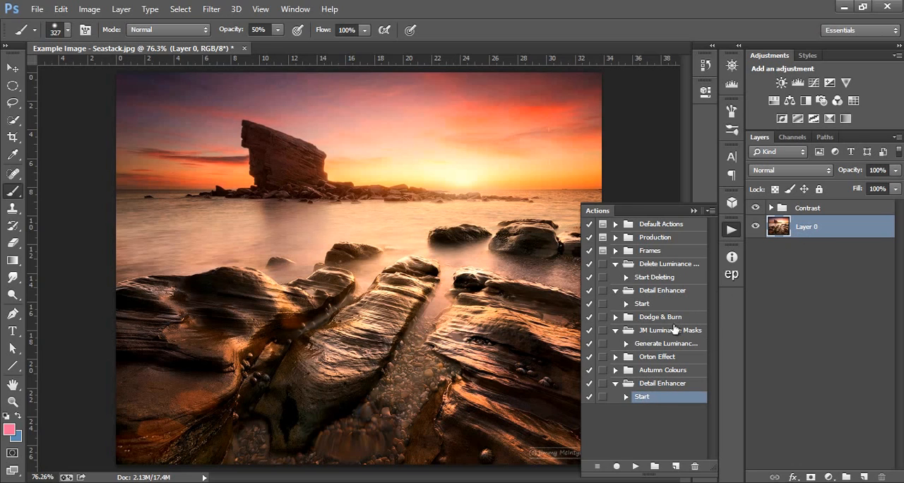
{"action": "mouse_move", "coordinate": [628, 401]}
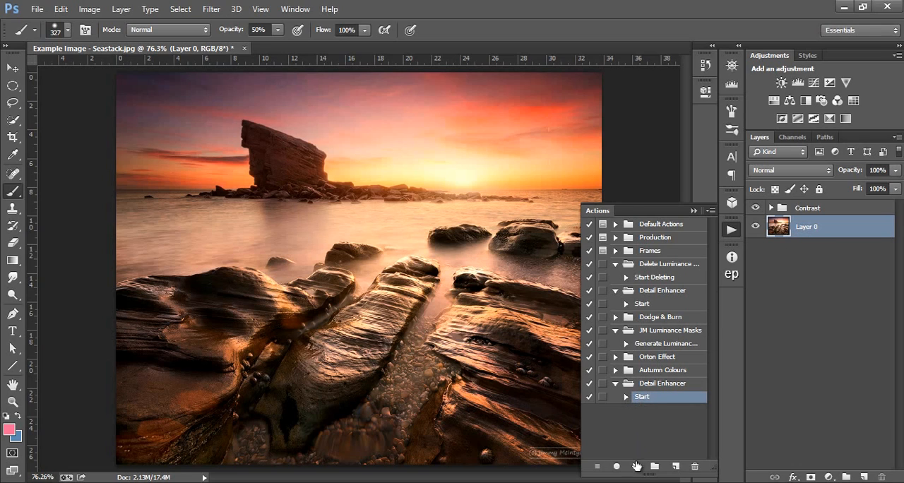
Run the detail enhancer action, keep the overlay layer at 60% opacity, and toggle it to compare.
{"action": "left_click", "coordinate": [635, 466]}
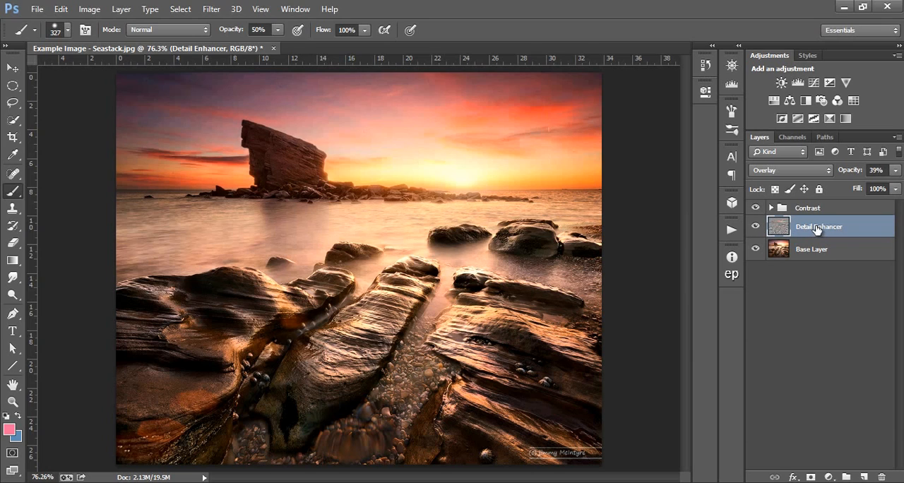
{"action": "mouse_move", "coordinate": [847, 174]}
{"action": "type", "text": "60"}
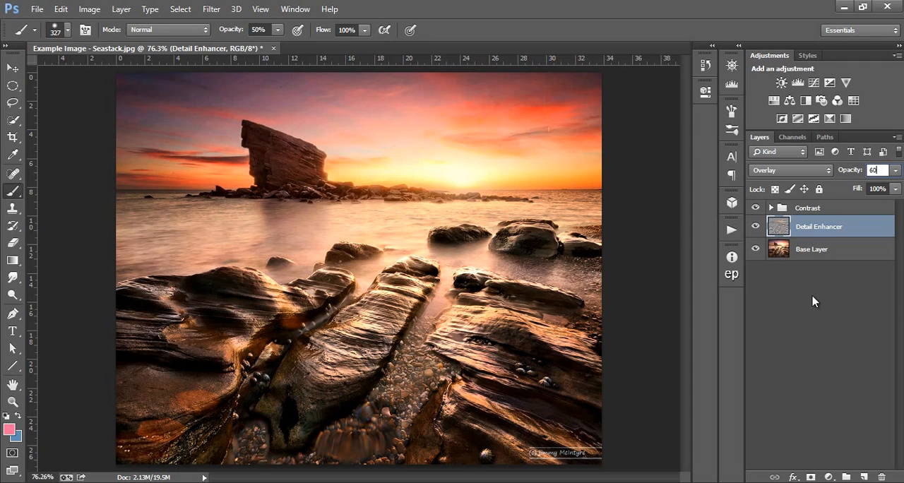
{"action": "left_click", "coordinate": [755, 227]}
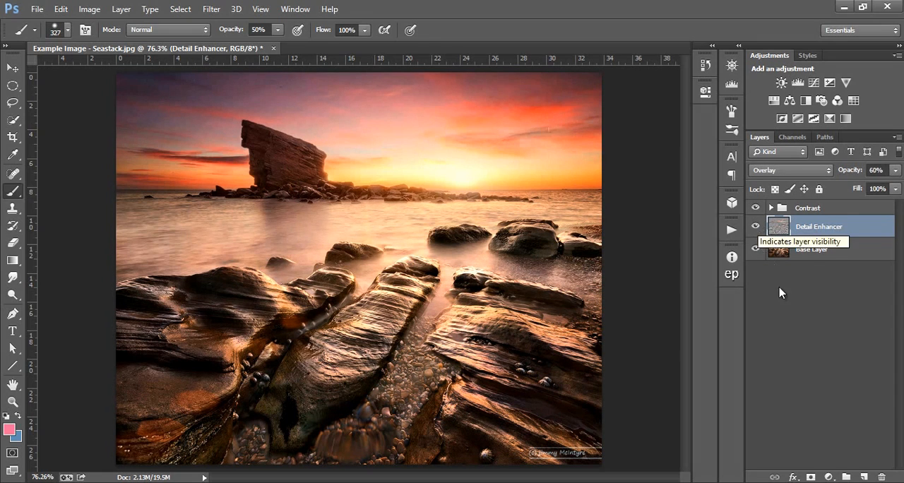
{"action": "mouse_move", "coordinate": [786, 317]}
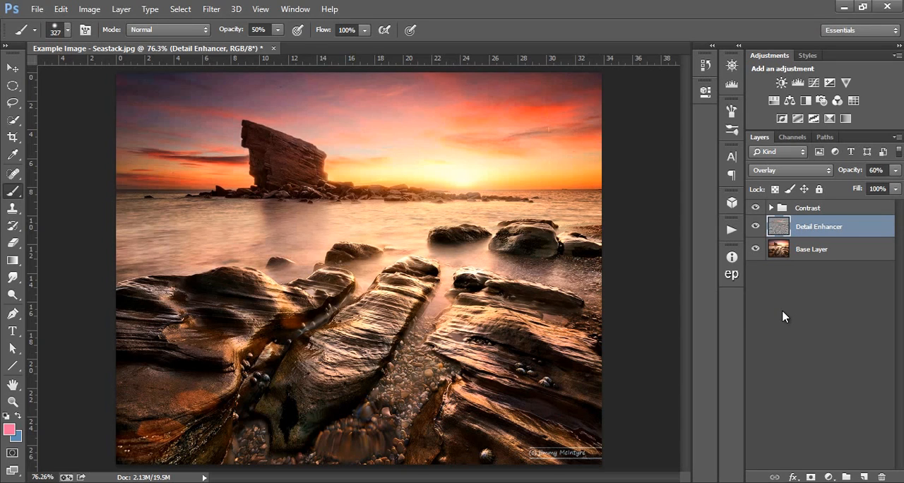
{"action": "mouse_move", "coordinate": [720, 300]}
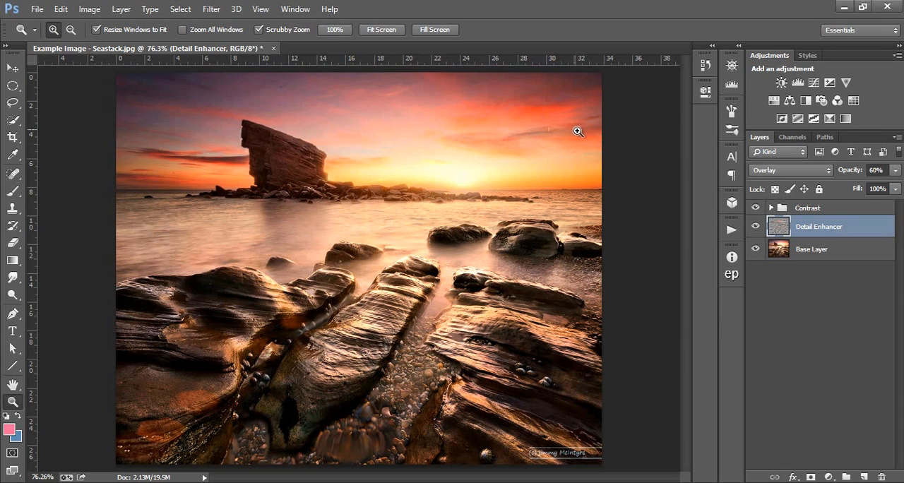
{"action": "left_click", "coordinate": [755, 226]}
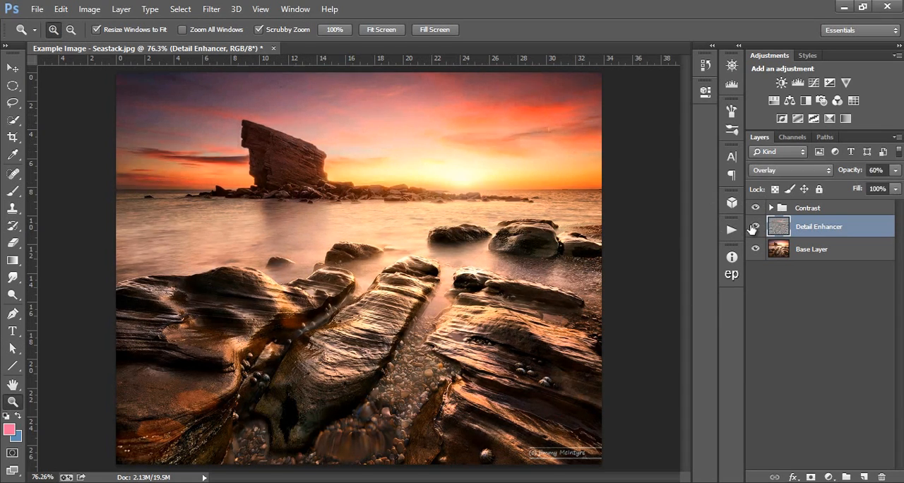
{"action": "left_click", "coordinate": [755, 226]}
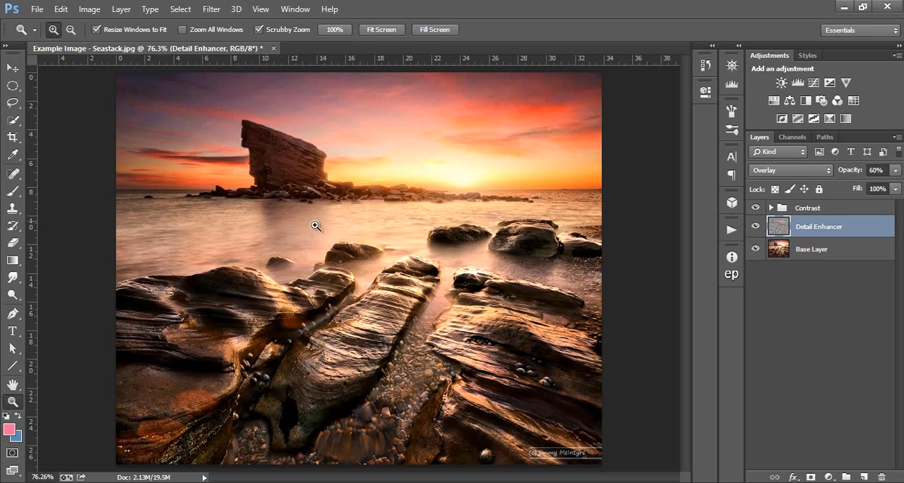
{"action": "left_click", "coordinate": [756, 226]}
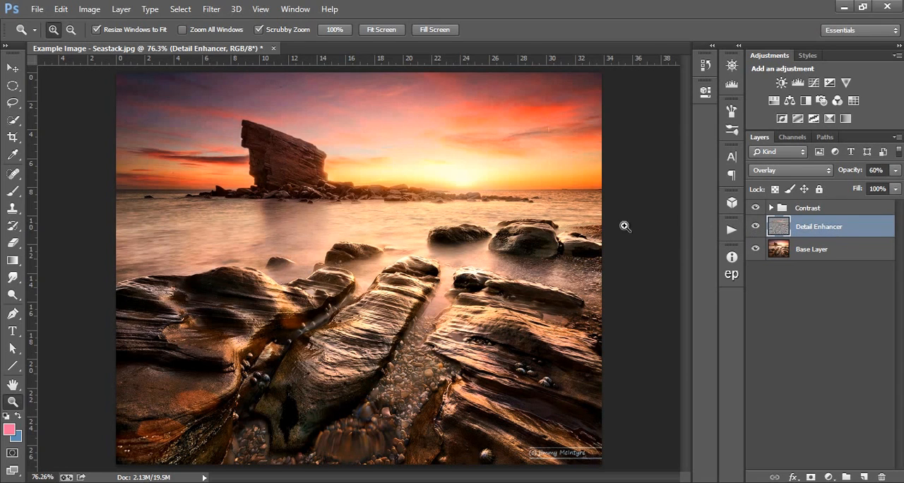
{"action": "mouse_move", "coordinate": [199, 309]}
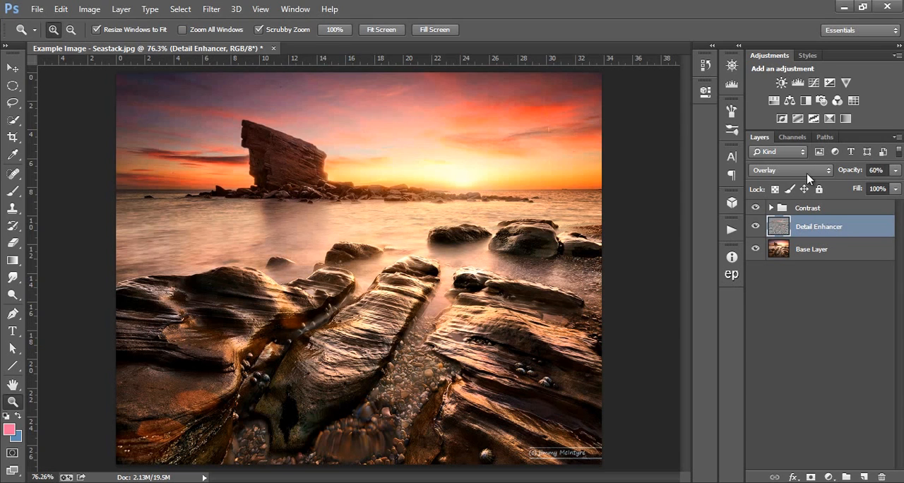
Load the Darks 3 luminance mask channel as a selection, then return to the Layers list.
{"action": "left_click", "coordinate": [792, 136]}
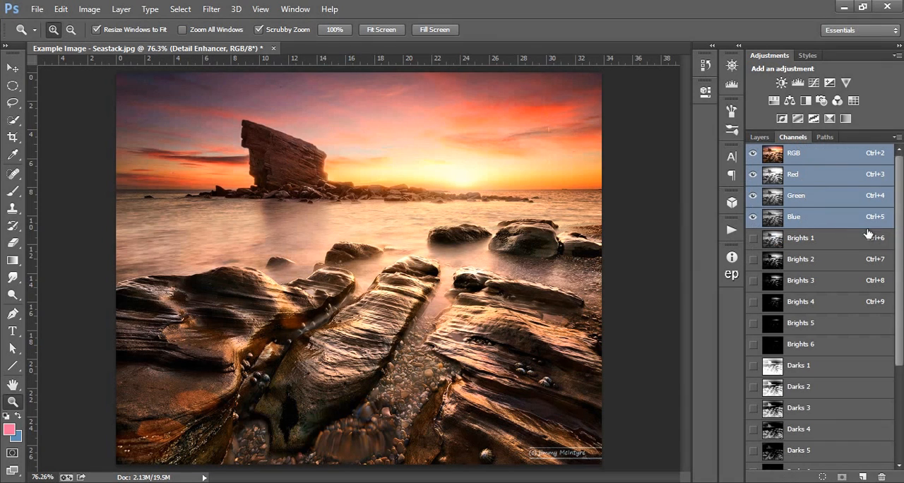
{"action": "scroll", "scroll_direction": "down", "scroll_amount": 3}
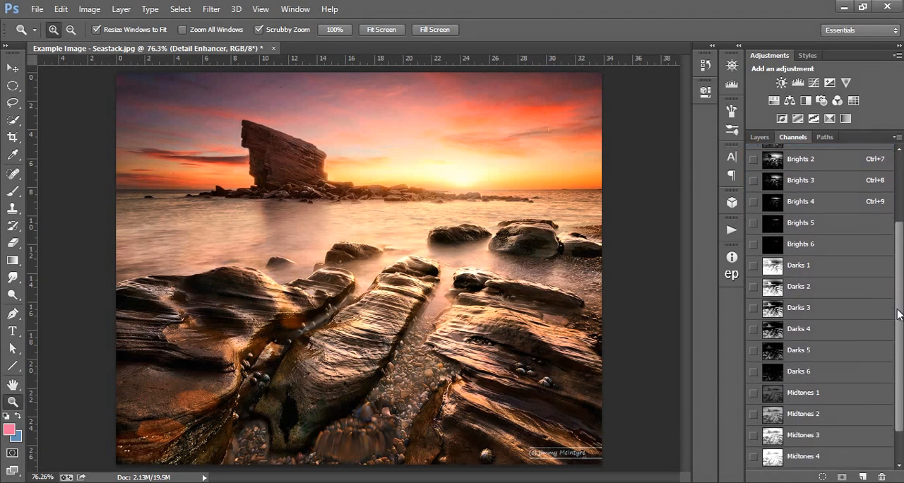
{"action": "left_click", "coordinate": [798, 302]}
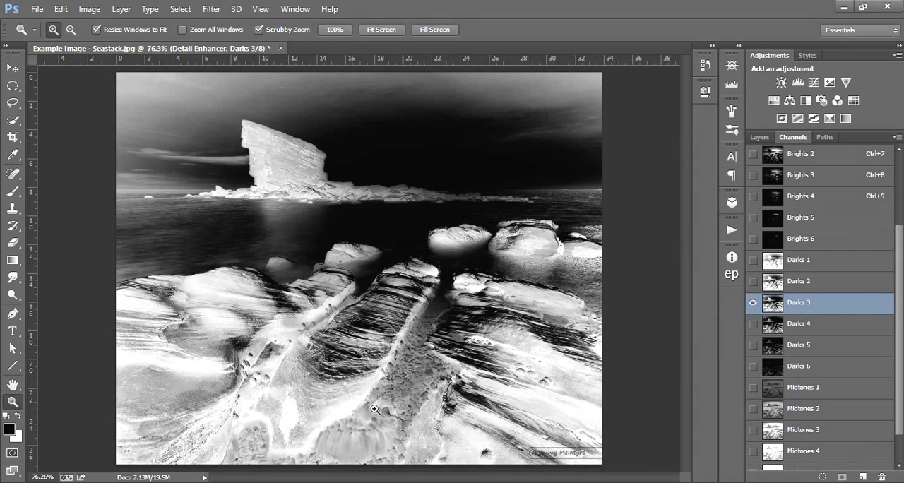
{"action": "mouse_move", "coordinate": [304, 159]}
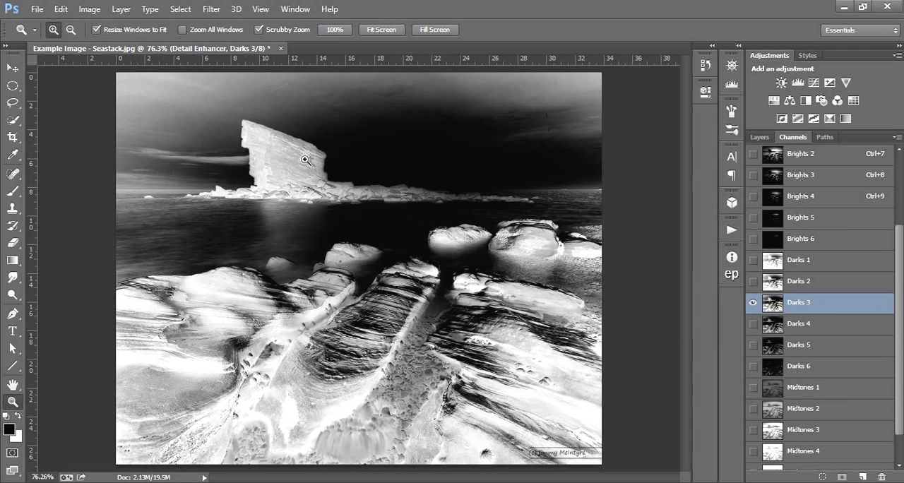
{"action": "mouse_move", "coordinate": [731, 186]}
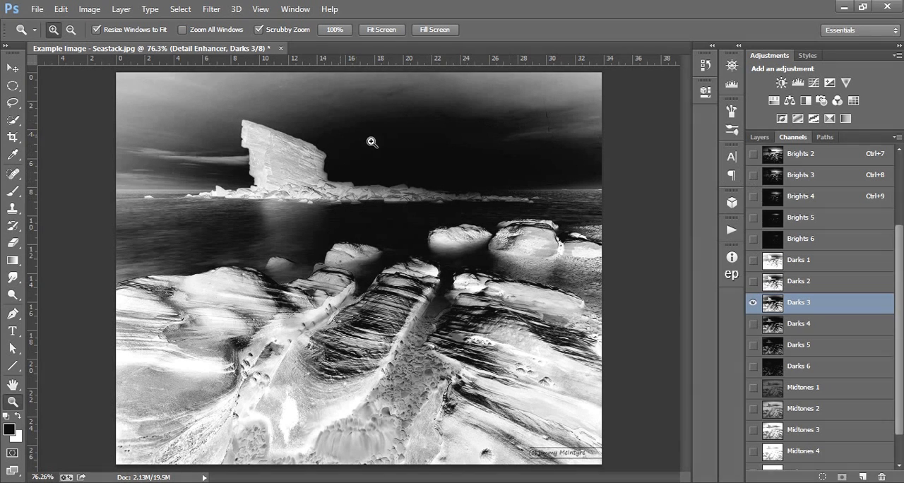
{"action": "left_click", "coordinate": [772, 302]}
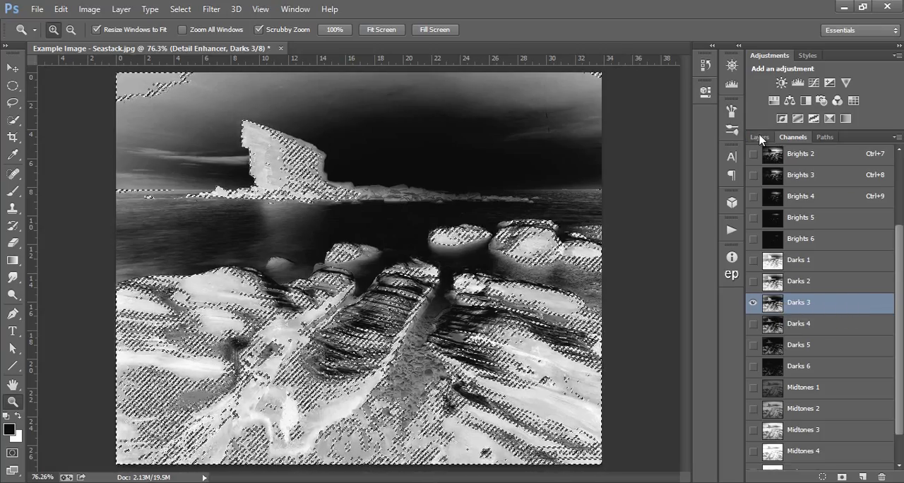
{"action": "left_click", "coordinate": [760, 136]}
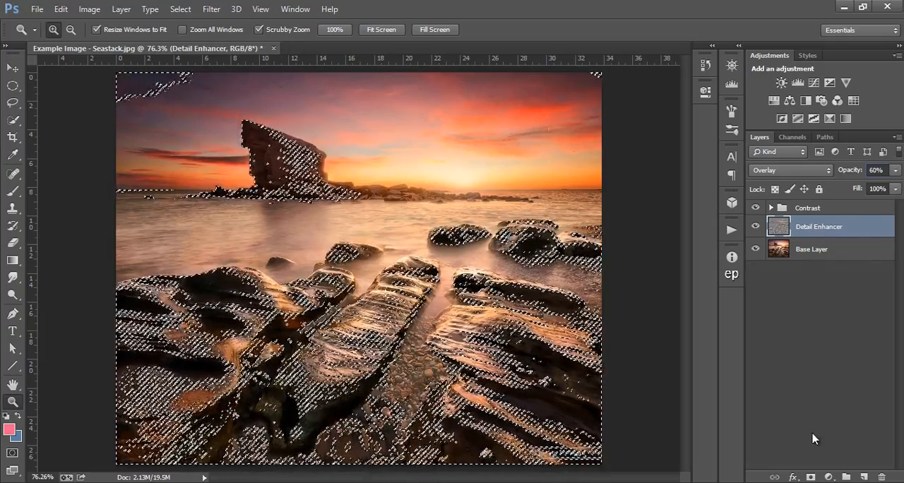
{"action": "mouse_move", "coordinate": [811, 477]}
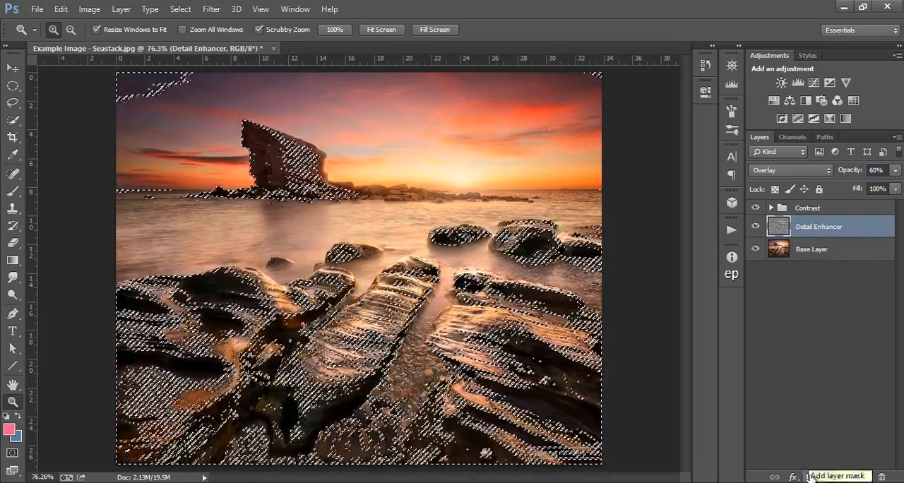
Add a layer mask to Detail Enhancer, toggle the mask off and on, and set opacity to 100%.
{"action": "left_click", "coordinate": [810, 477]}
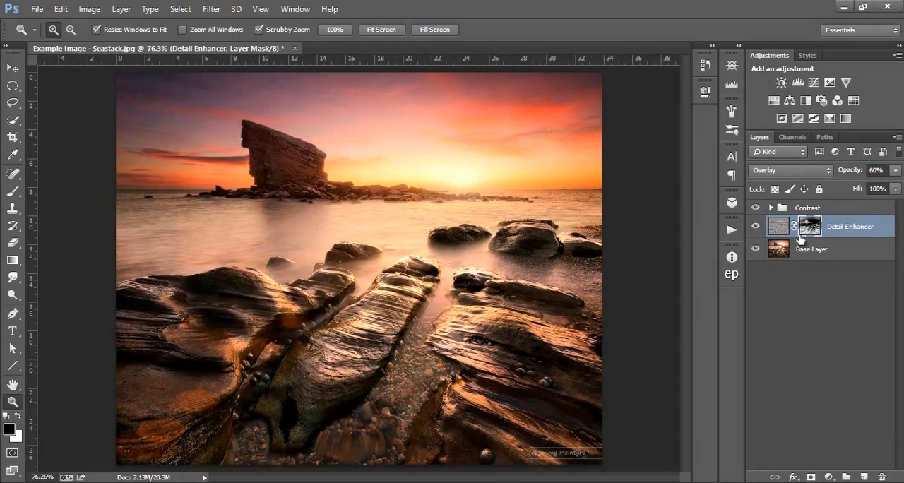
{"action": "mouse_move", "coordinate": [813, 309]}
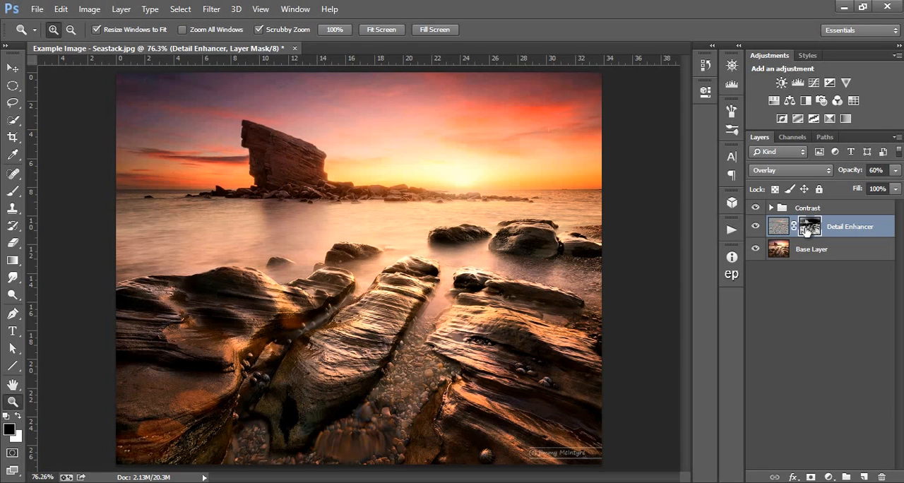
{"action": "right_click", "coordinate": [810, 226]}
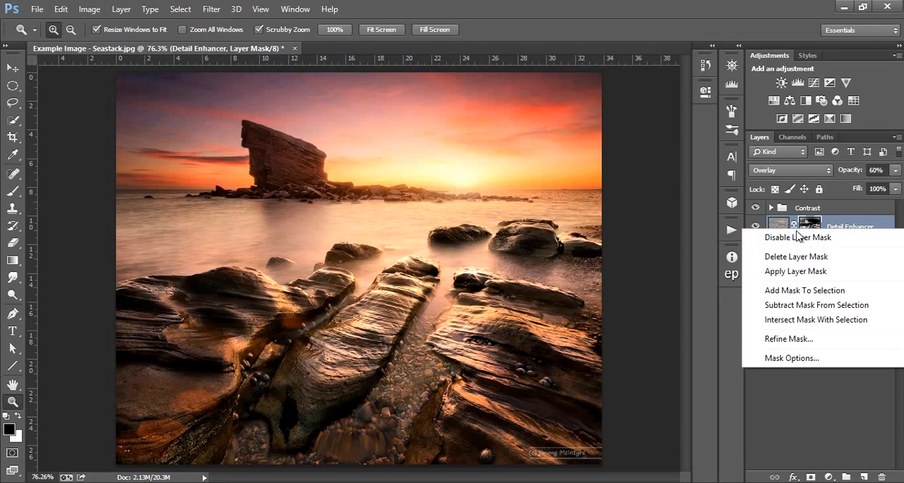
{"action": "left_click", "coordinate": [797, 236]}
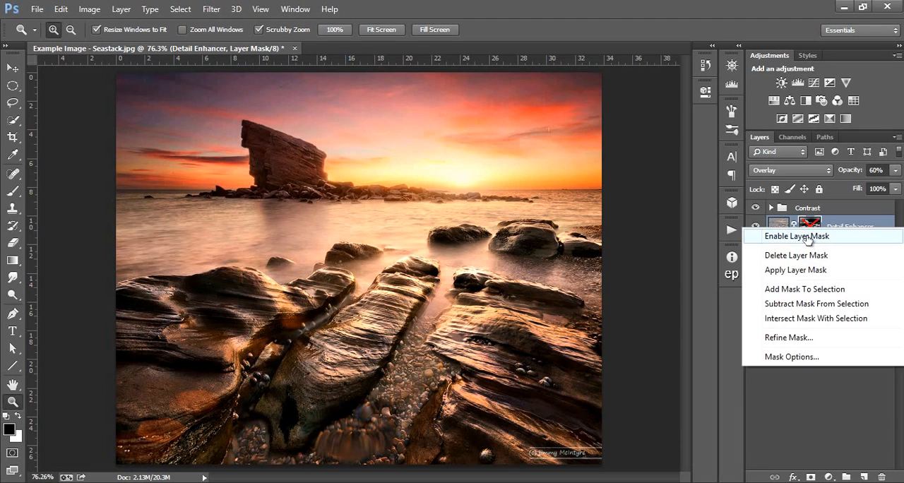
{"action": "left_click", "coordinate": [796, 236]}
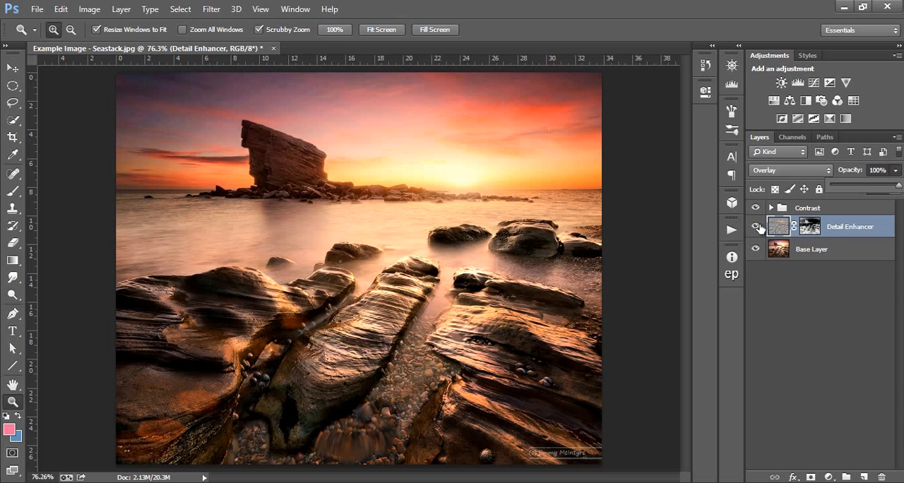
{"action": "mouse_move", "coordinate": [756, 226]}
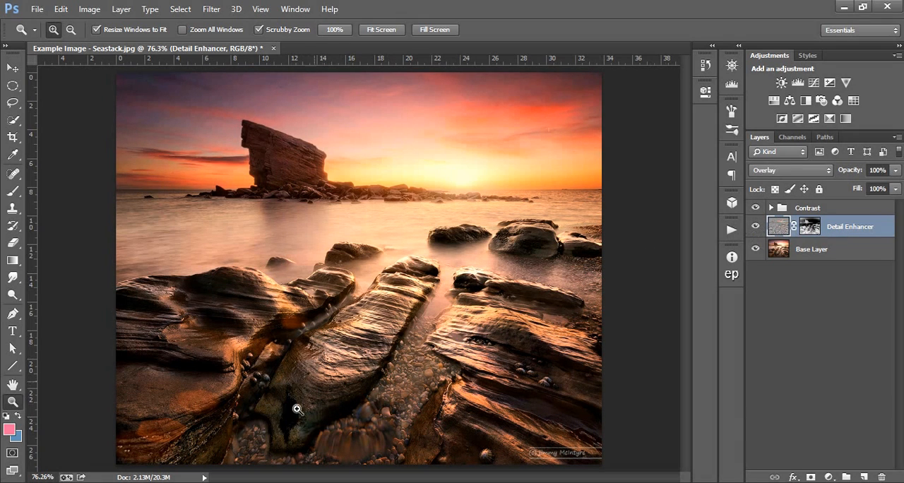
{"action": "left_click", "coordinate": [756, 226]}
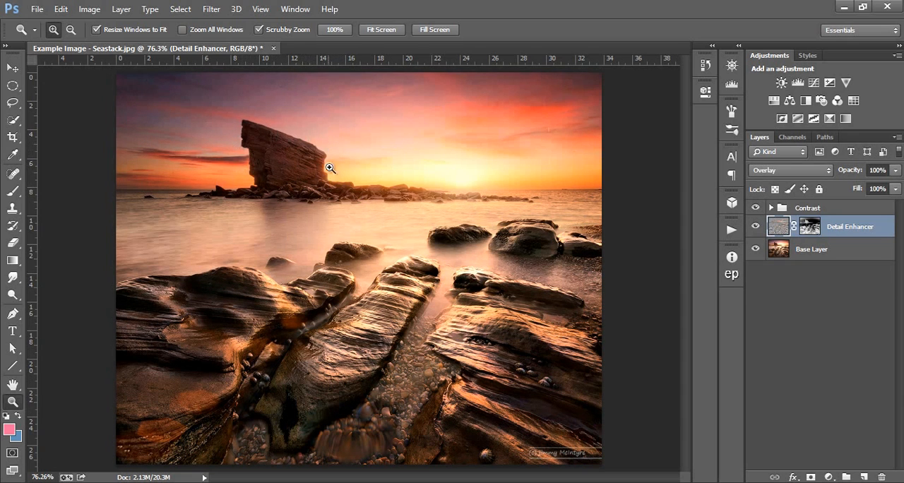
{"action": "mouse_move", "coordinate": [406, 200]}
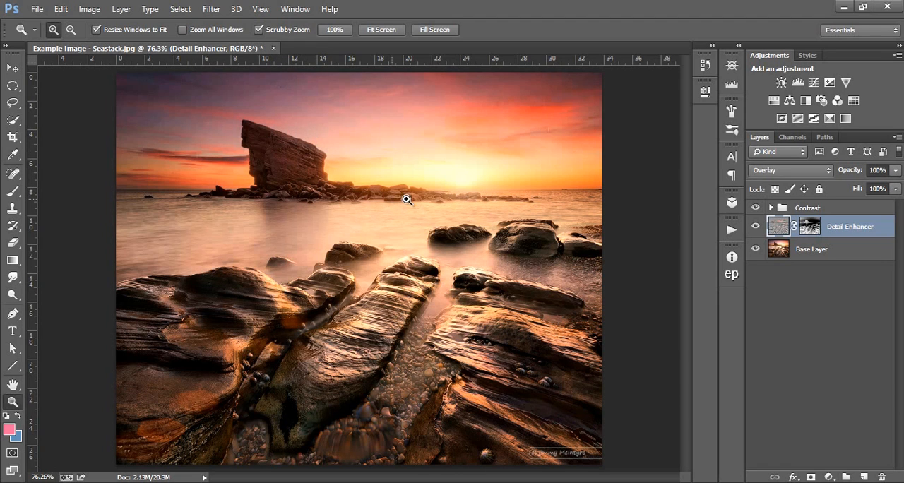
{"action": "mouse_move", "coordinate": [445, 213]}
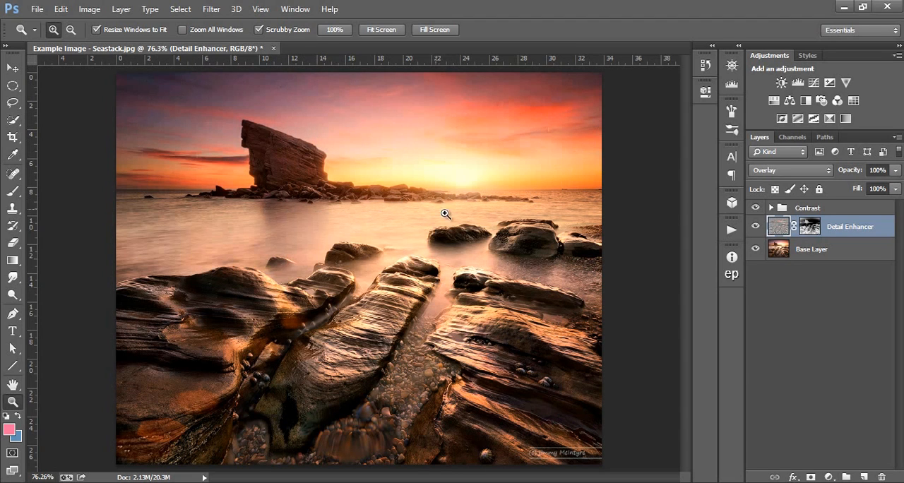
{"action": "left_click", "coordinate": [756, 226]}
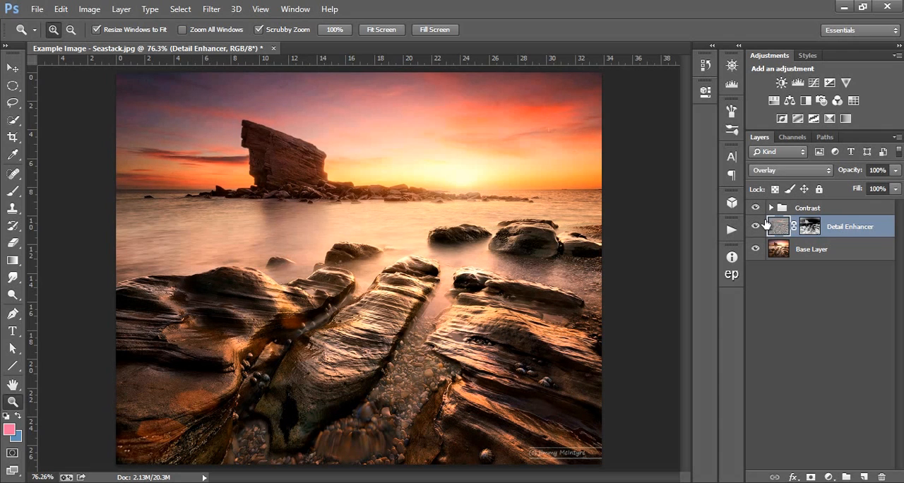
{"action": "right_click", "coordinate": [810, 226]}
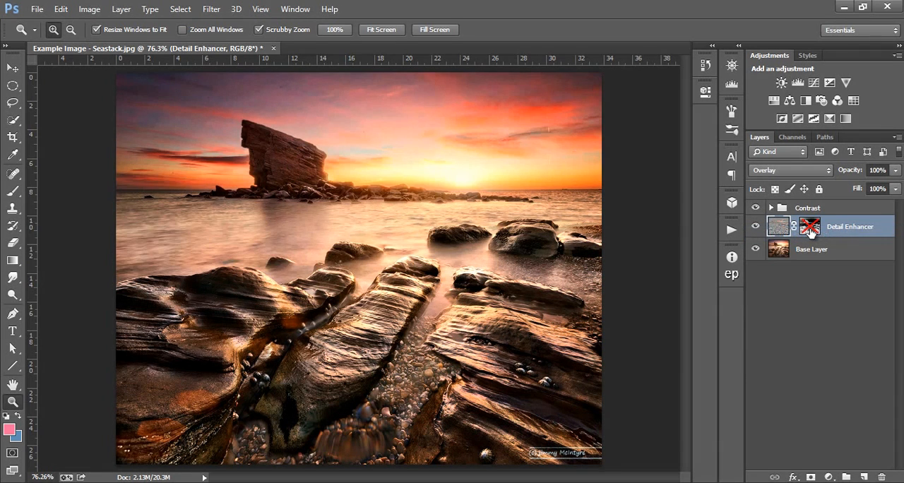
{"action": "right_click", "coordinate": [810, 226]}
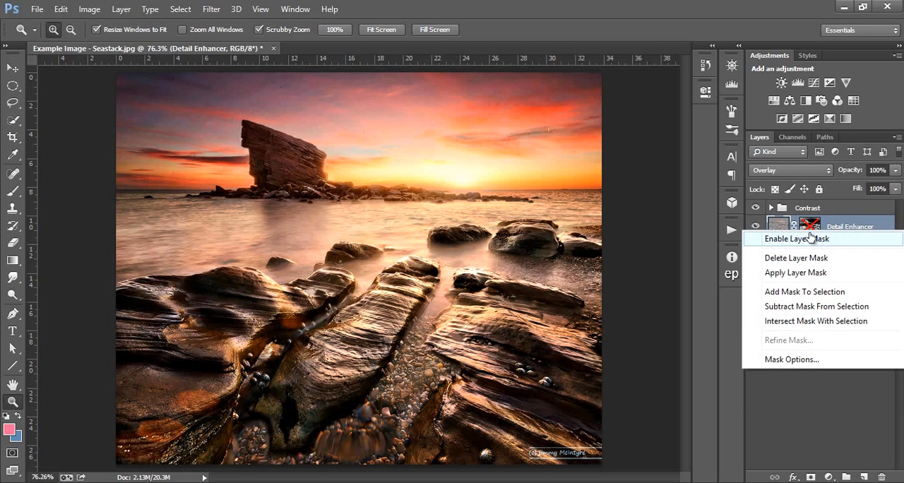
{"action": "left_click", "coordinate": [798, 238]}
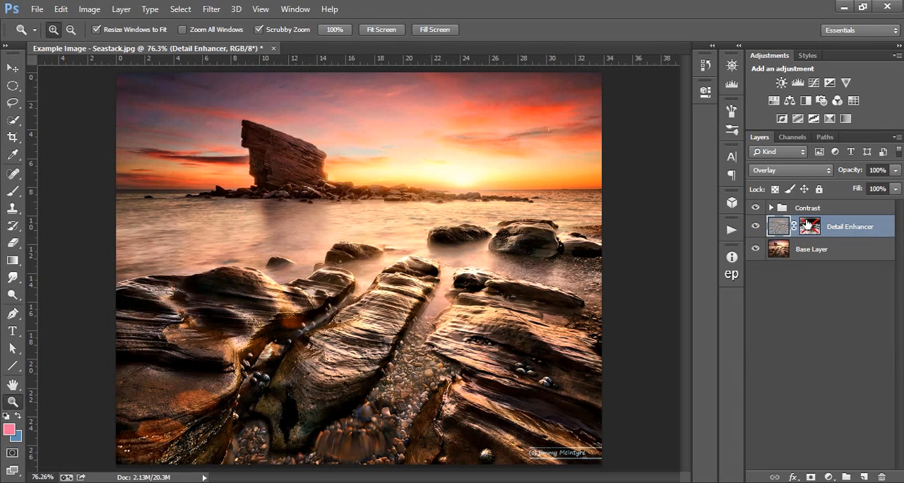
{"action": "mouse_move", "coordinate": [810, 226]}
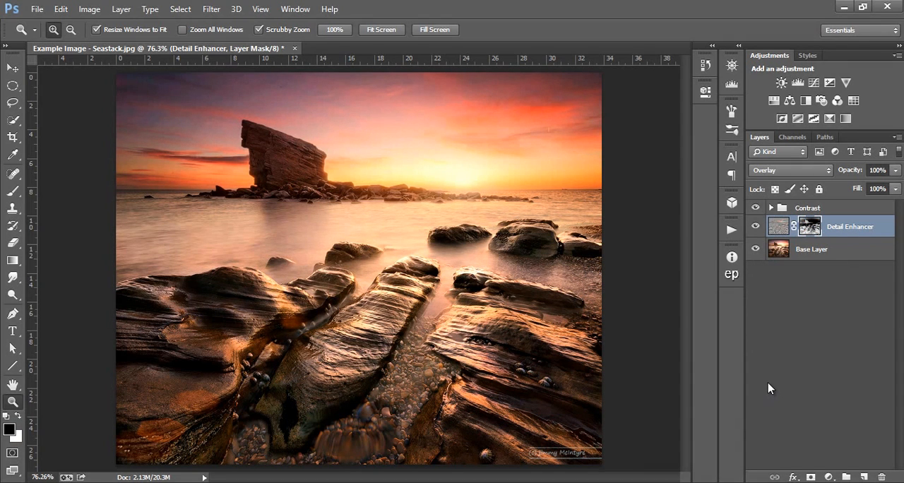
{"action": "mouse_move", "coordinate": [737, 375]}
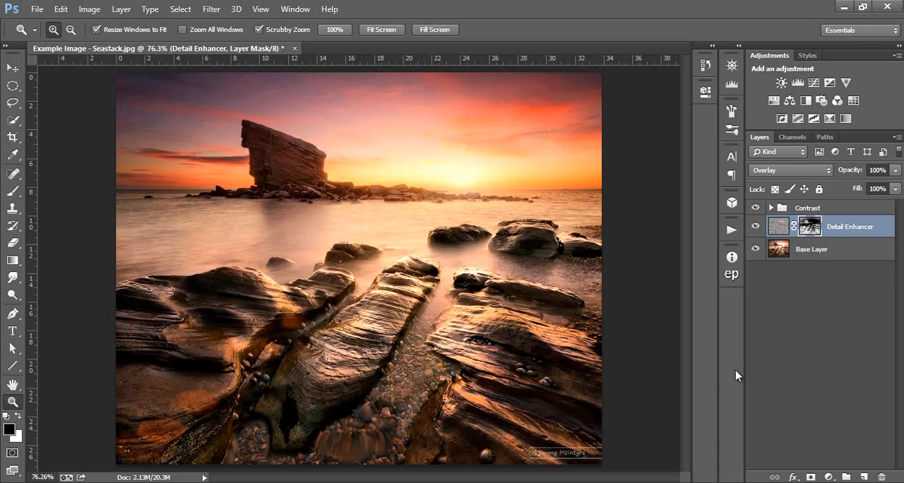
{"action": "mouse_move", "coordinate": [742, 346]}
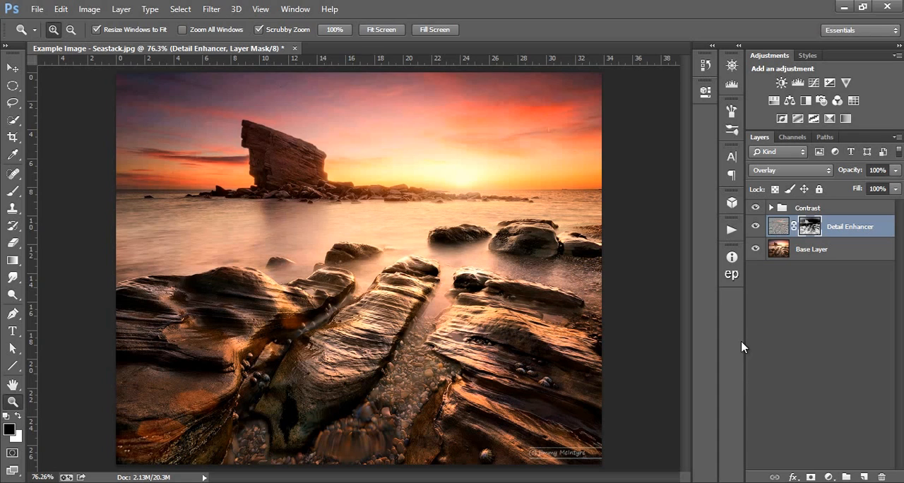
{"action": "left_click", "coordinate": [770, 207]}
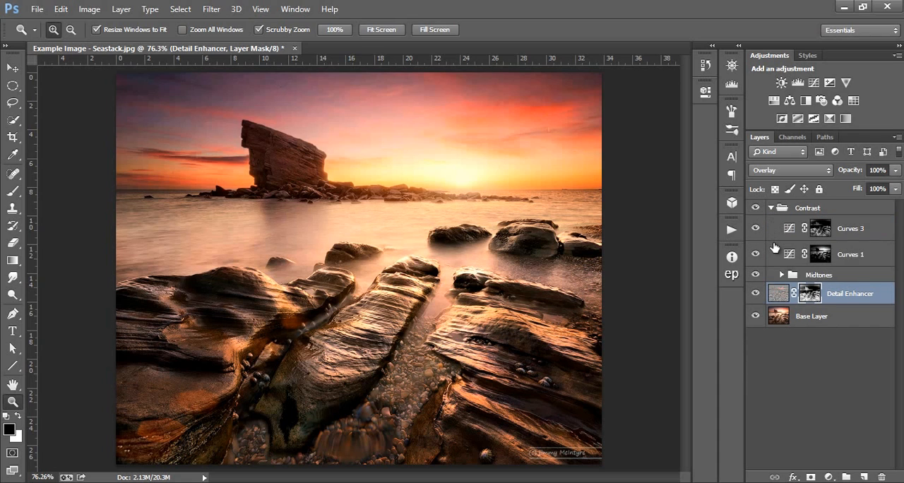
{"action": "mouse_move", "coordinate": [810, 257]}
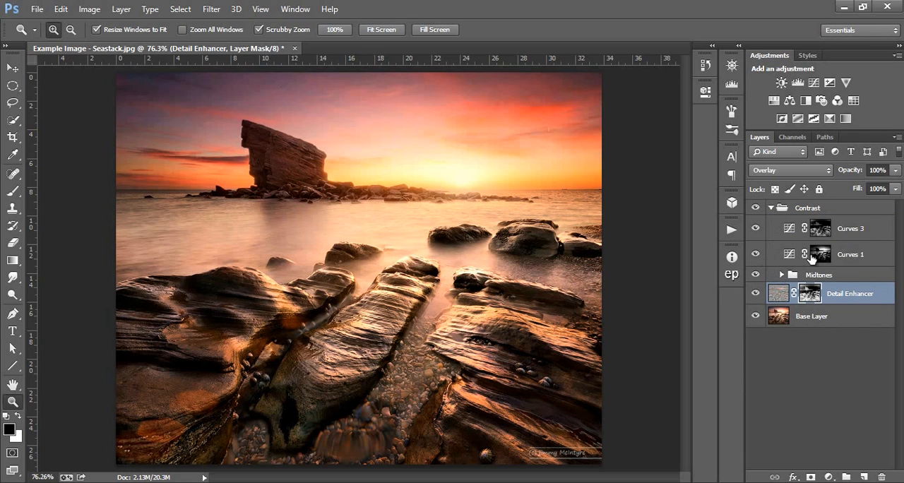
{"action": "left_click", "coordinate": [851, 254]}
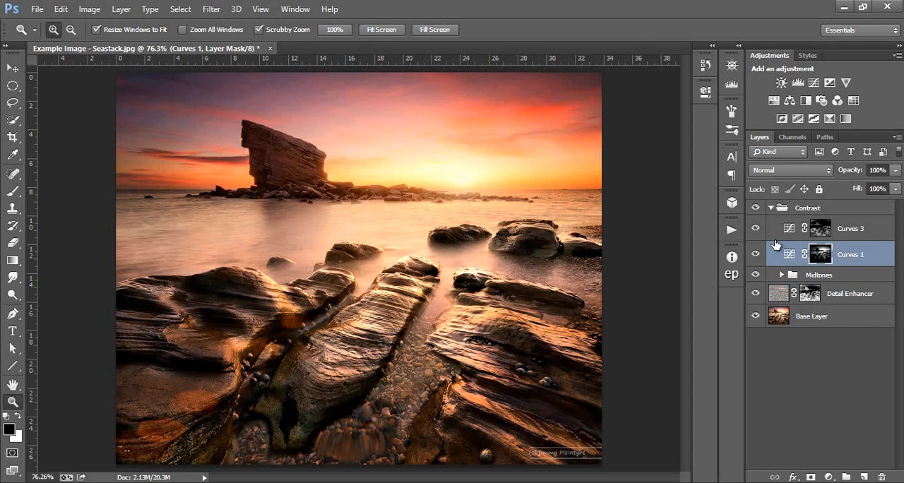
{"action": "left_click", "coordinate": [771, 208]}
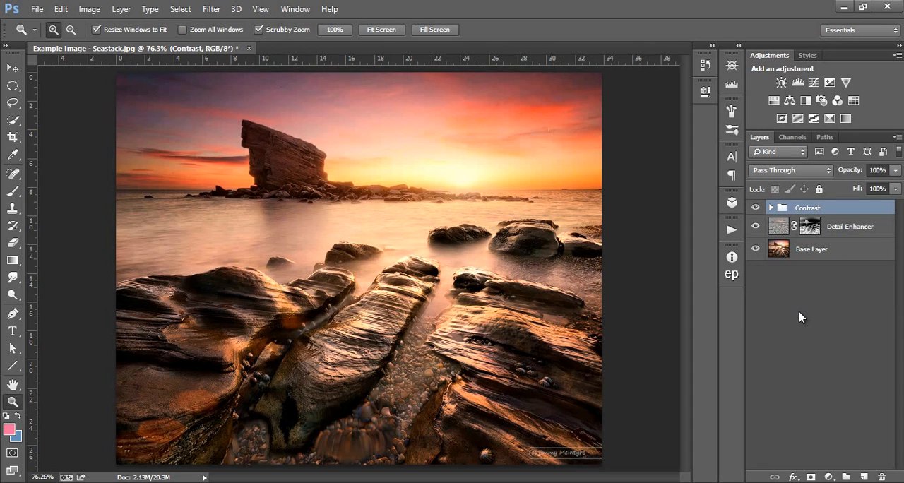
{"action": "mouse_move", "coordinate": [792, 137]}
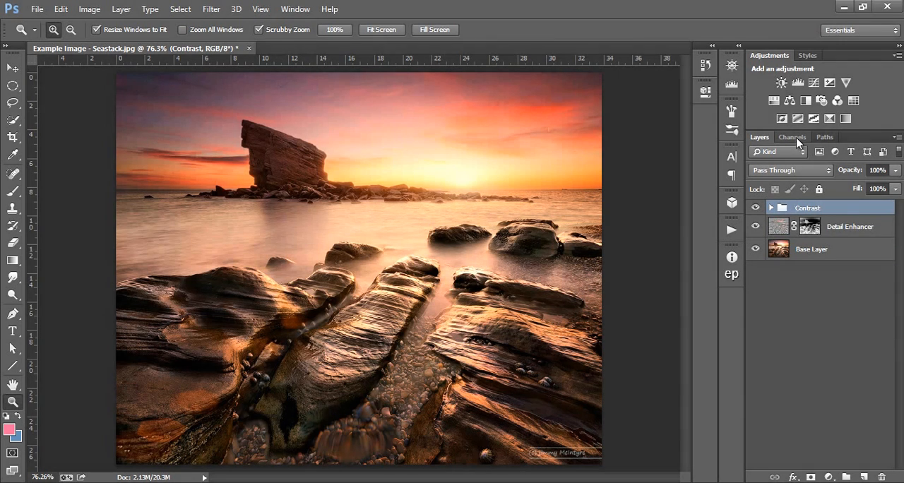
Preview the Brights 4 and Brights 3 luminosity mask channels, settling on Brights 3.
{"action": "left_click", "coordinate": [792, 137]}
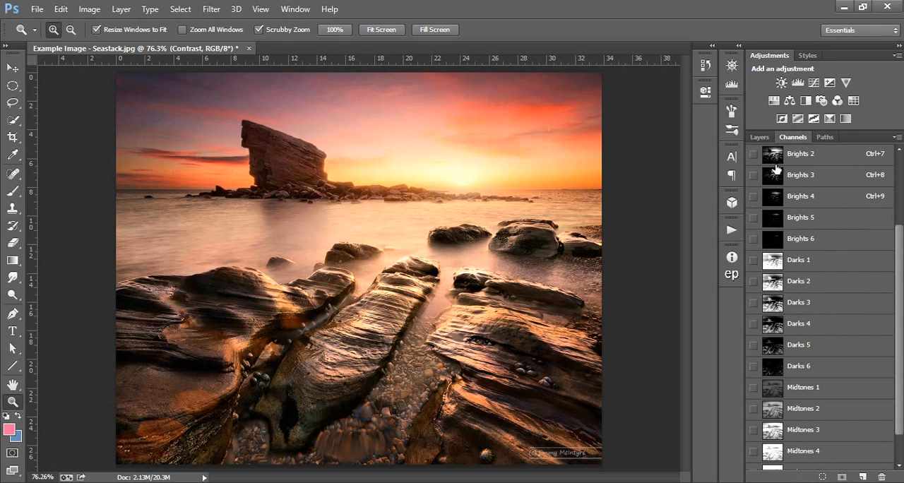
{"action": "left_click", "coordinate": [801, 153]}
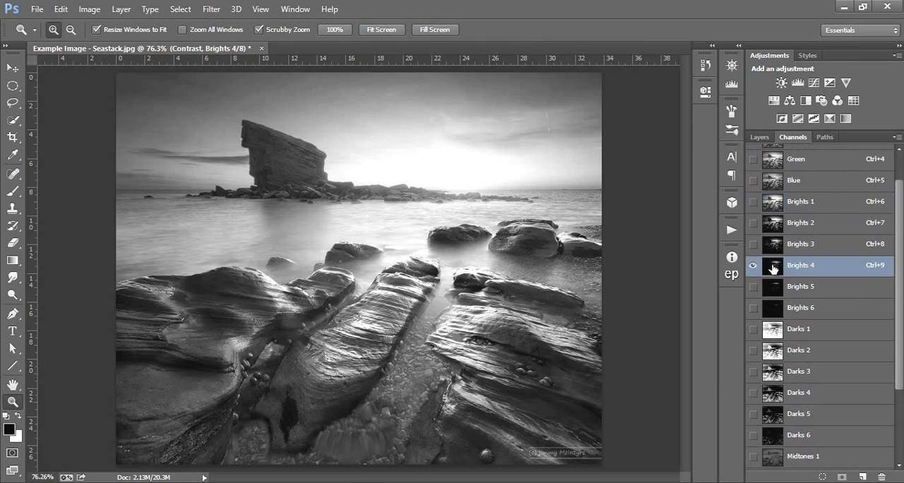
{"action": "left_click", "coordinate": [800, 244]}
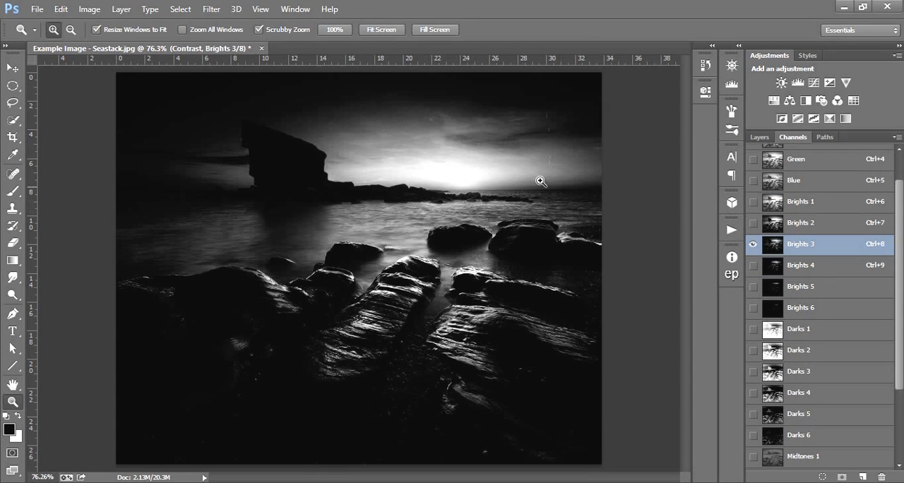
{"action": "mouse_move", "coordinate": [554, 183]}
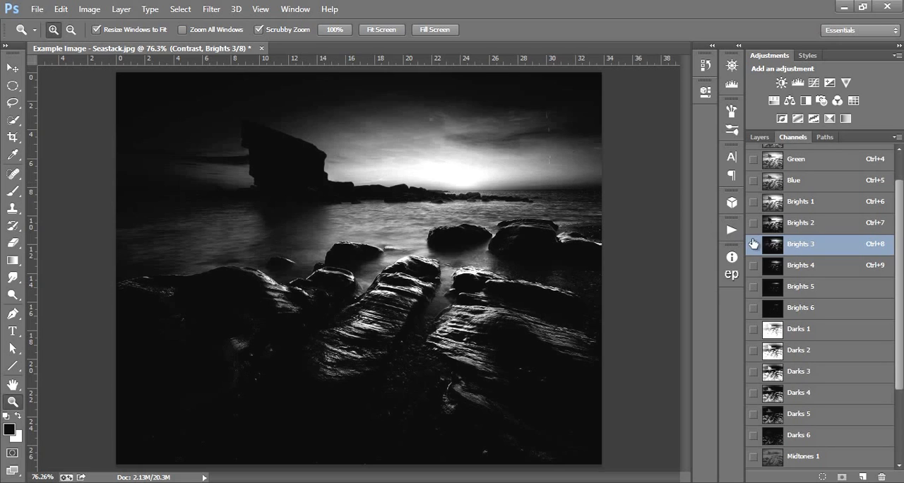
{"action": "left_click", "coordinate": [753, 243]}
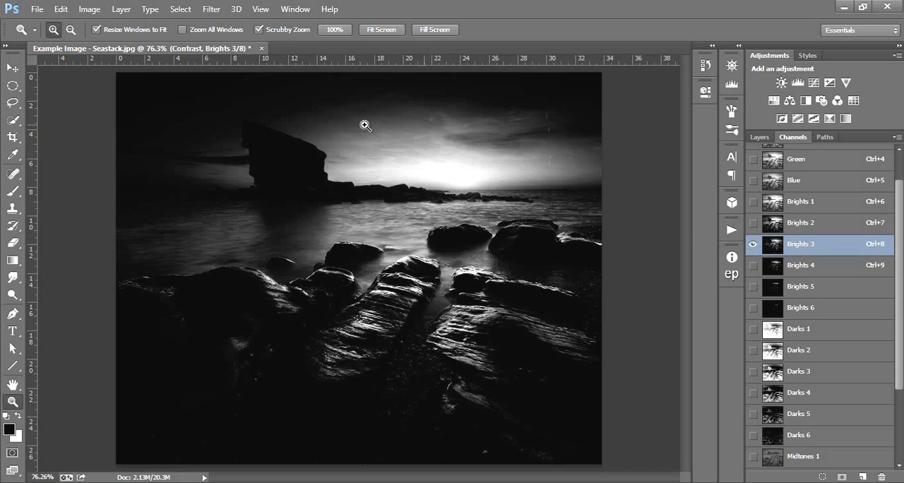
{"action": "mouse_move", "coordinate": [561, 248]}
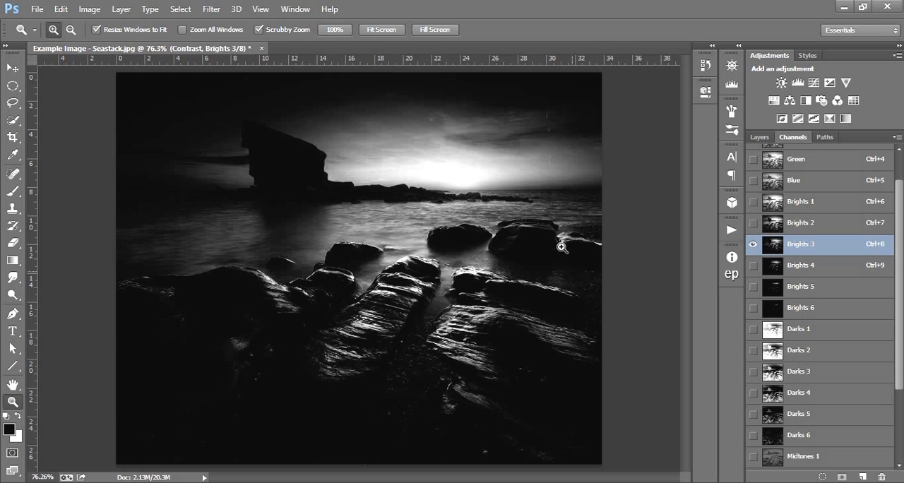
{"action": "mouse_move", "coordinate": [417, 191]}
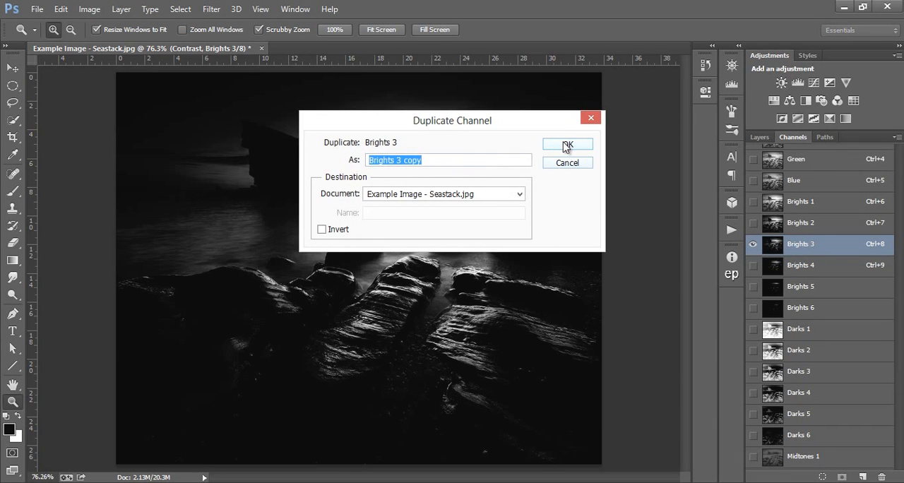
Confirm the Brights 3 copy channel and view it on its own.
{"action": "left_click", "coordinate": [567, 145]}
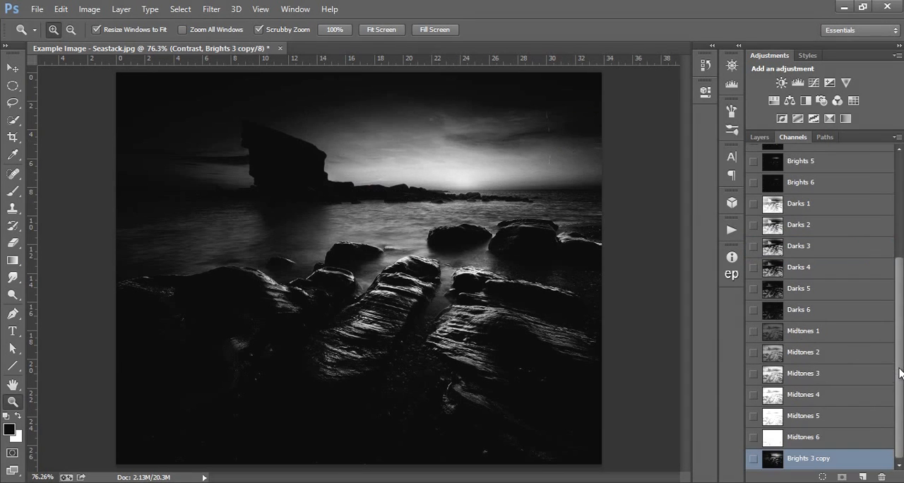
{"action": "left_click", "coordinate": [753, 463]}
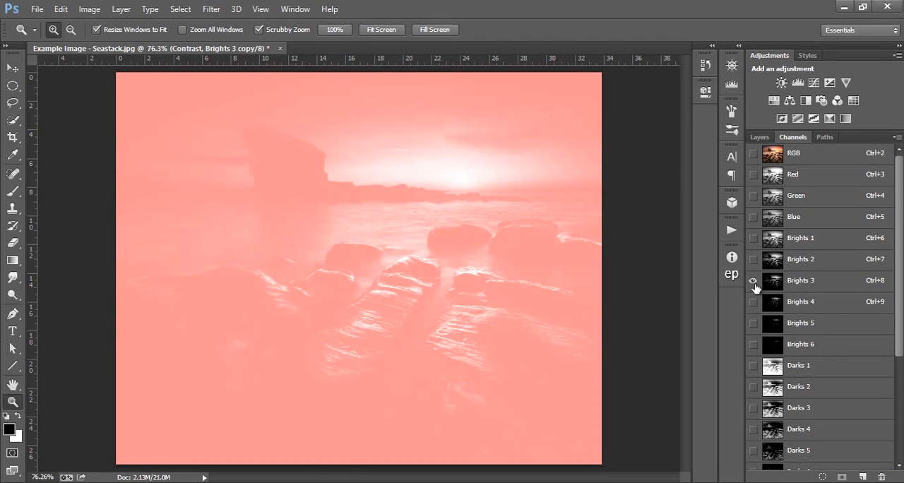
{"action": "left_click", "coordinate": [752, 281]}
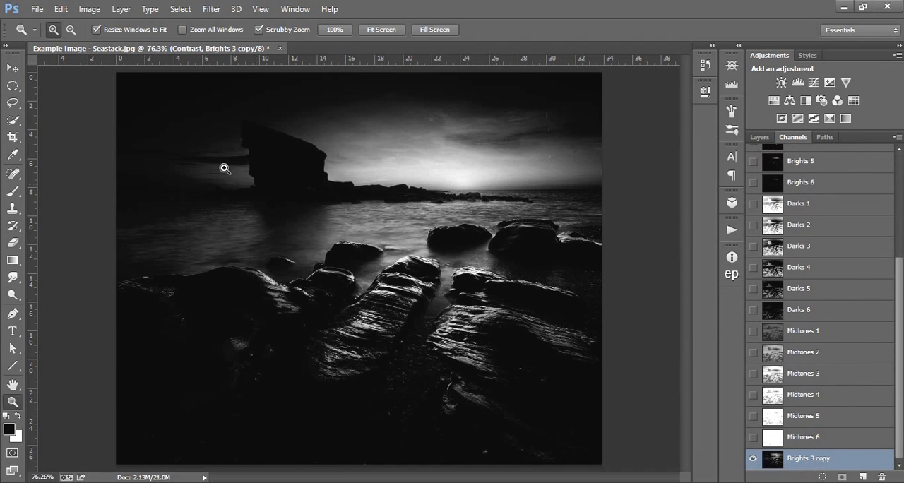
Apply Levels of about 21 / 1.78 / 140 to Brights 3 copy.
{"action": "left_click", "coordinate": [89, 9]}
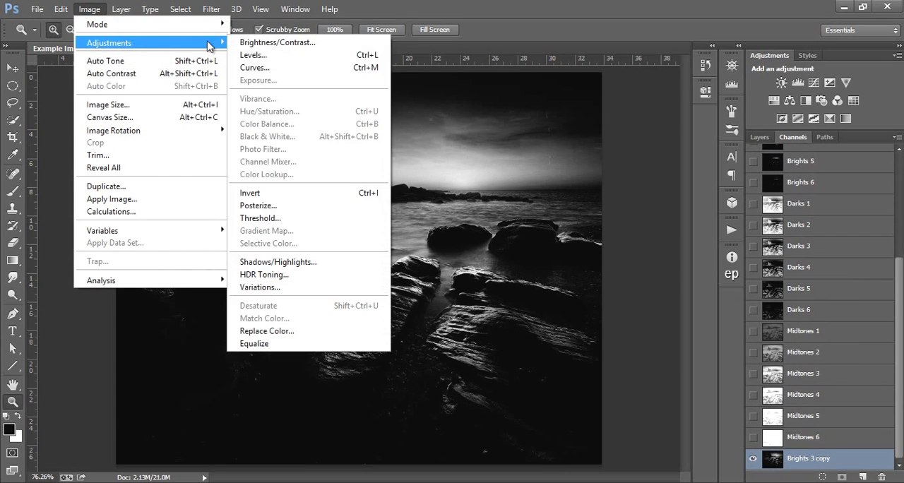
{"action": "left_click", "coordinate": [253, 54]}
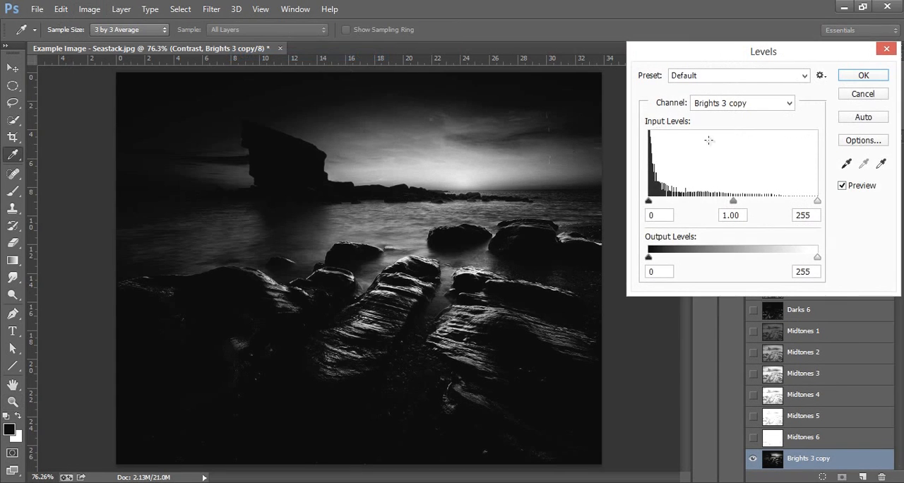
{"action": "left_click_drag", "start_coordinate": [817, 201], "coordinate": [786, 200]}
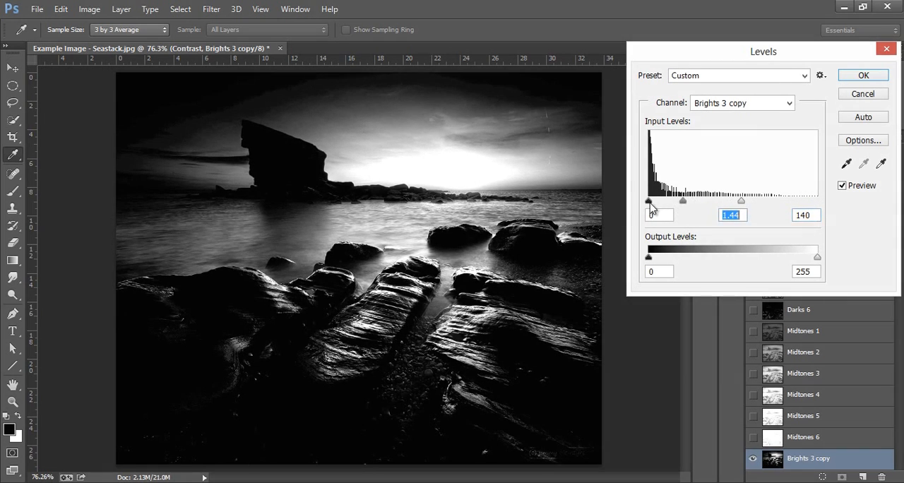
{"action": "left_click_drag", "start_coordinate": [648, 200], "coordinate": [660, 200]}
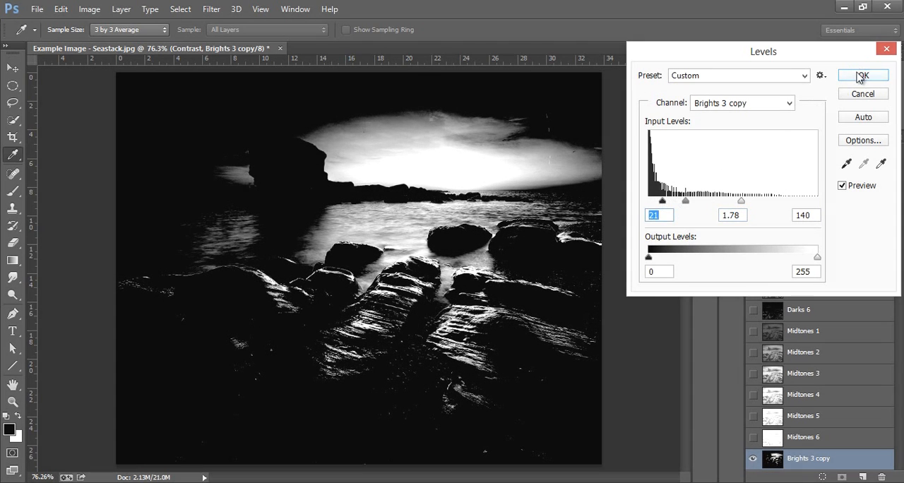
{"action": "left_click", "coordinate": [863, 76]}
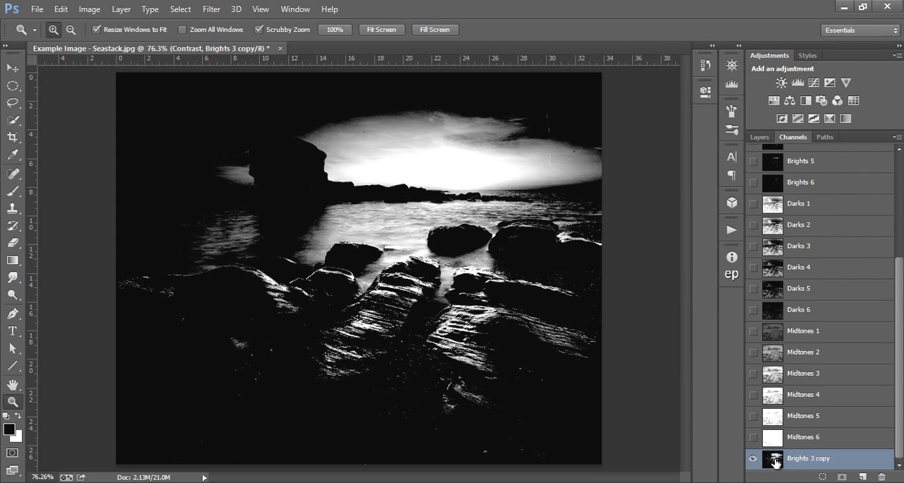
Load Brights 3 copy as a selection, lift the upper curve point, and compare.
{"action": "left_click", "coordinate": [773, 458]}
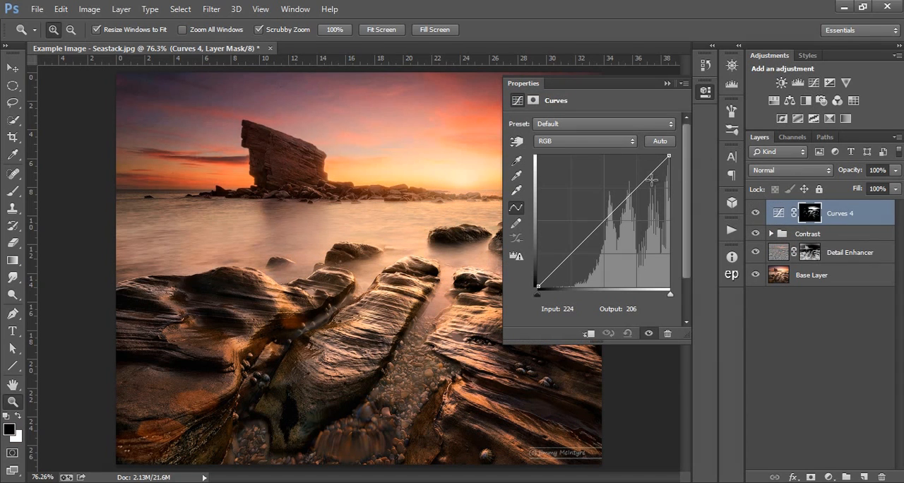
{"action": "left_click_drag", "start_coordinate": [652, 179], "coordinate": [603, 217]}
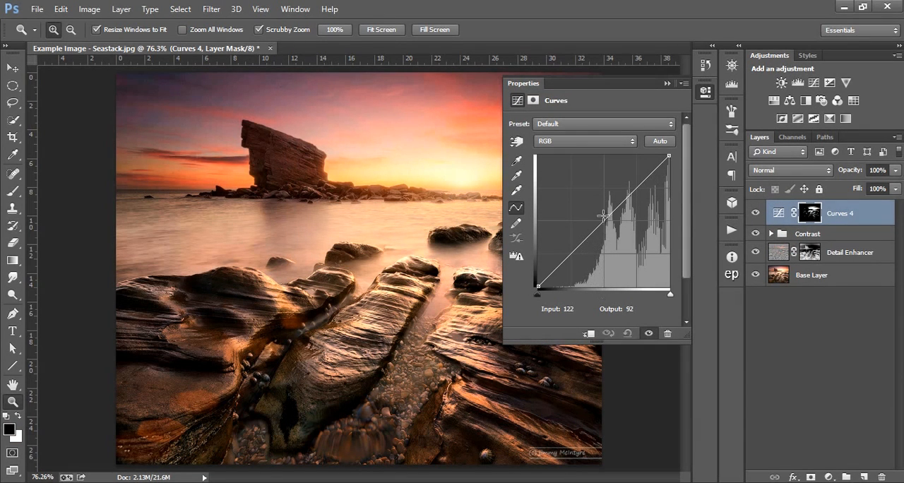
{"action": "left_click_drag", "start_coordinate": [603, 217], "coordinate": [612, 215]}
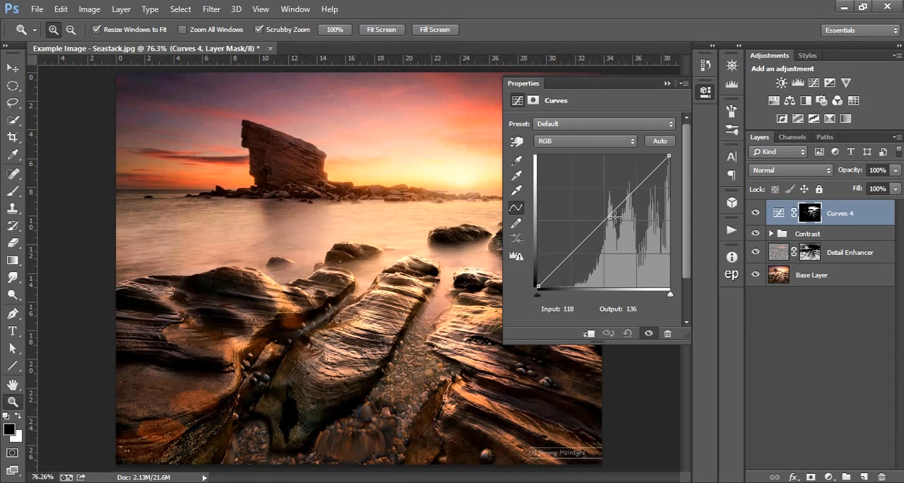
{"action": "left_click_drag", "start_coordinate": [613, 218], "coordinate": [636, 185]}
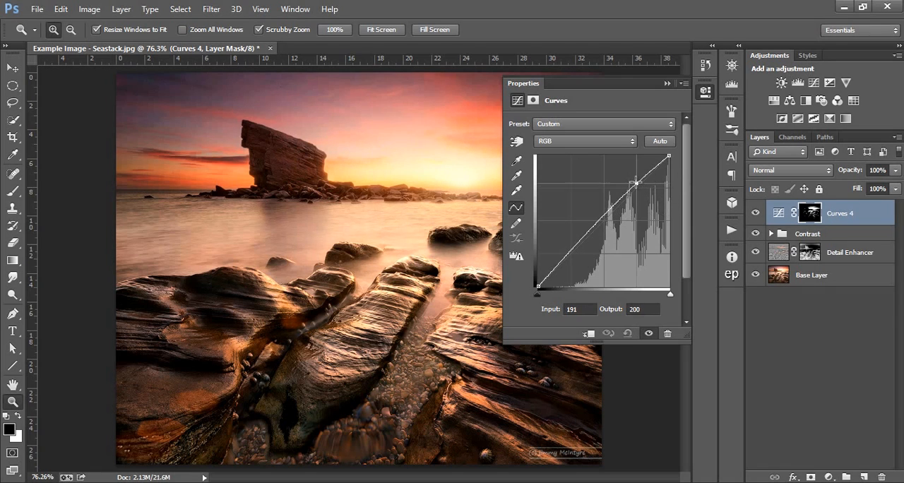
{"action": "left_click_drag", "start_coordinate": [635, 185], "coordinate": [635, 179]}
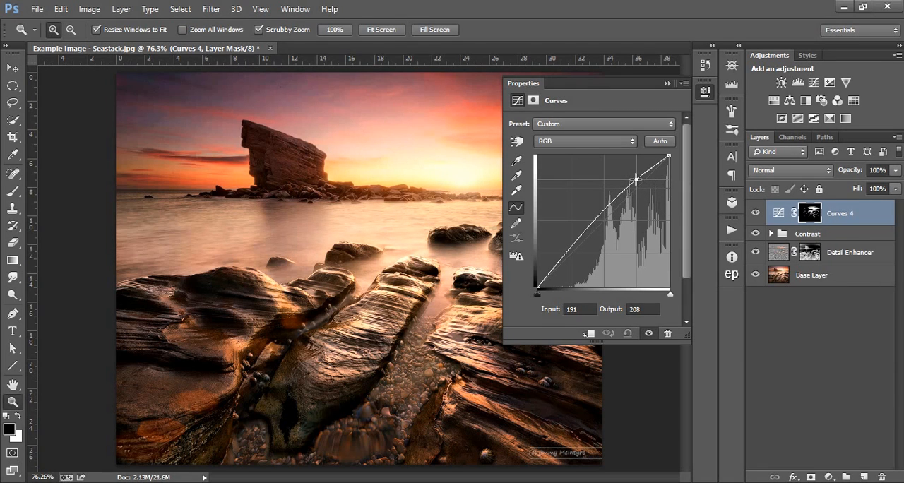
{"action": "left_click_drag", "start_coordinate": [635, 179], "coordinate": [638, 176]}
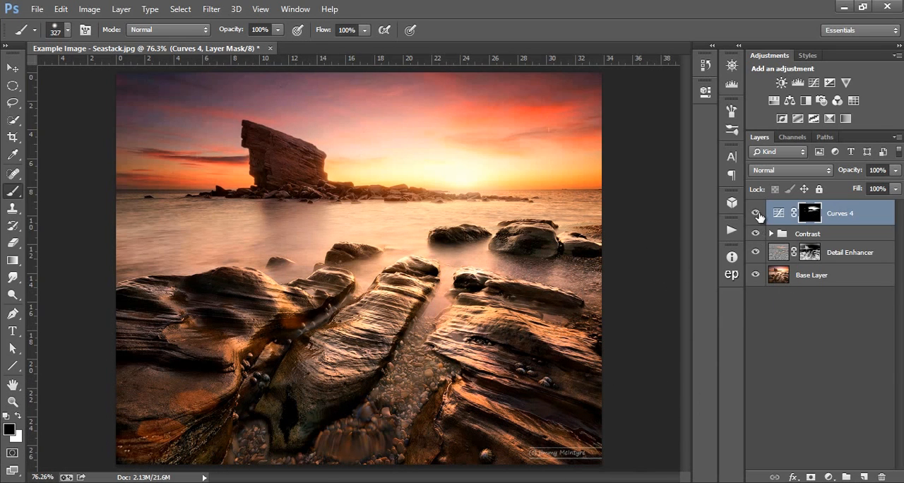
{"action": "left_click", "coordinate": [755, 213]}
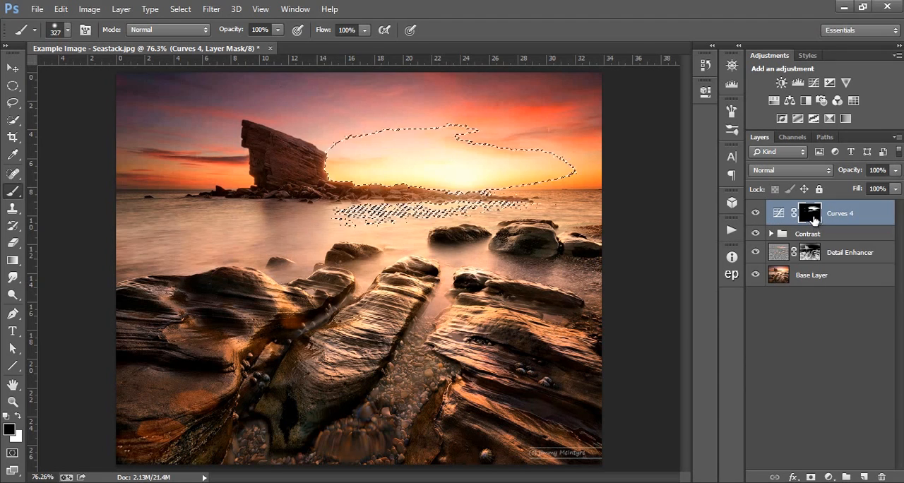
{"action": "mouse_move", "coordinate": [488, 123]}
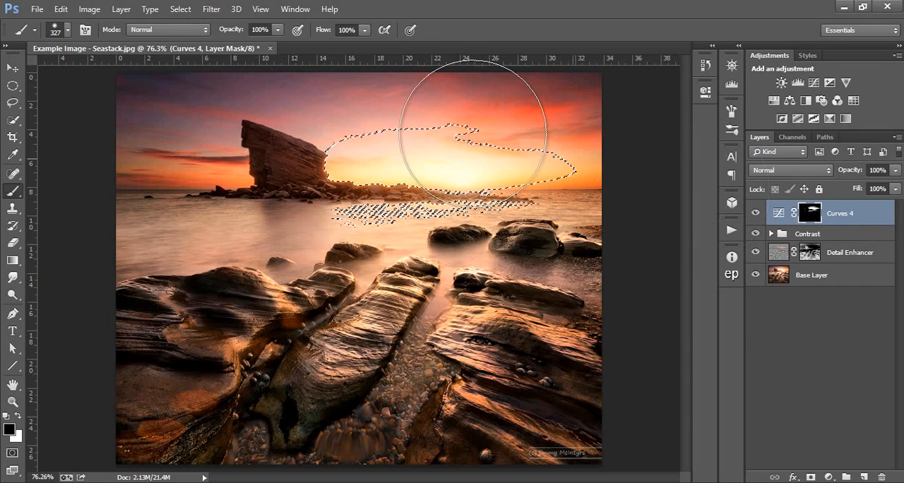
Add a masked Photo Filter using Warming Filter (81) at 25% density.
{"action": "left_click", "coordinate": [12, 68]}
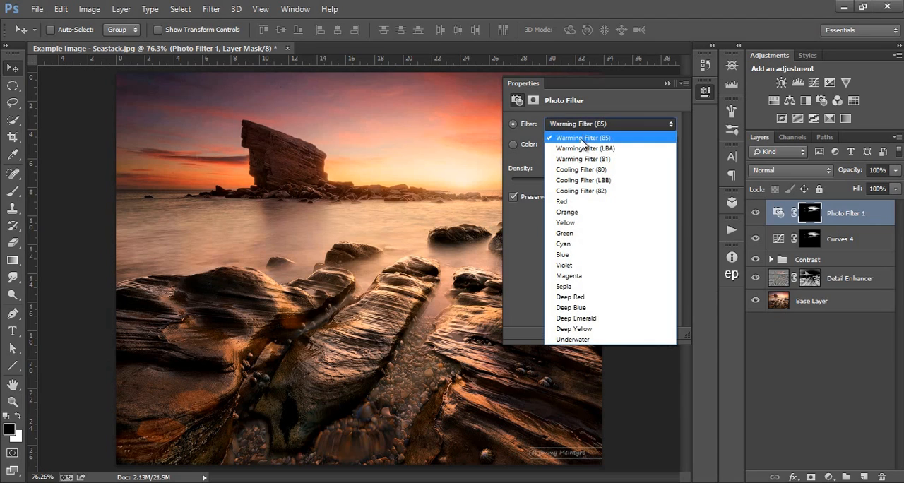
{"action": "left_click", "coordinate": [582, 159]}
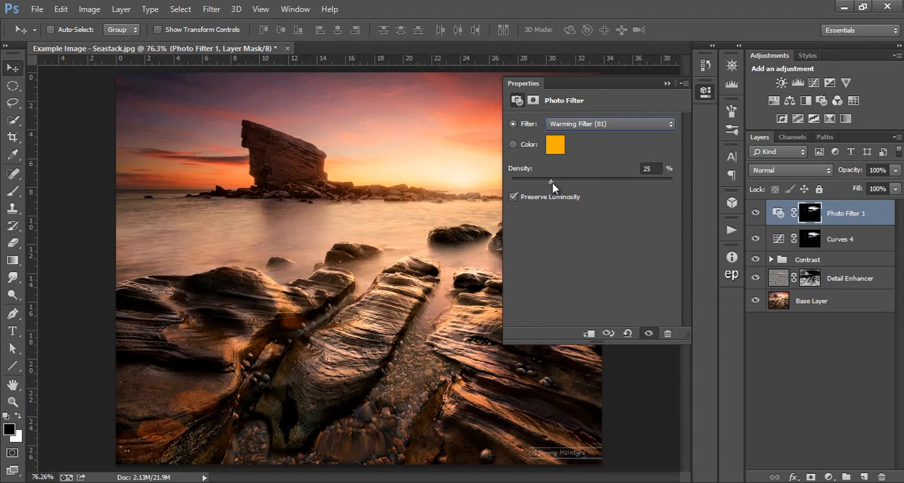
{"action": "left_click_drag", "start_coordinate": [553, 182], "coordinate": [672, 182]}
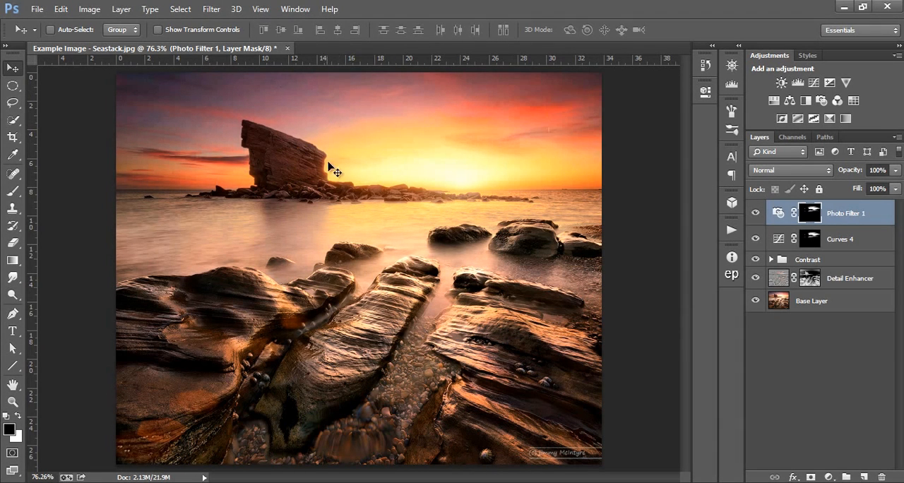
{"action": "mouse_move", "coordinate": [731, 191]}
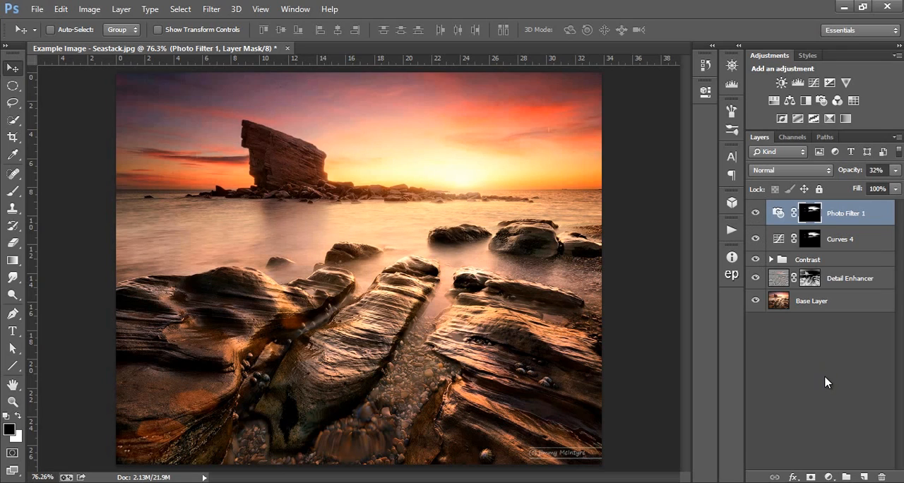
{"action": "mouse_move", "coordinate": [836, 357]}
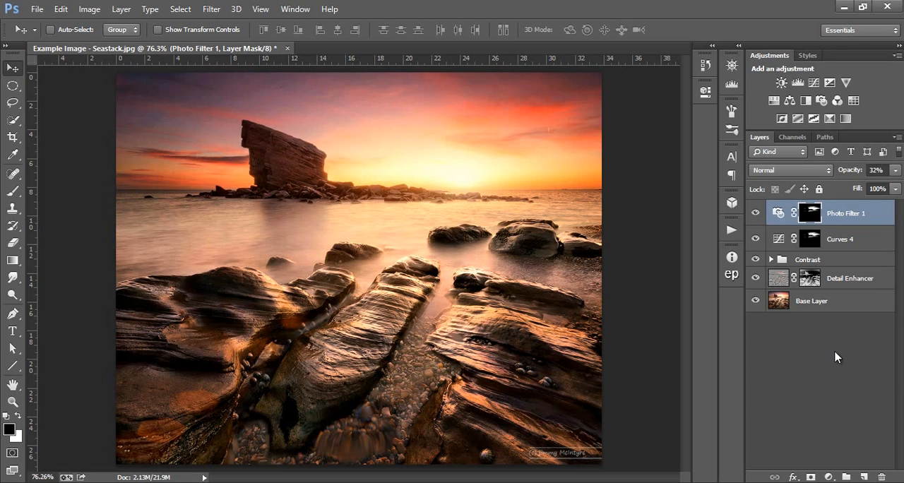
{"action": "mouse_move", "coordinate": [846, 250]}
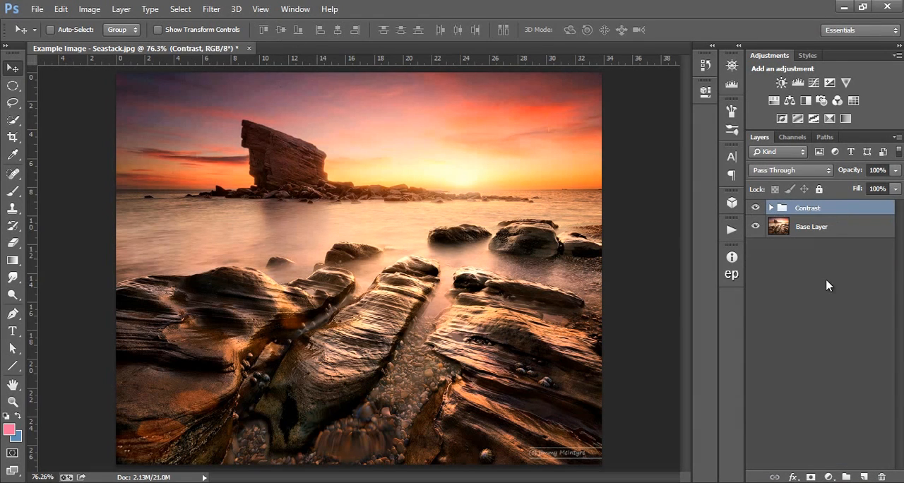
Toggle the Contrast group's visibility off and on twice to compare before and after.
{"action": "left_click", "coordinate": [755, 208]}
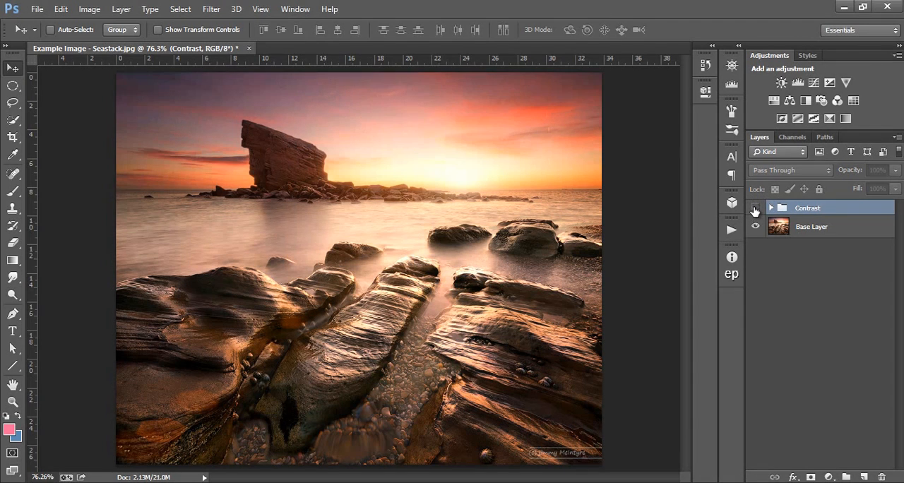
{"action": "left_click", "coordinate": [755, 207]}
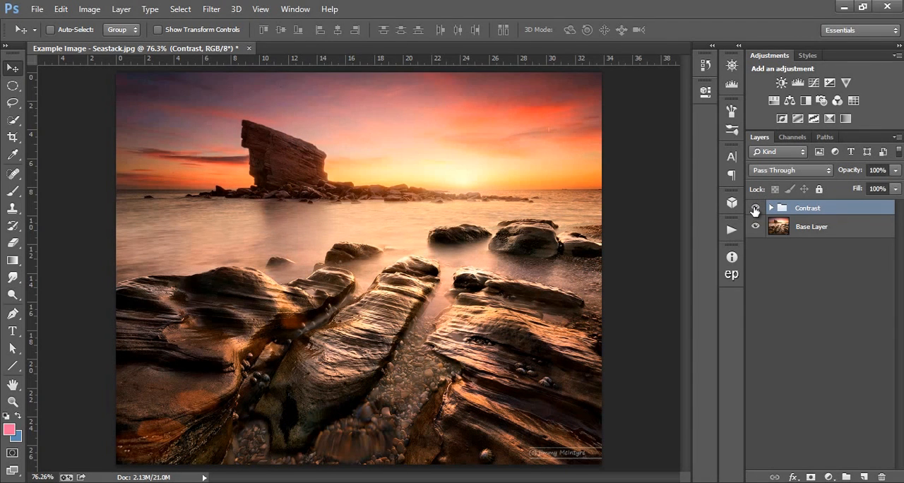
{"action": "left_click", "coordinate": [755, 208]}
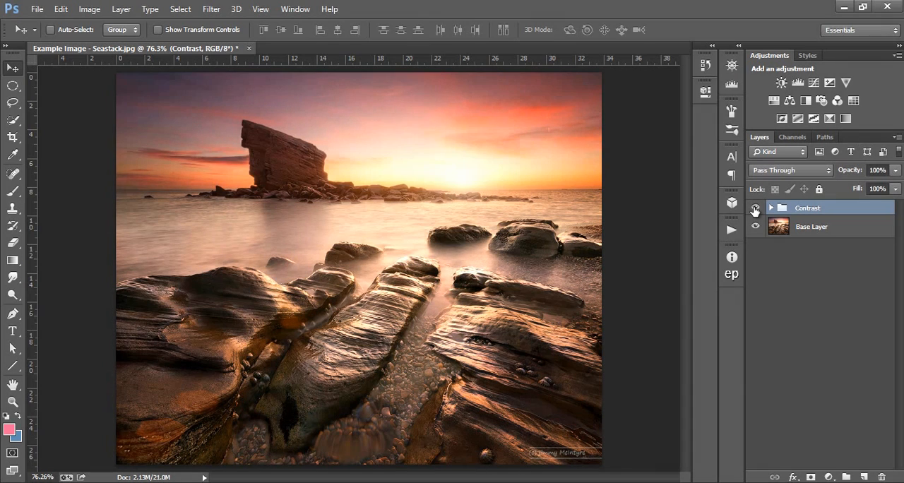
{"action": "left_click", "coordinate": [755, 208]}
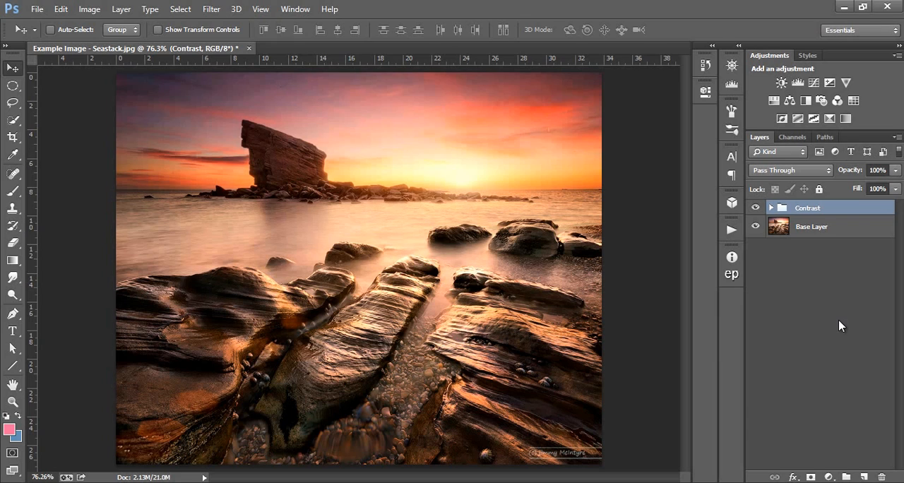
{"action": "mouse_move", "coordinate": [818, 333]}
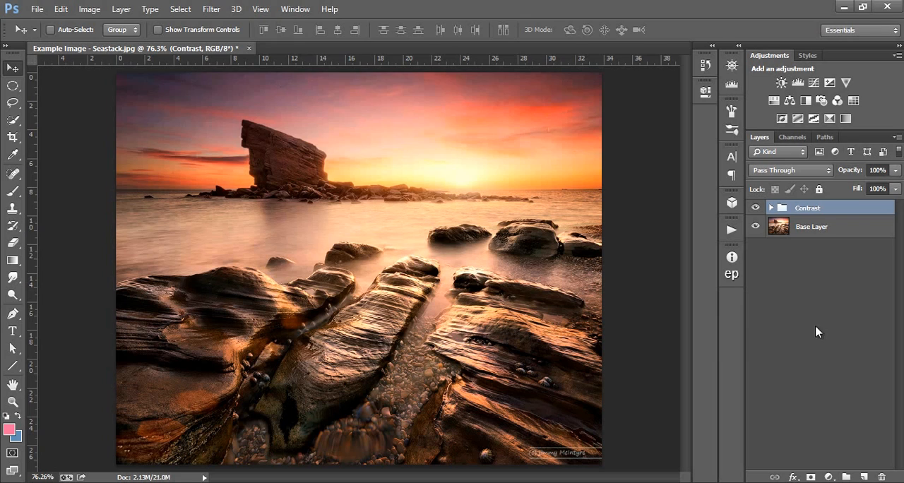